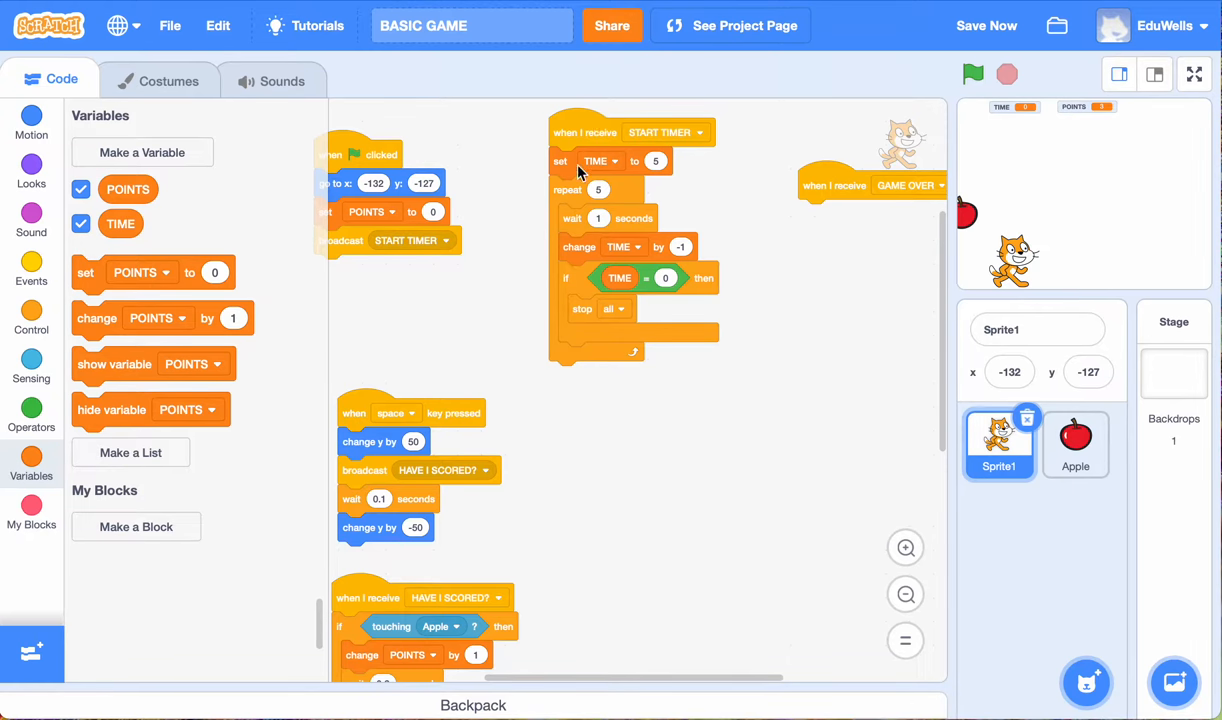
{"action": "mouse_move", "coordinate": [697, 175]}
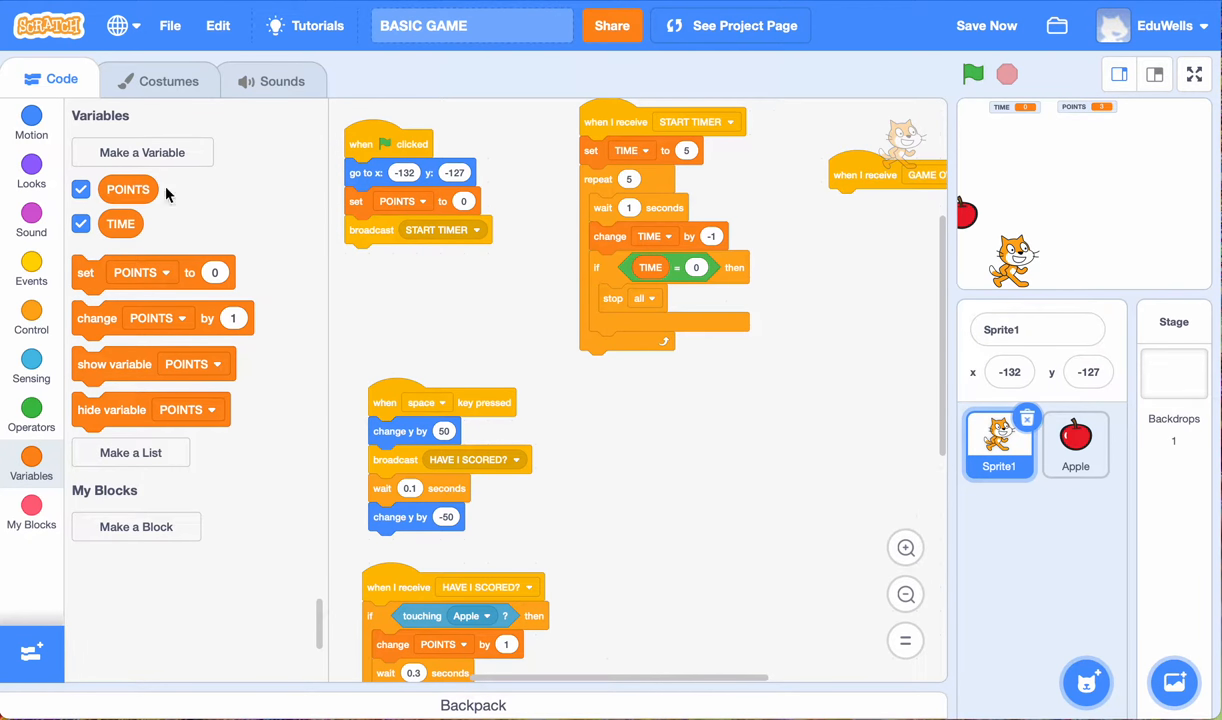
{"action": "mouse_move", "coordinate": [573, 280]}
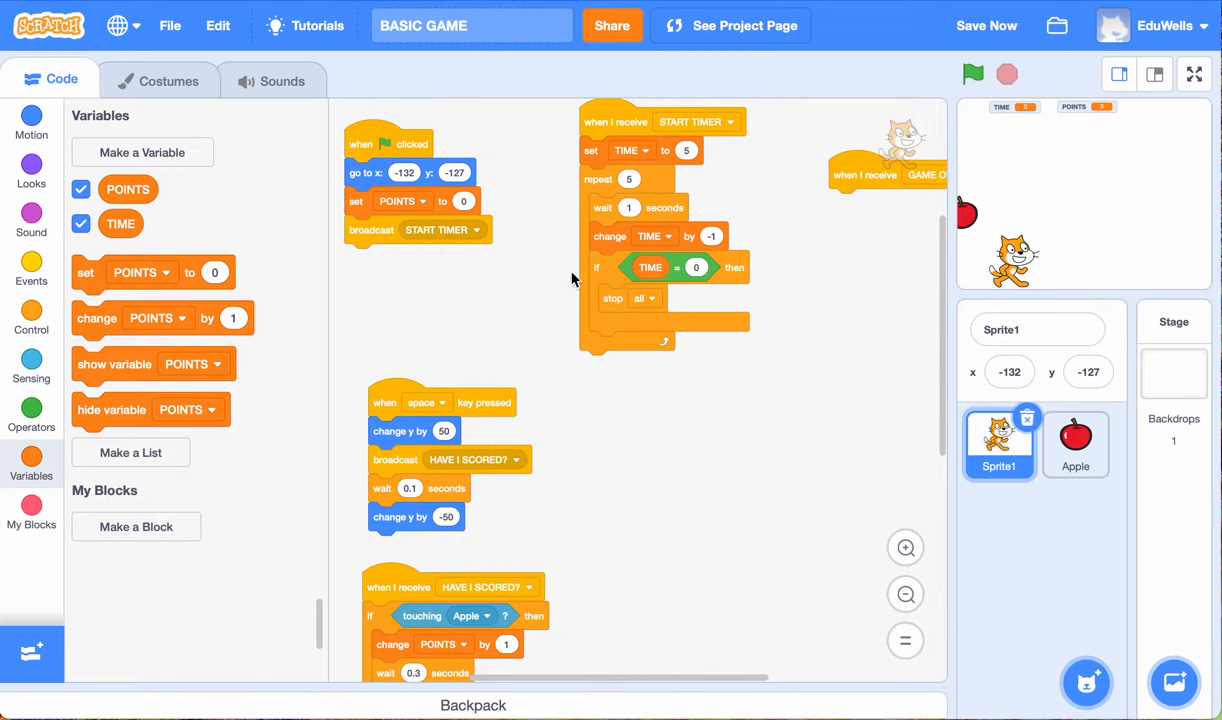
{"action": "mouse_move", "coordinate": [687, 452]}
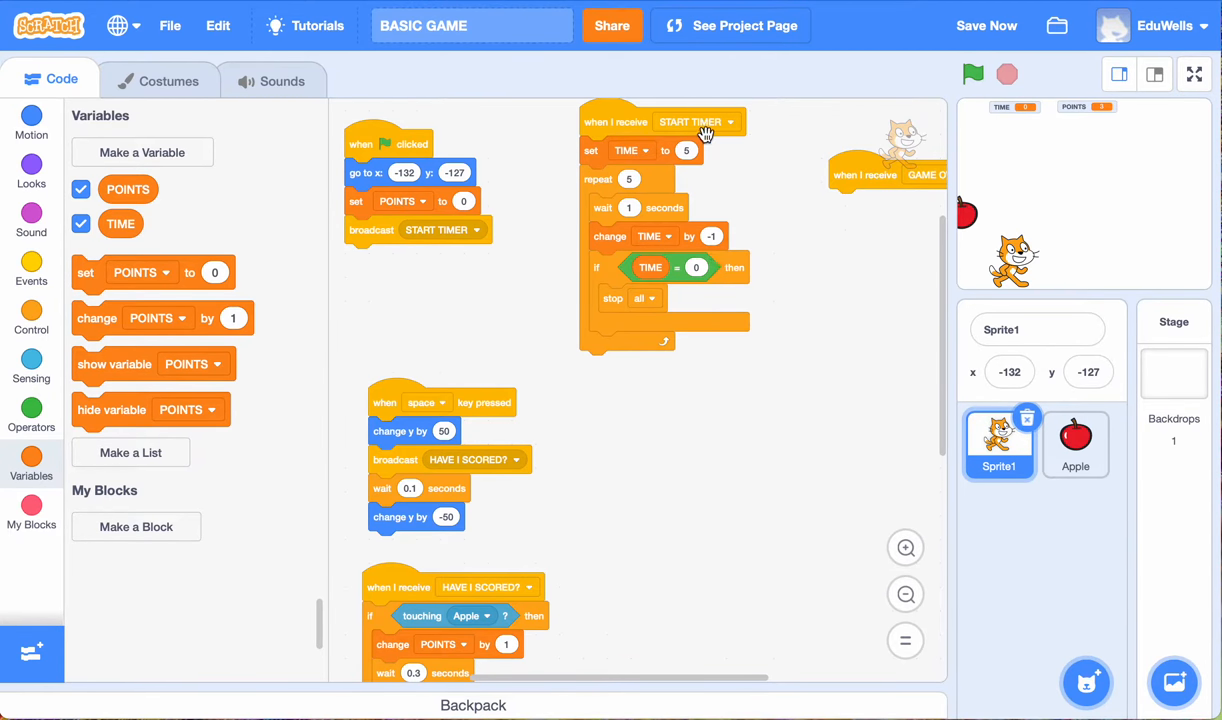
{"action": "mouse_move", "coordinate": [640, 167]}
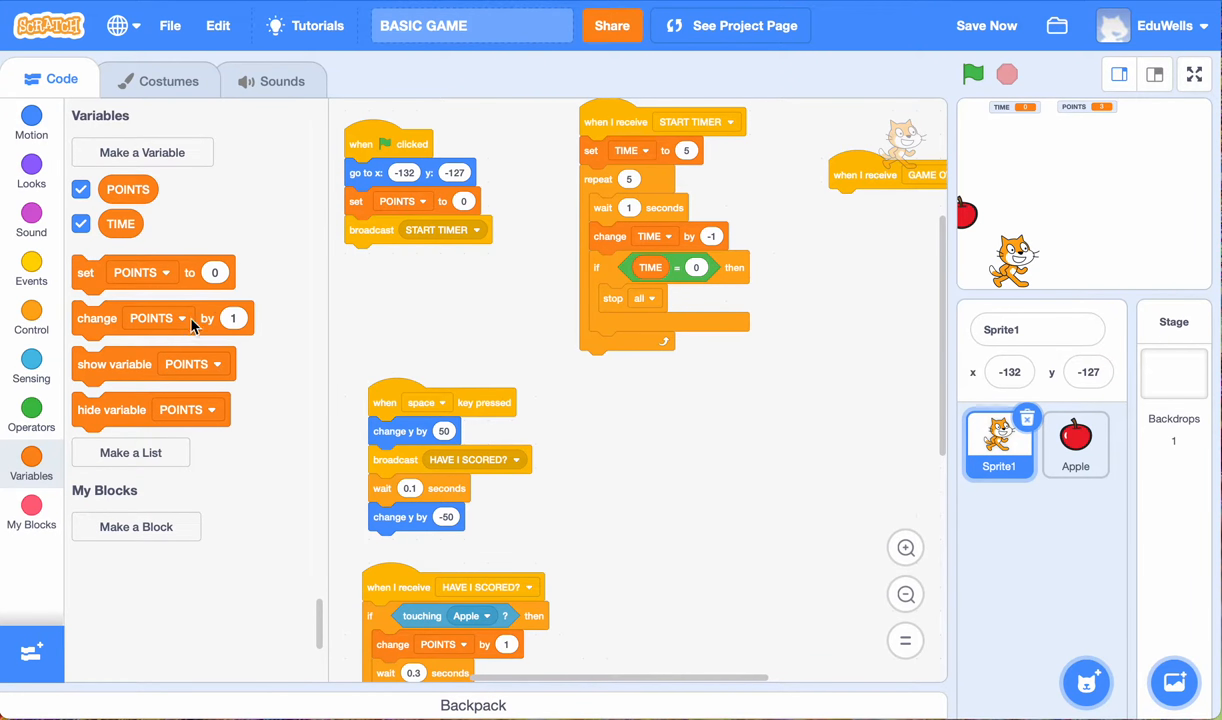
{"action": "mouse_move", "coordinate": [140, 335]}
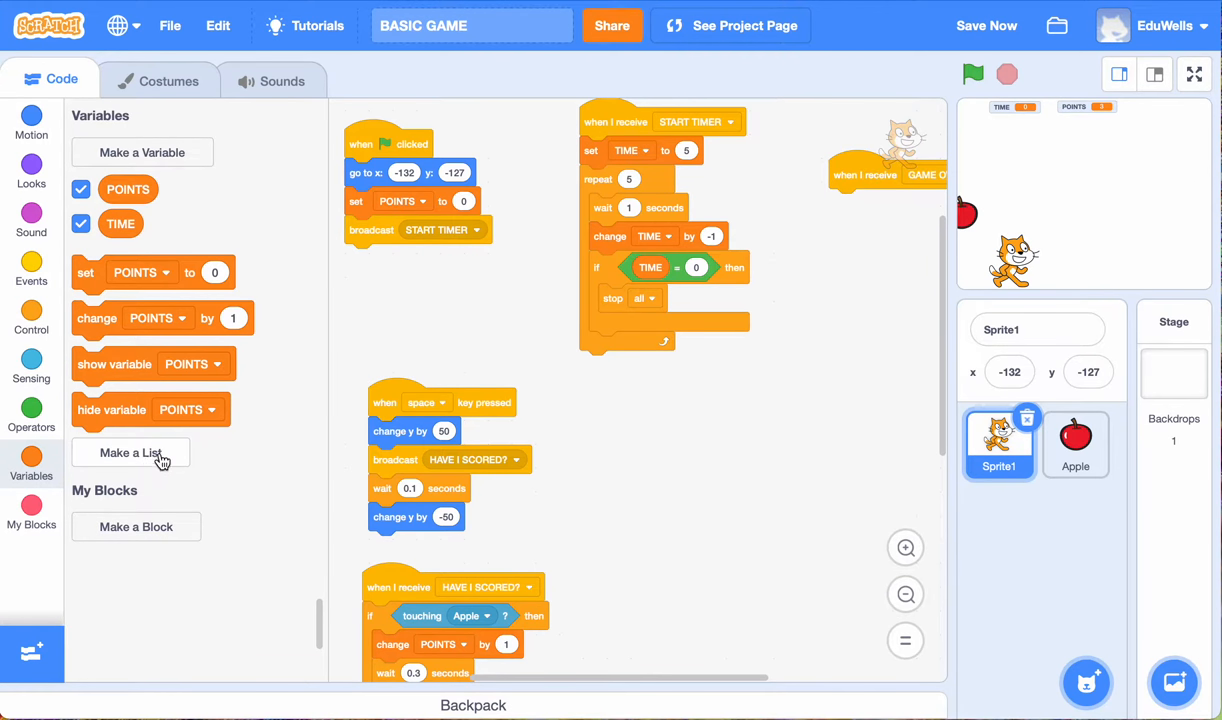
Step: Create a LEADERBOARD list for all sprites and scroll to its list blocks
{"action": "left_click", "coordinate": [130, 452]}
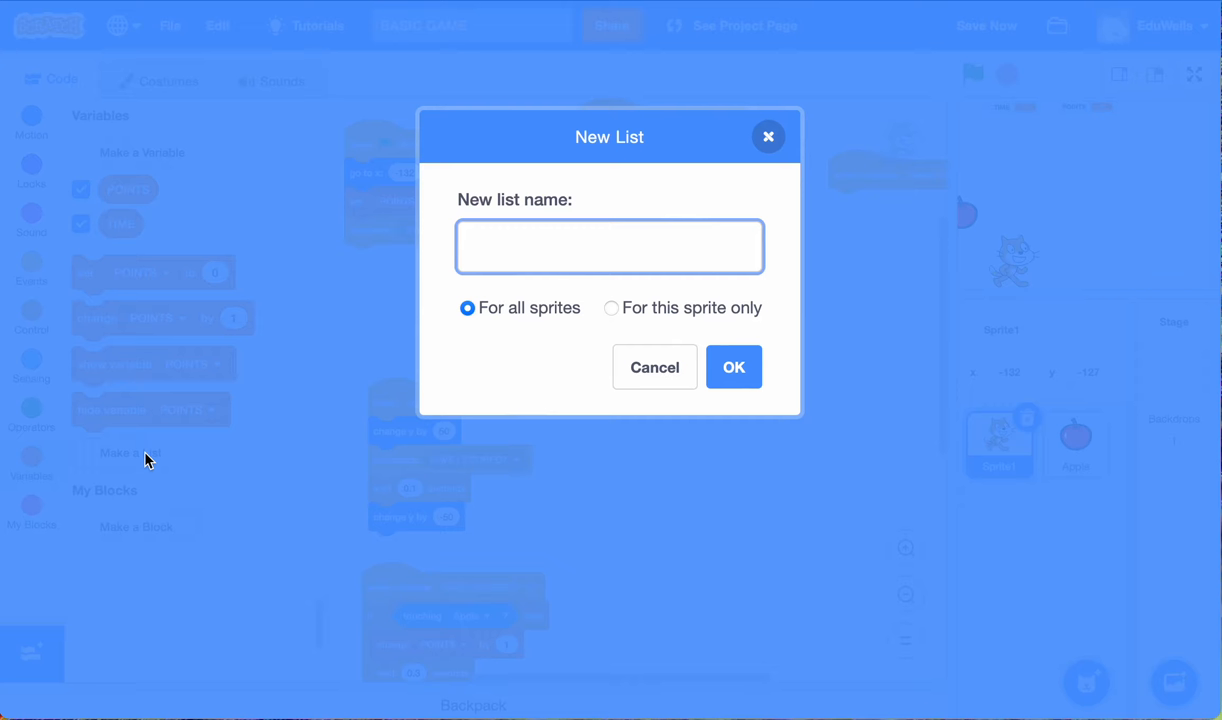
{"action": "mouse_move", "coordinate": [1127, 297]}
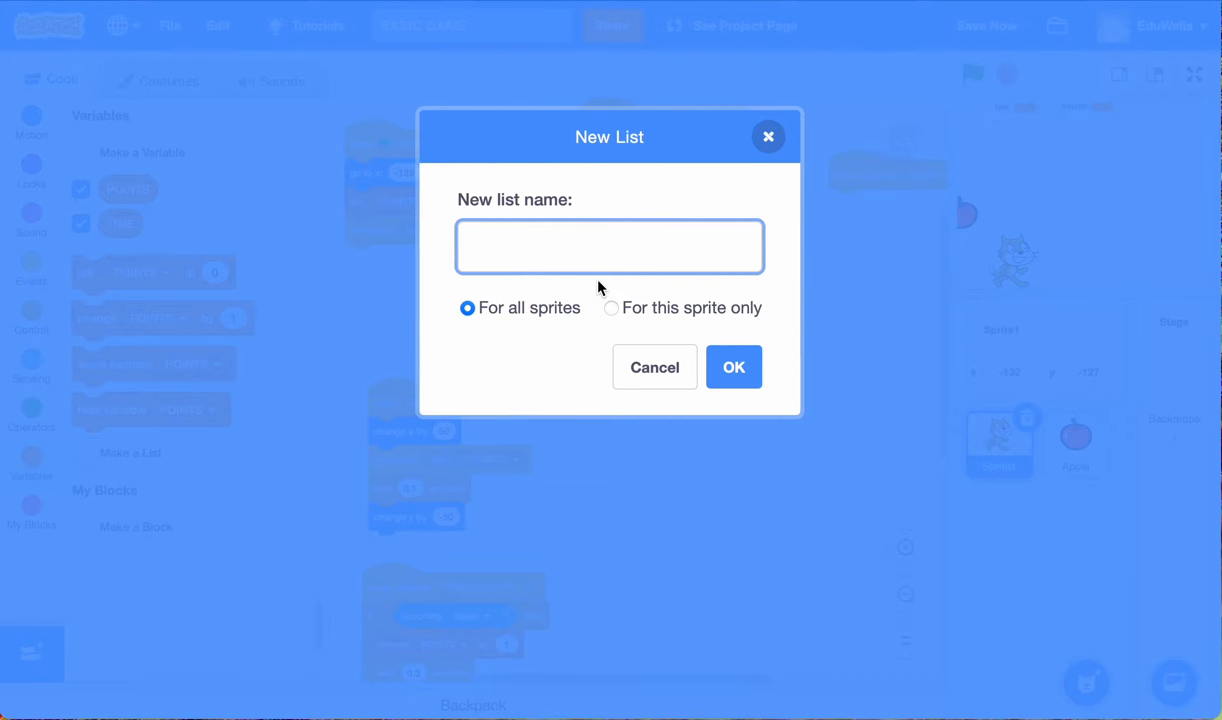
{"action": "type", "text": "L"}
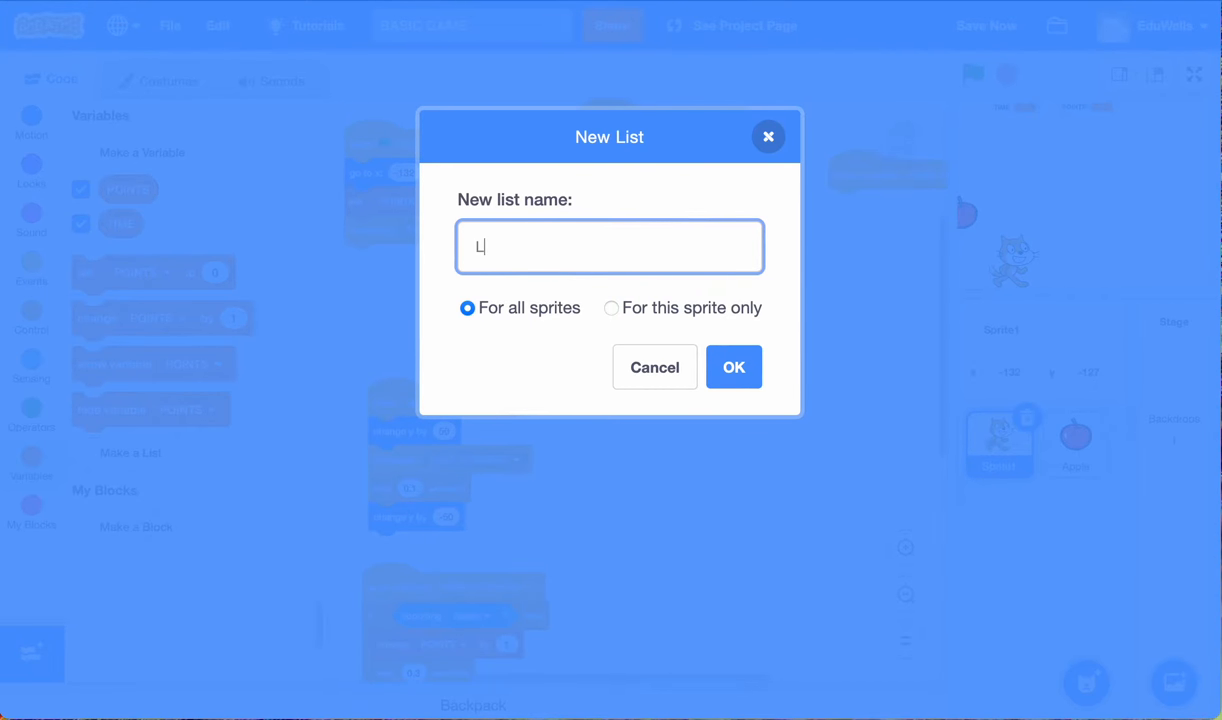
{"action": "type", "text": "EADERBOARD"}
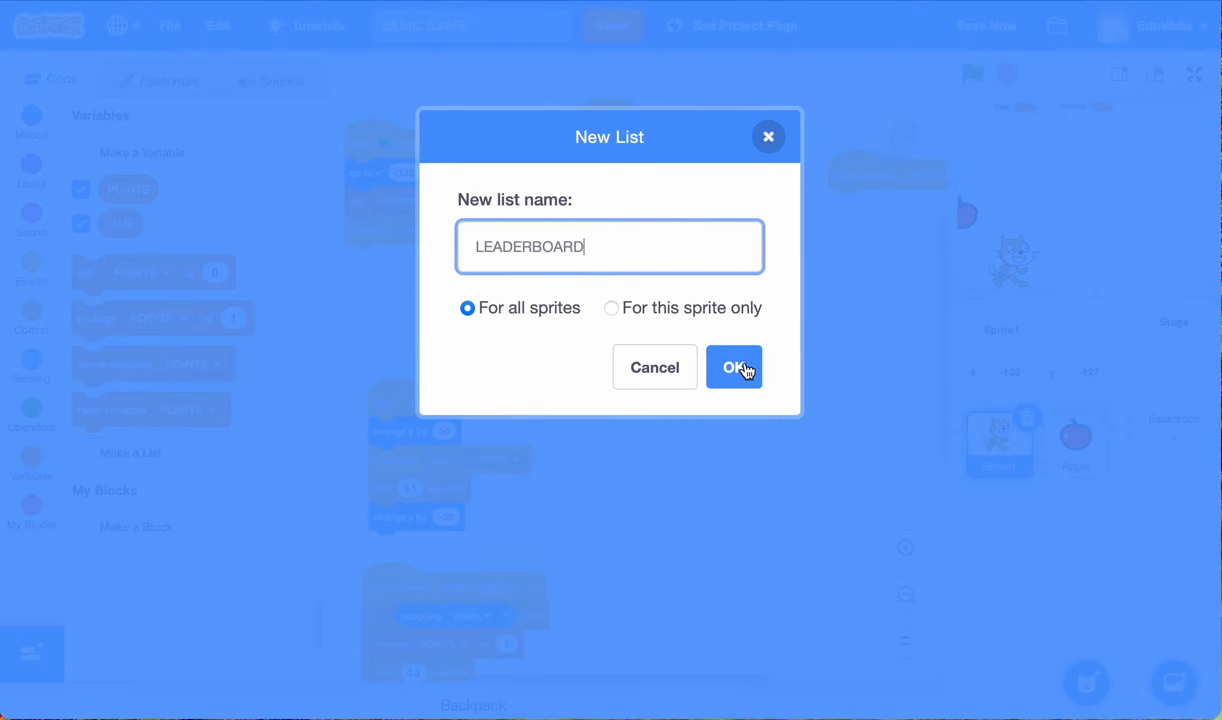
{"action": "left_click", "coordinate": [734, 367]}
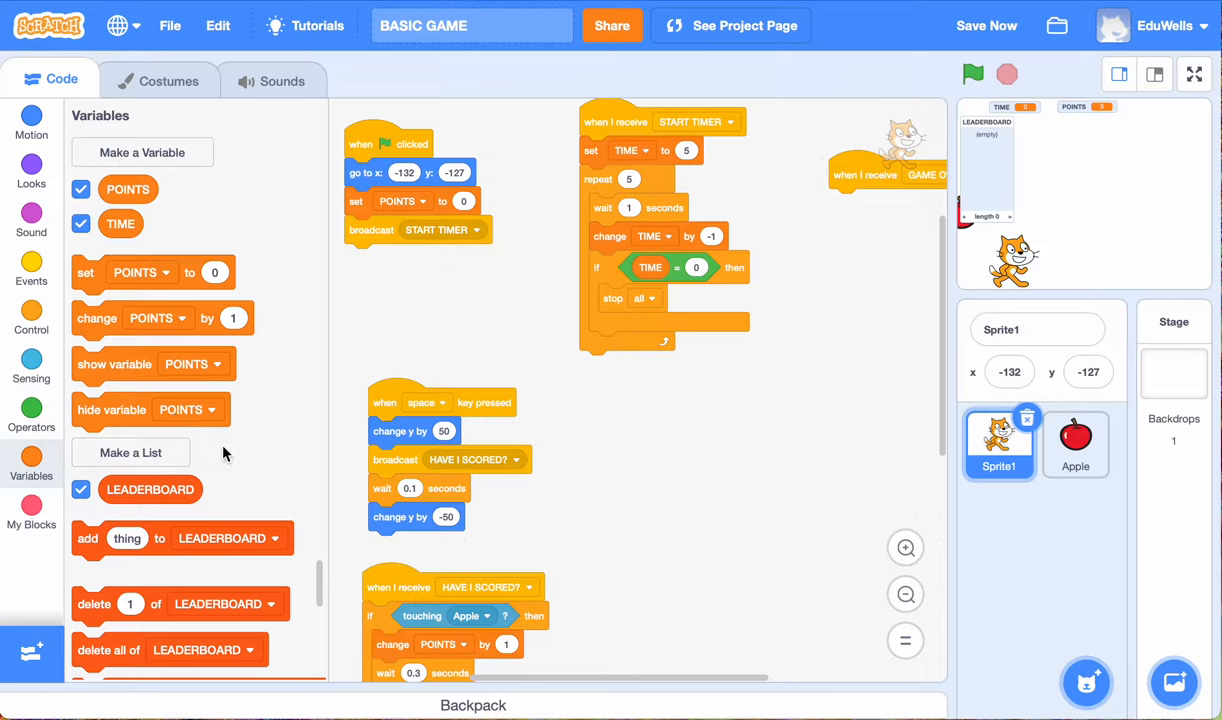
{"action": "scroll", "scroll_direction": "down", "scroll_amount": 3}
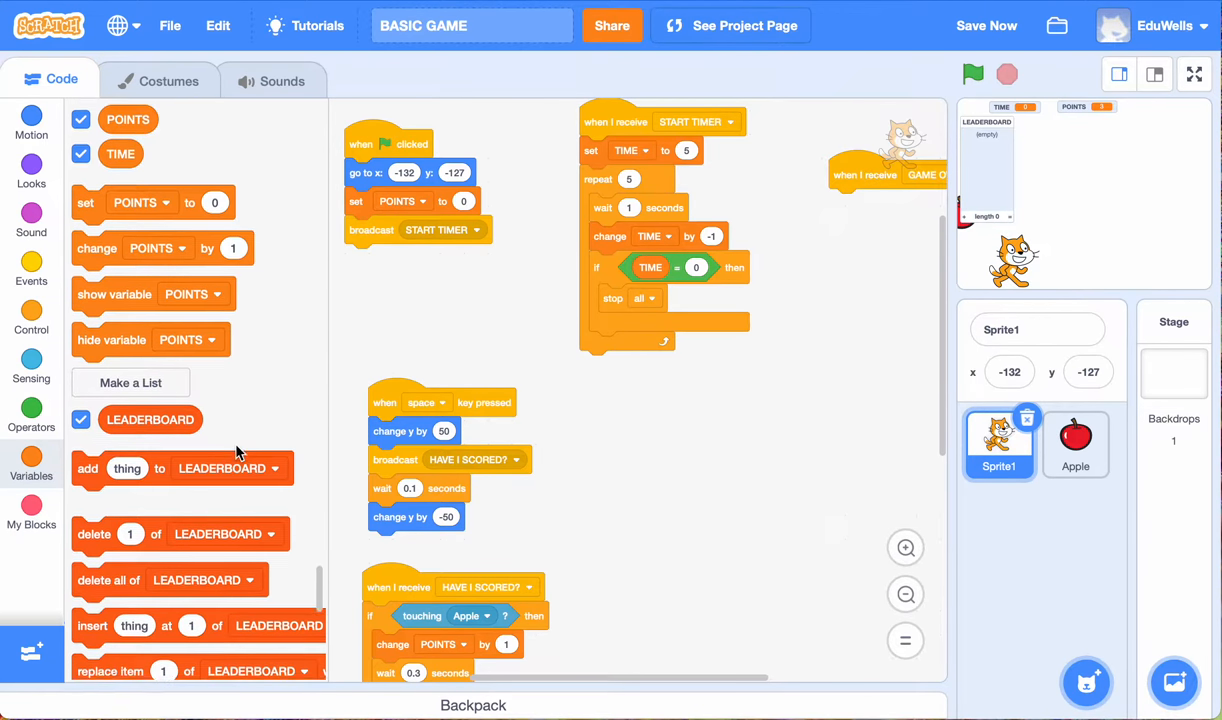
{"action": "scroll", "scroll_direction": "down", "scroll_amount": 3}
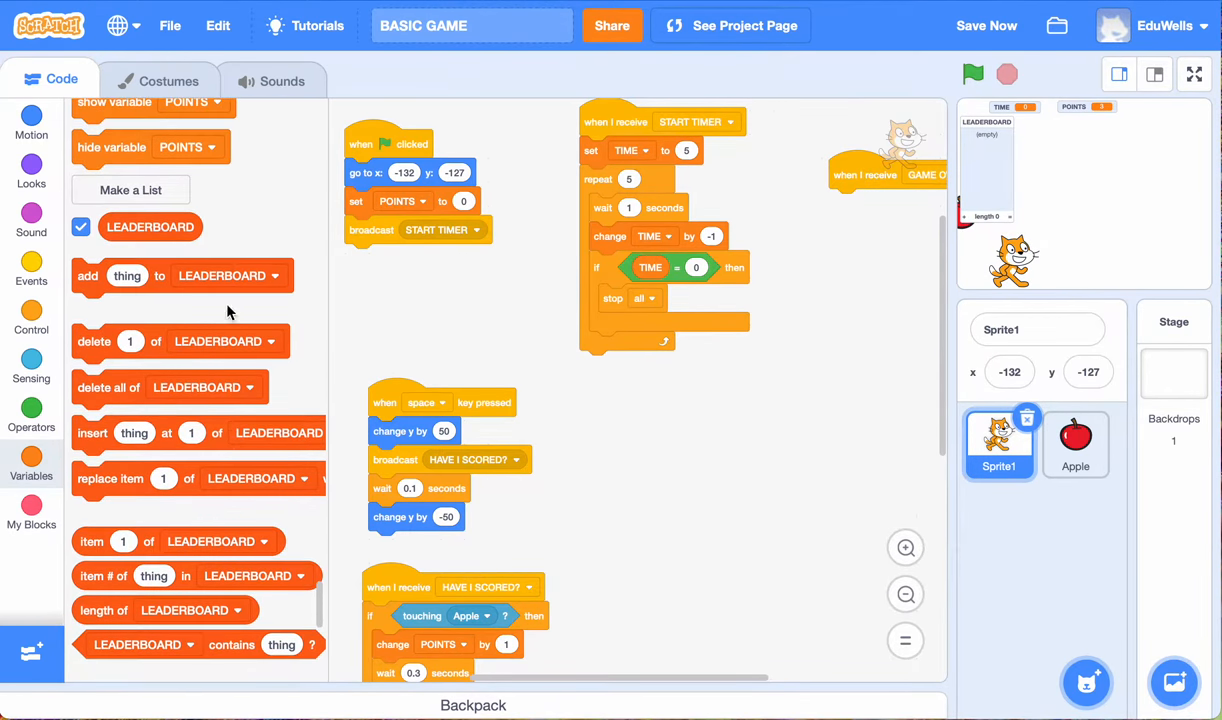
{"action": "scroll", "scroll_direction": "down", "scroll_amount": 3}
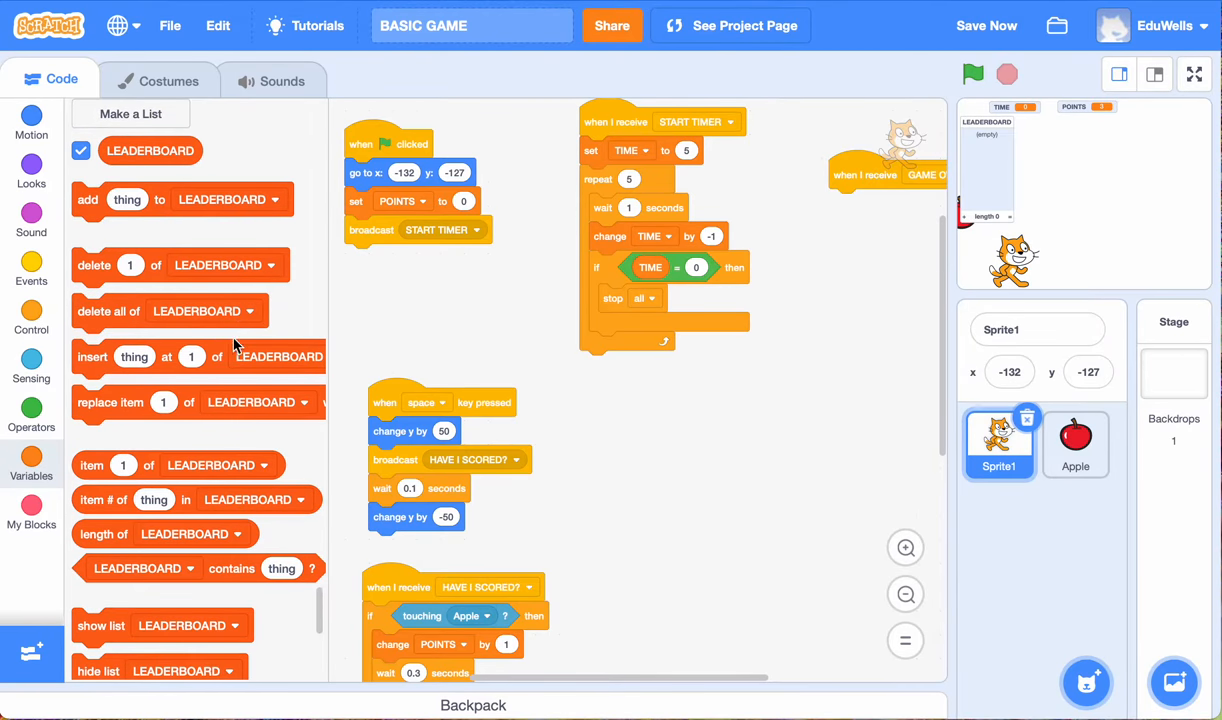
{"action": "mouse_move", "coordinate": [233, 400]}
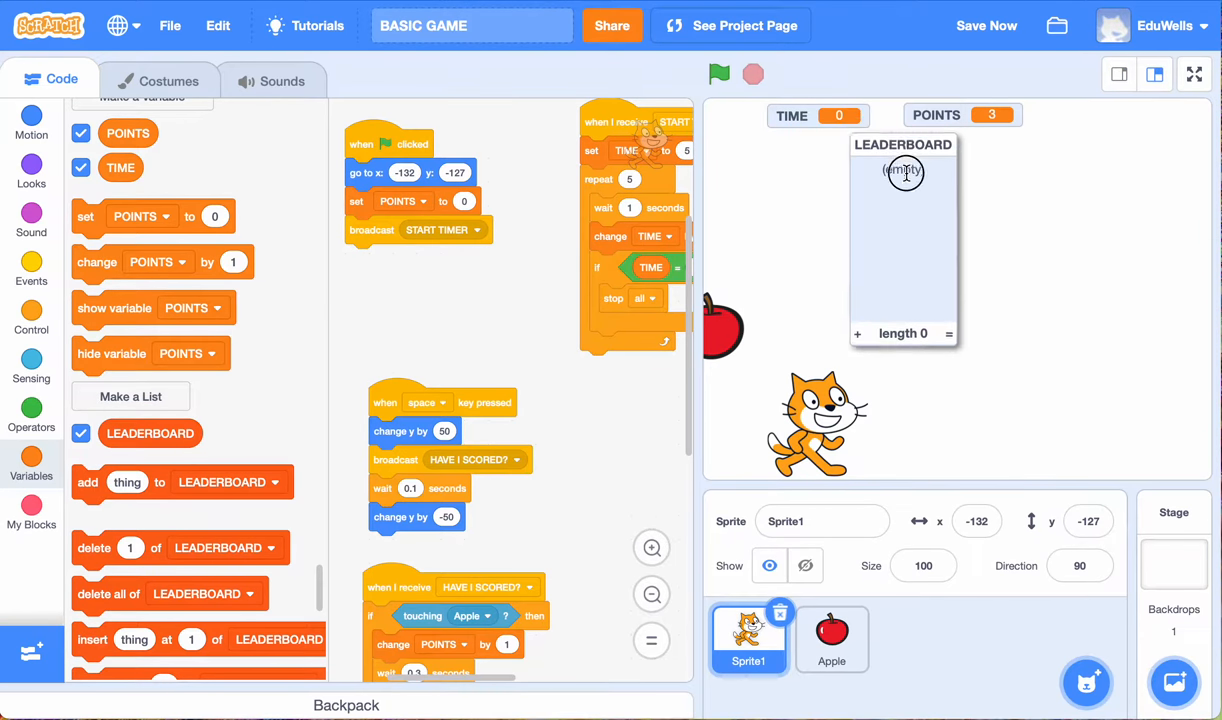
Step: Drag the LEADERBOARD list monitor to the stage's top-right corner, clear of the cat and apple
{"action": "left_click_drag", "start_coordinate": [903, 144], "coordinate": [1140, 117]}
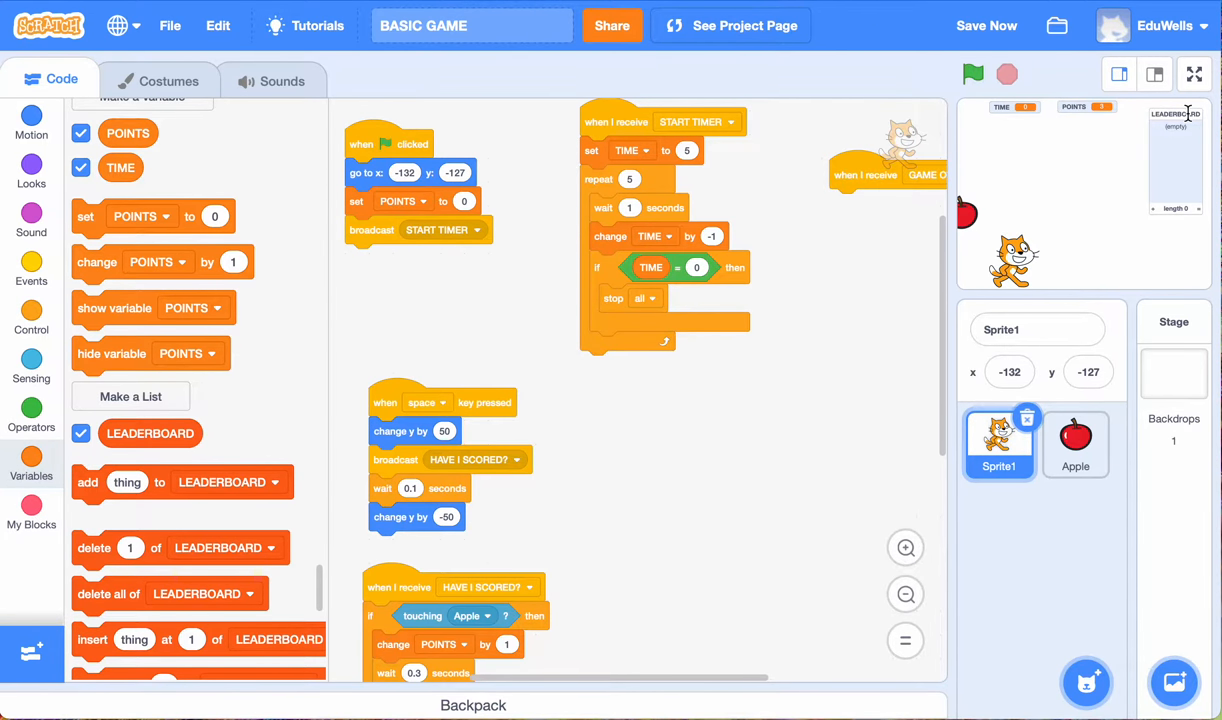
{"action": "mouse_move", "coordinate": [1176, 145]}
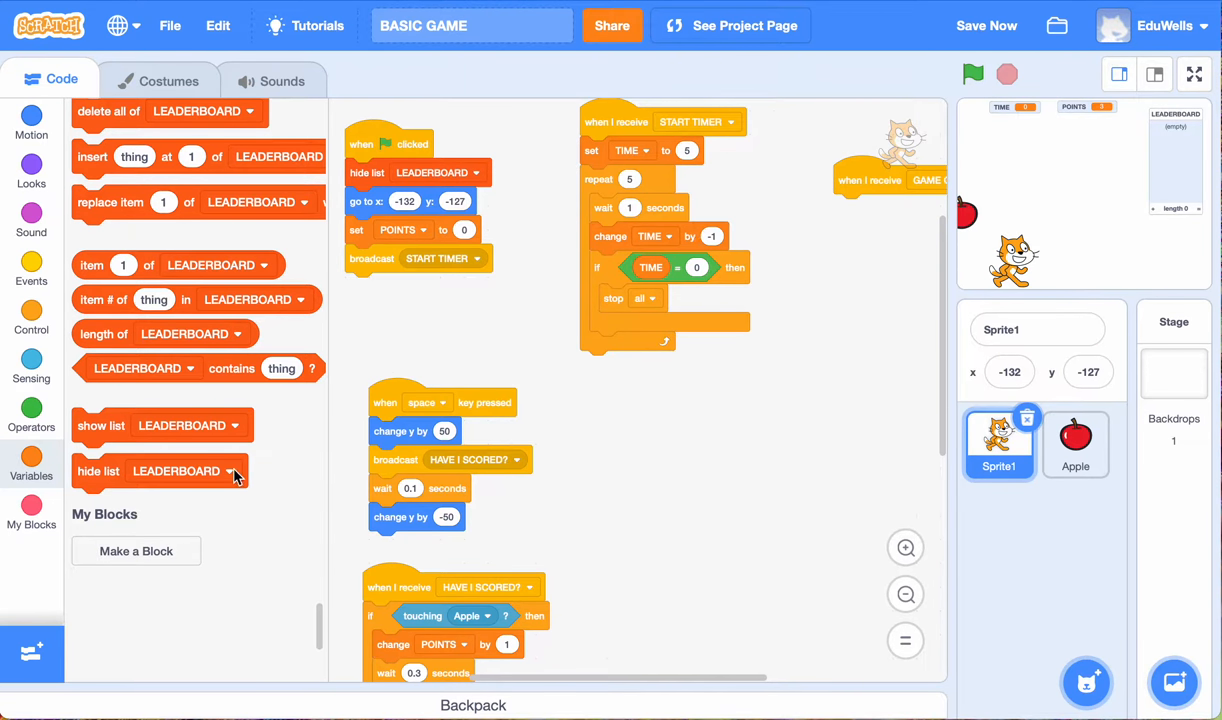
{"action": "mouse_move", "coordinate": [349, 424]}
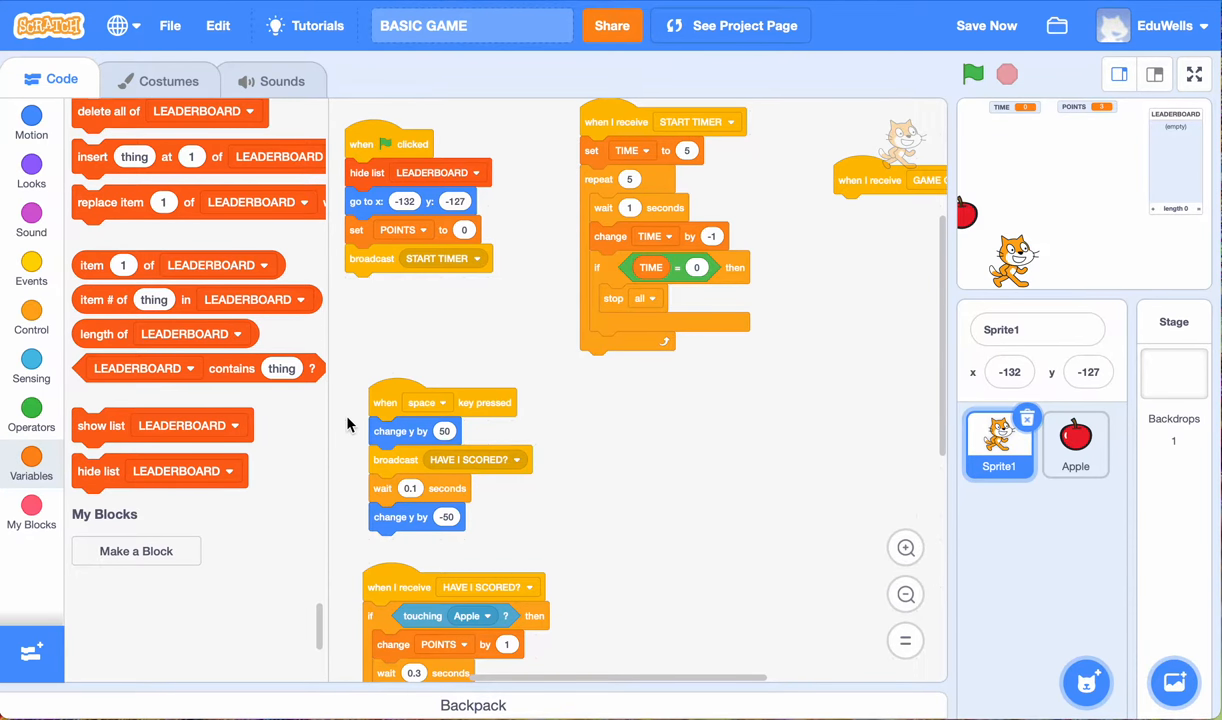
{"action": "mouse_move", "coordinate": [682, 146]}
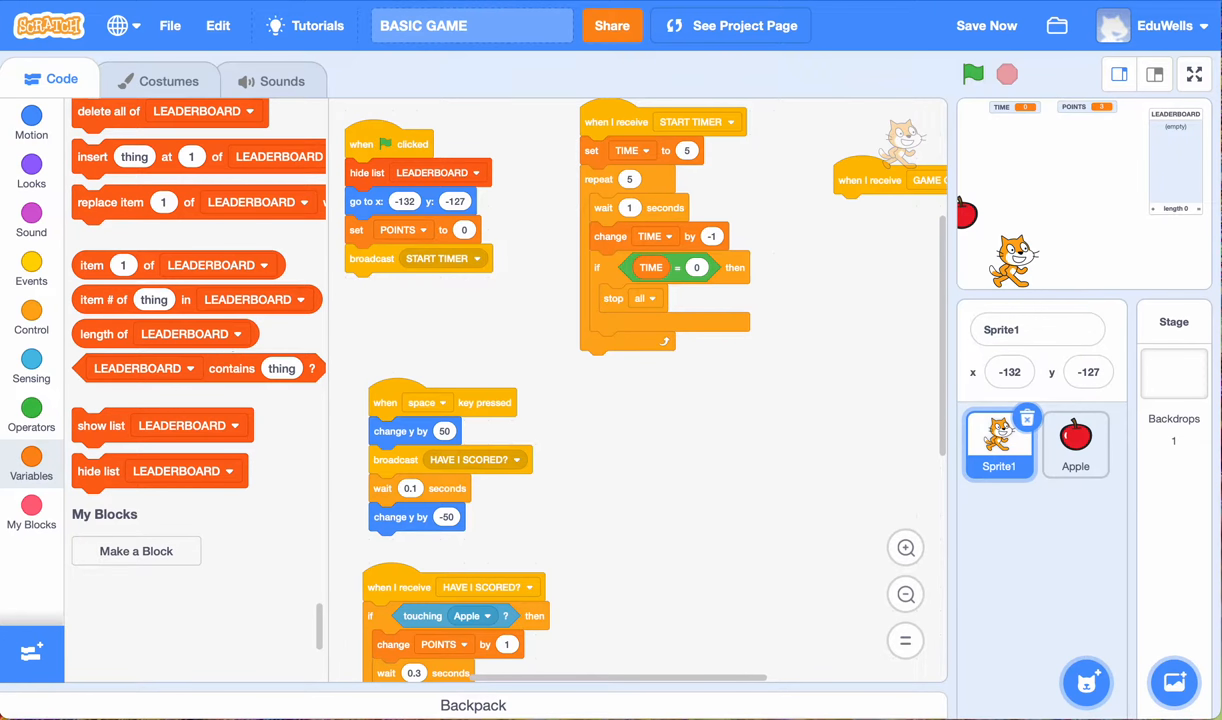
Step: Make the if TIME = 0 block broadcast a newly created UPDATE LEADERBOARD message
{"action": "left_click", "coordinate": [31, 268]}
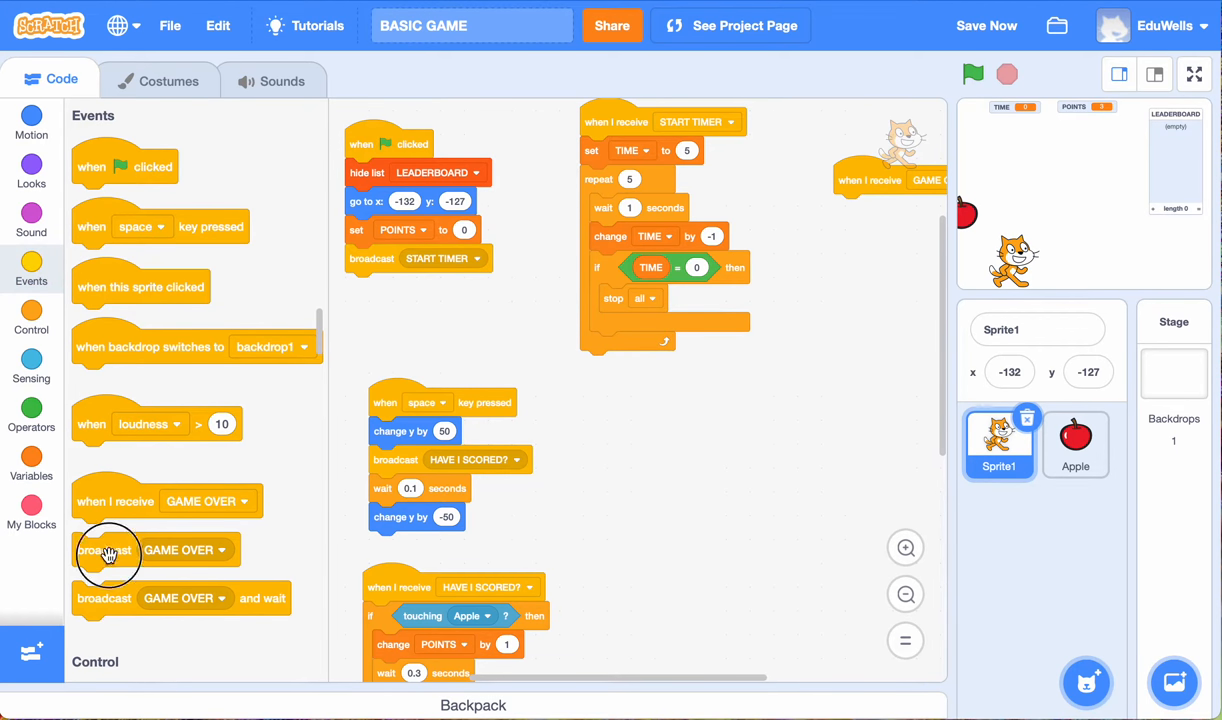
{"action": "left_click", "coordinate": [723, 298]}
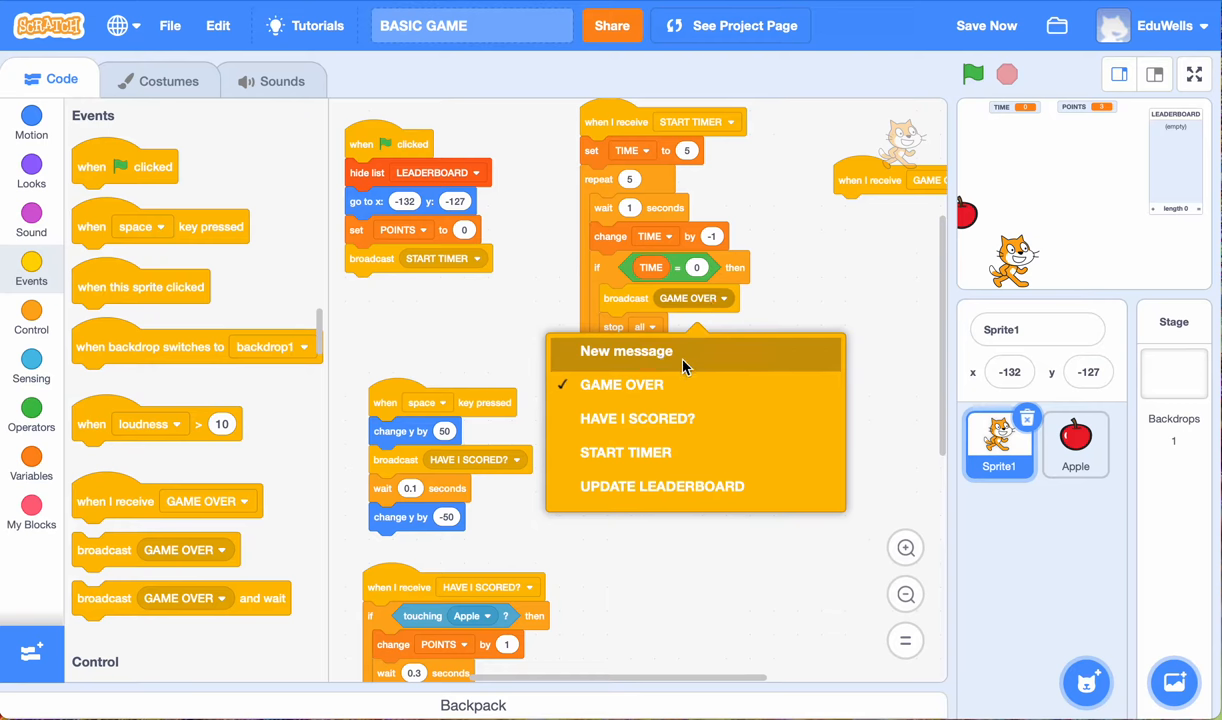
{"action": "left_click", "coordinate": [627, 350]}
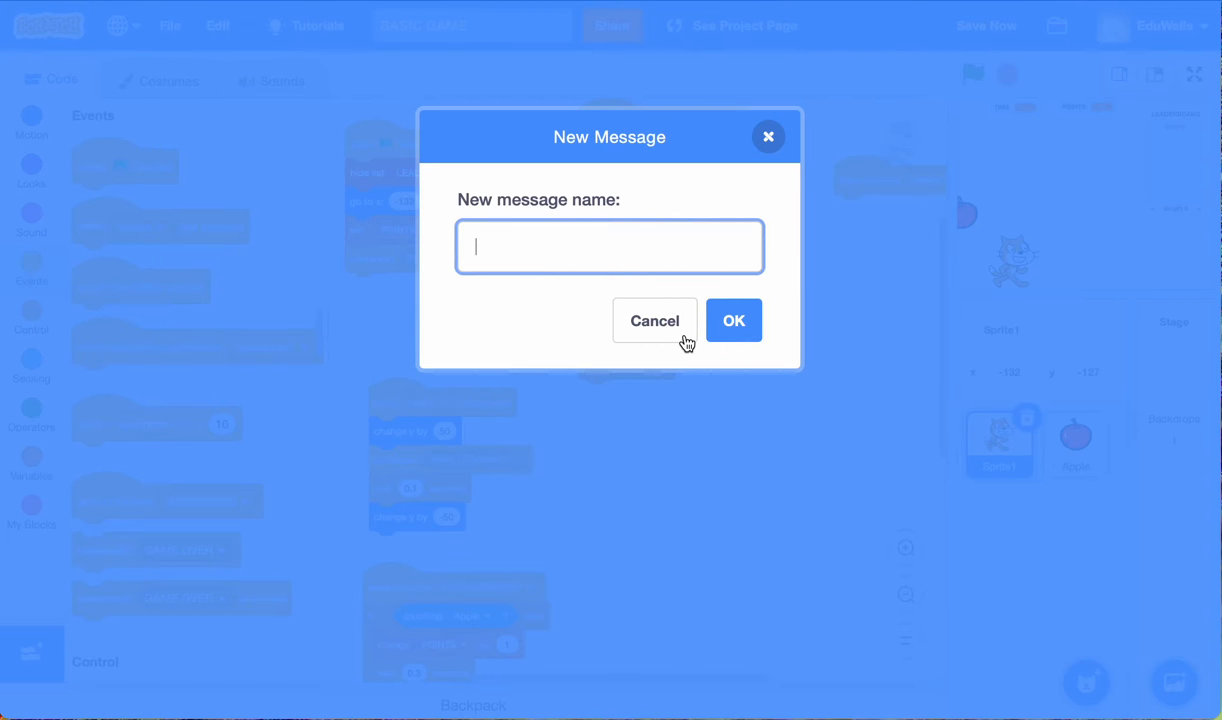
{"action": "type", "text": "U"}
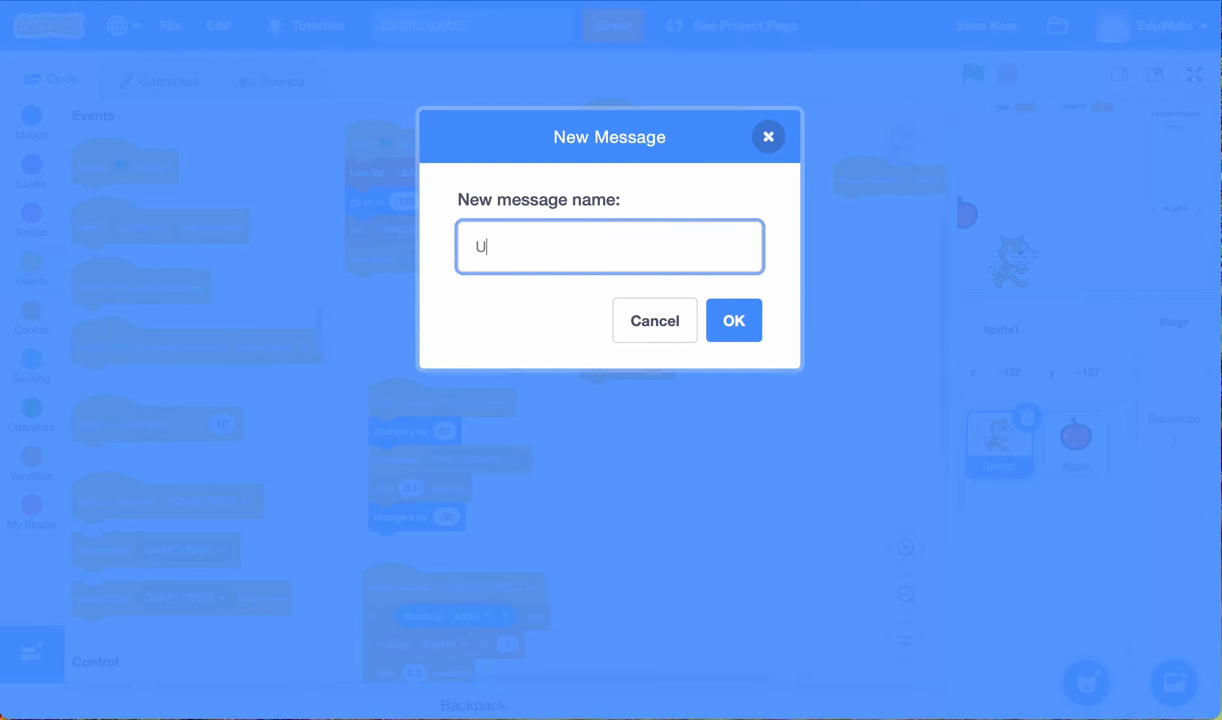
{"action": "type", "text": "PDATE LEA"}
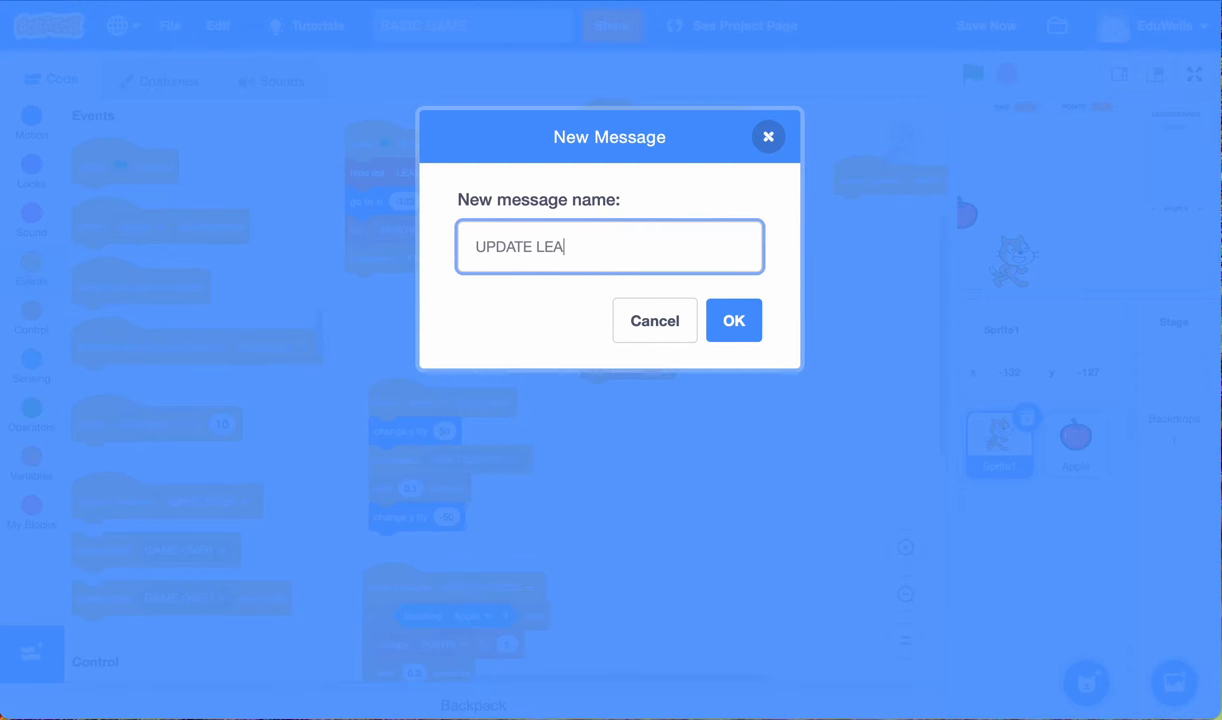
{"action": "type", "text": "DERBOARD"}
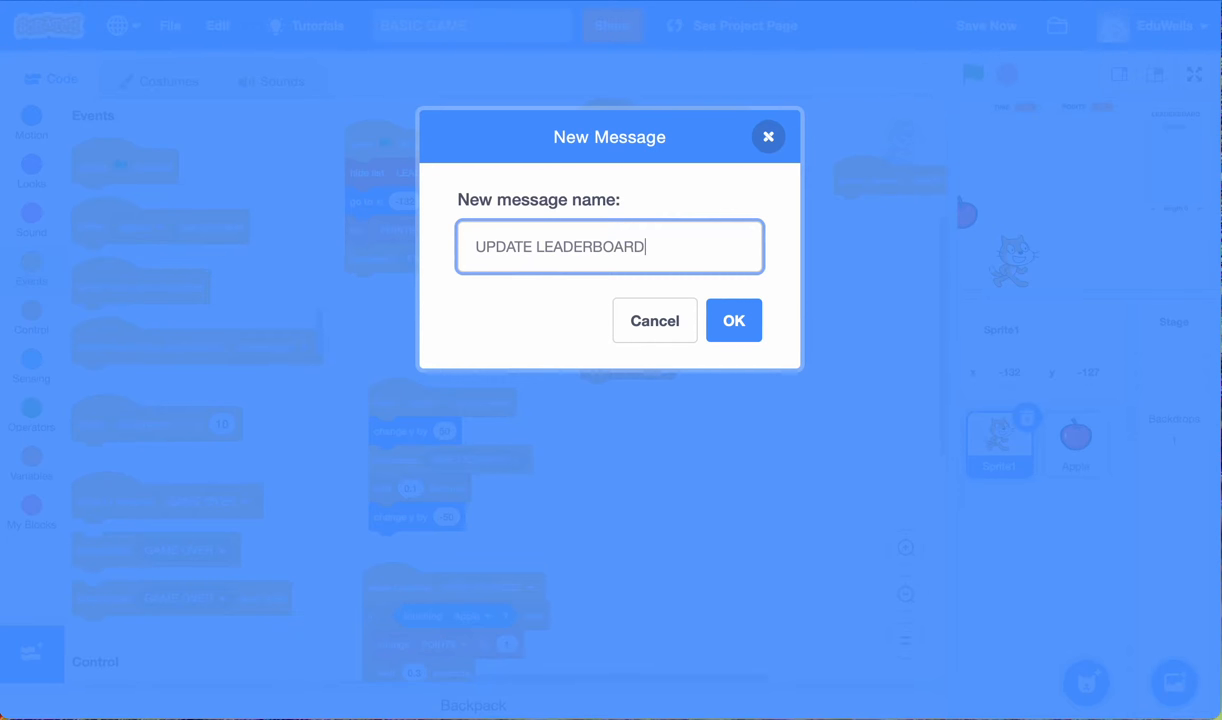
{"action": "left_click", "coordinate": [734, 320]}
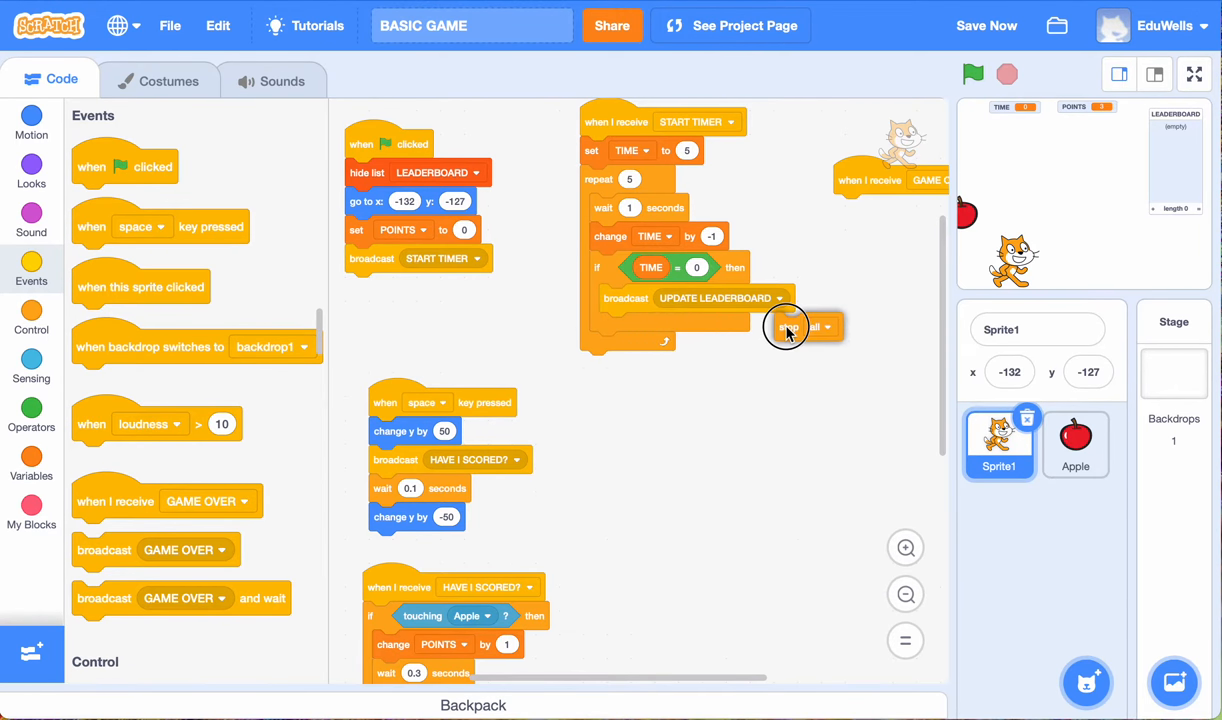
Step: Detach stop all, set a receive hat to UPDATE LEADERBOARD, and add show list LEADERBOARD
{"action": "left_click_drag", "start_coordinate": [790, 326], "coordinate": [860, 290]}
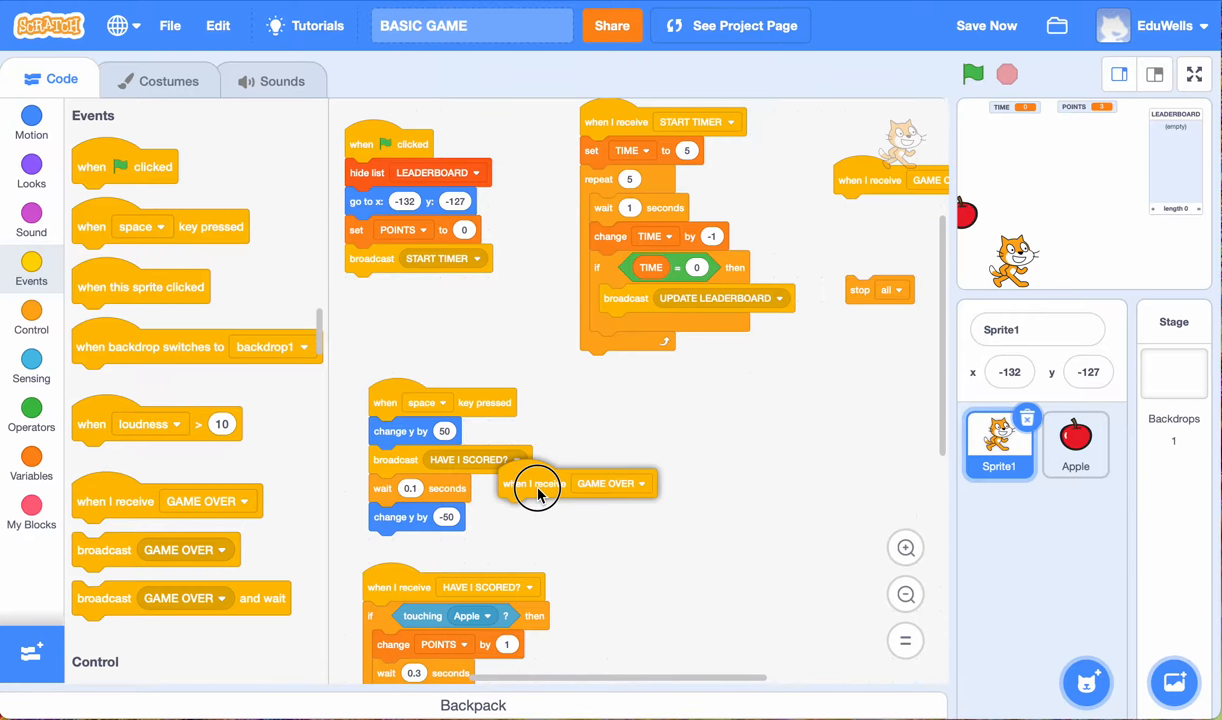
{"action": "left_click", "coordinate": [738, 418]}
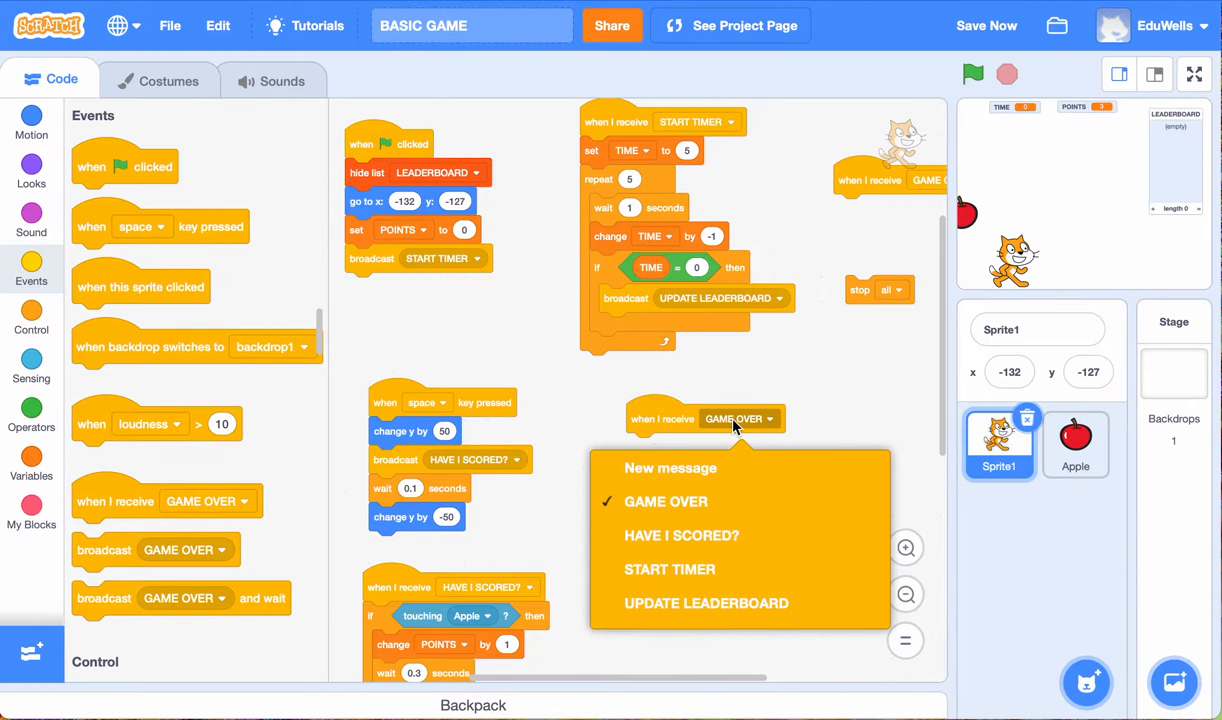
{"action": "left_click", "coordinate": [706, 603]}
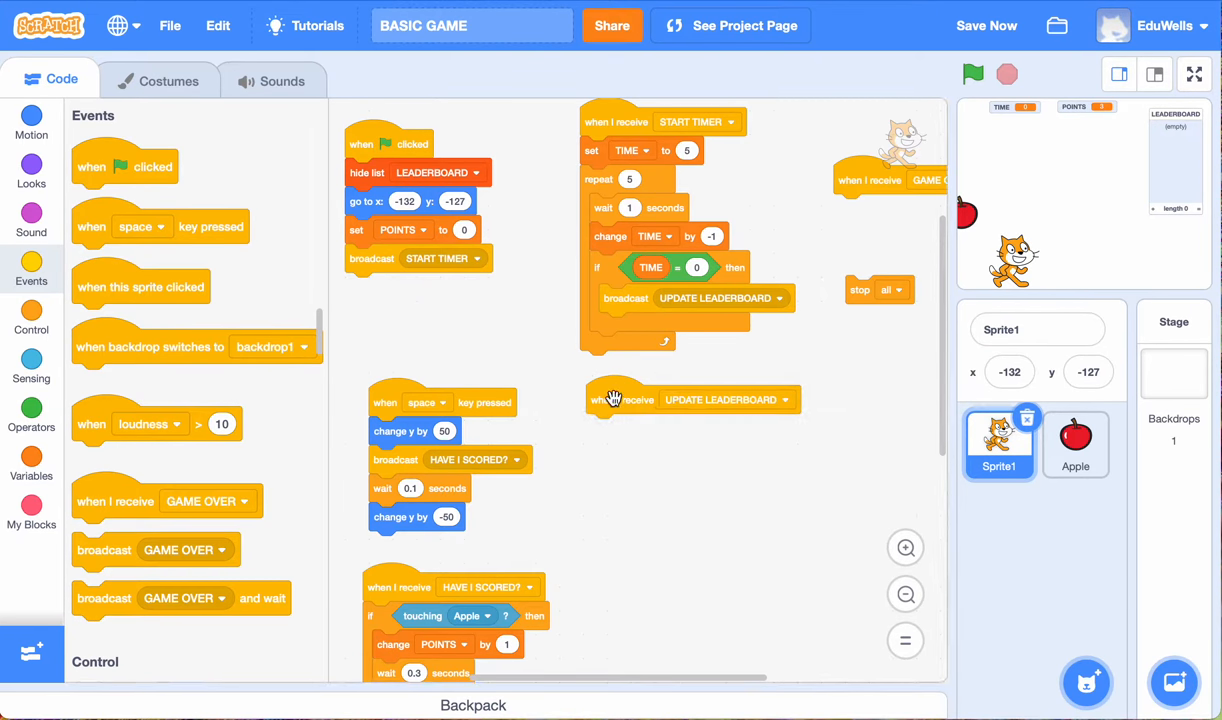
{"action": "mouse_move", "coordinate": [618, 427]}
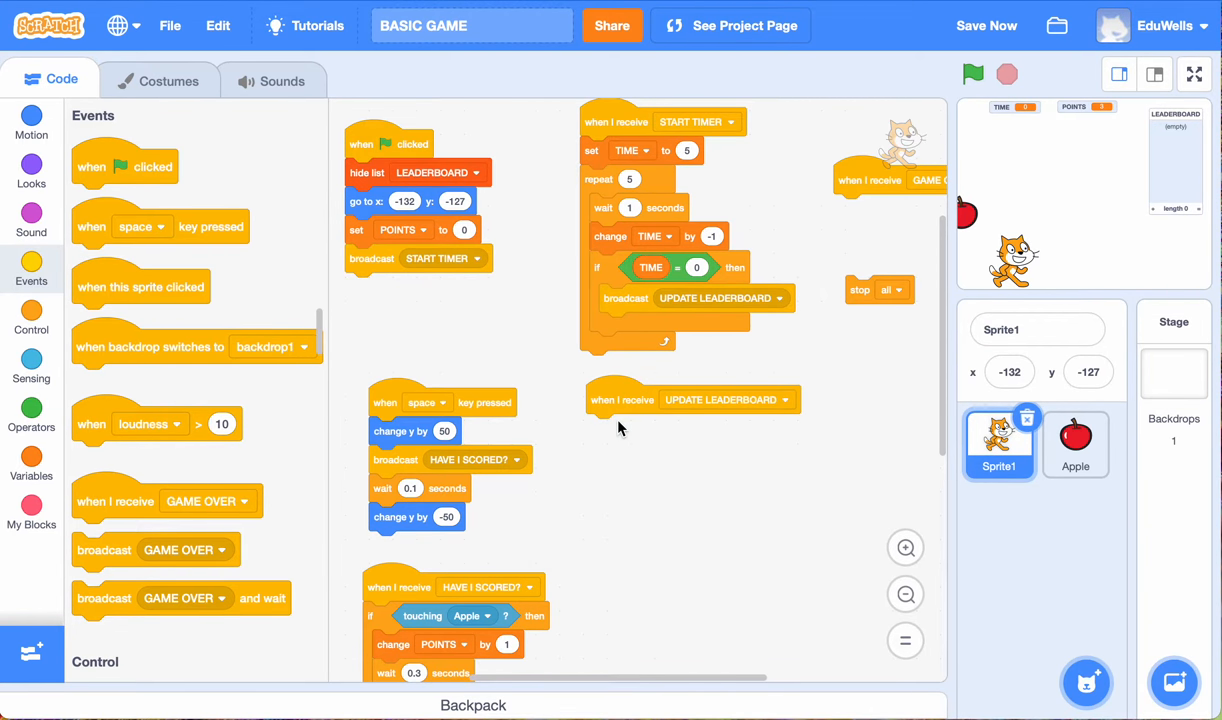
{"action": "mouse_move", "coordinate": [404, 178]}
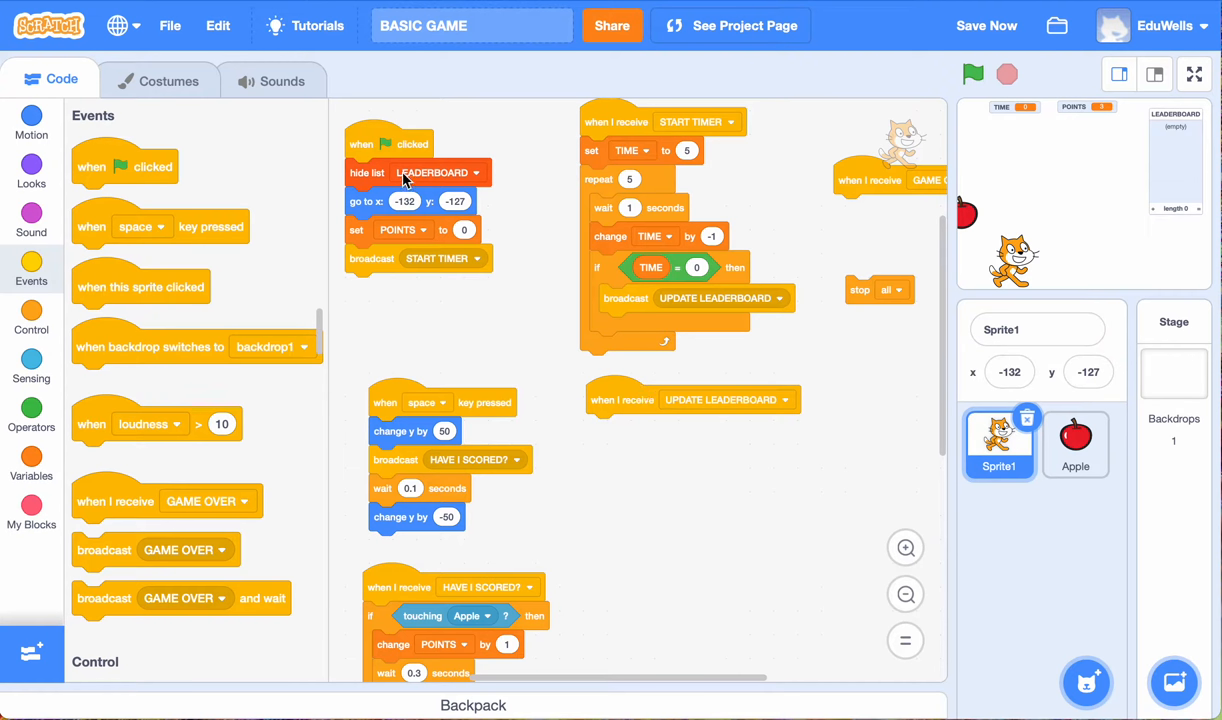
{"action": "left_click", "coordinate": [31, 455]}
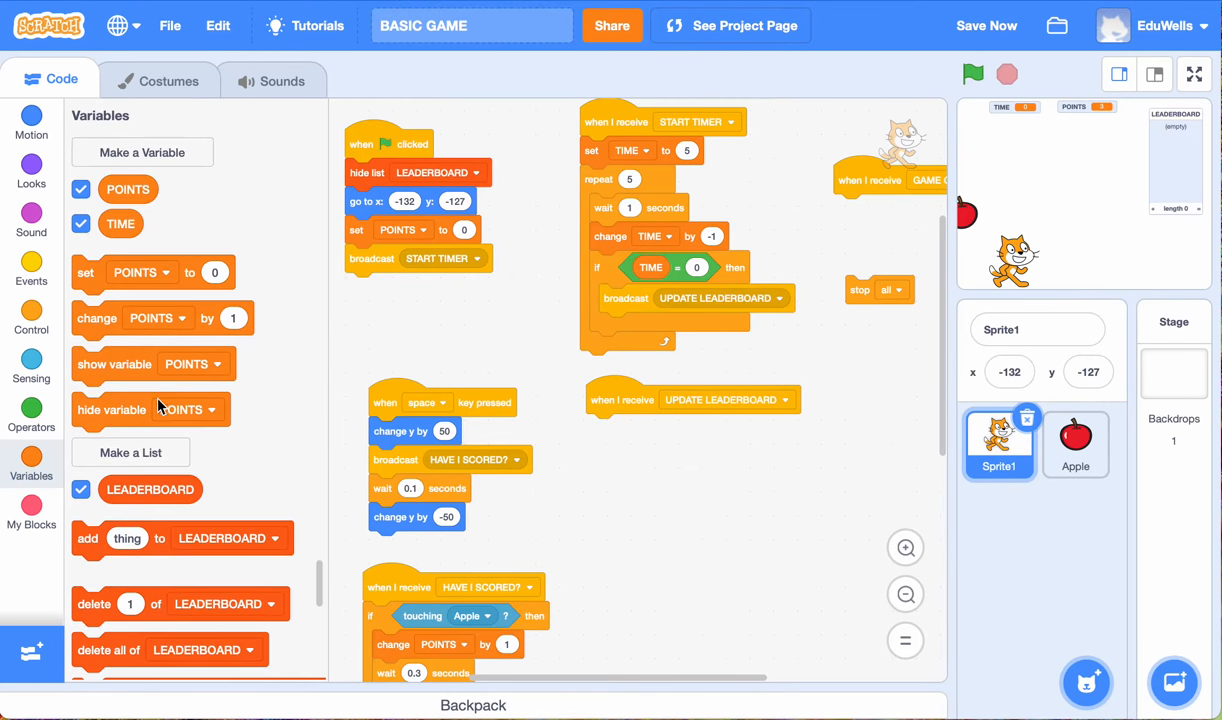
{"action": "scroll", "scroll_direction": "down", "scroll_amount": 3}
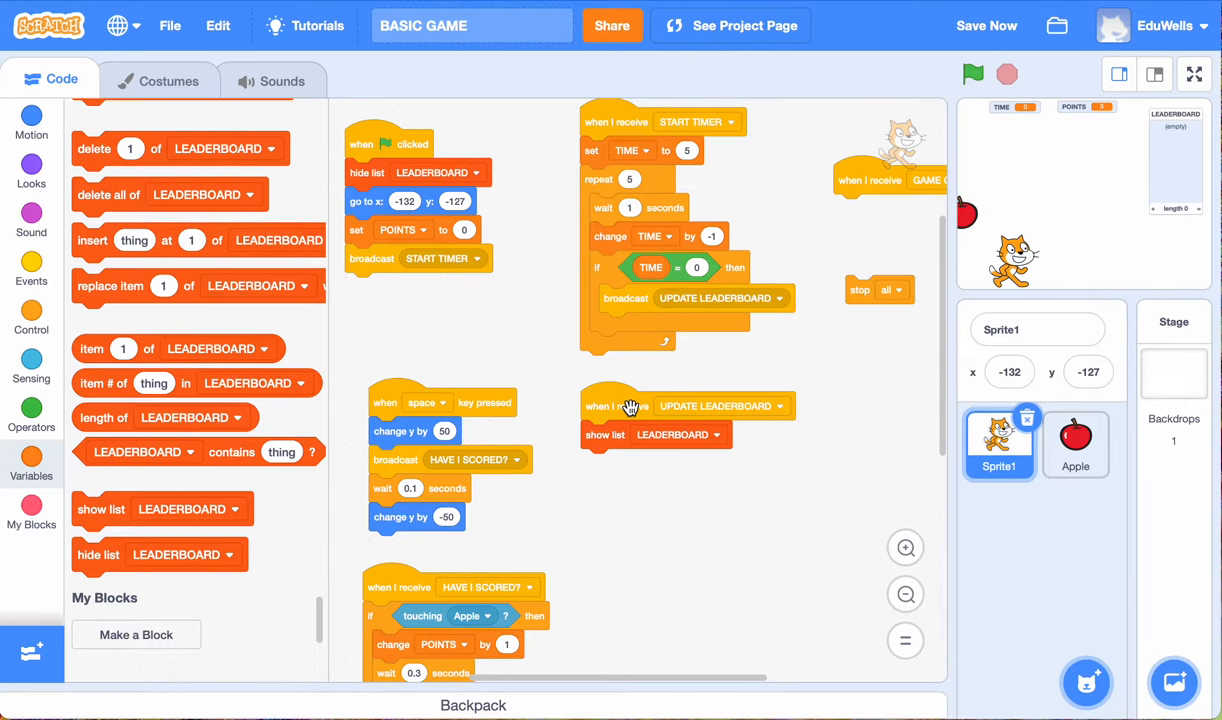
{"action": "mouse_move", "coordinate": [638, 408]}
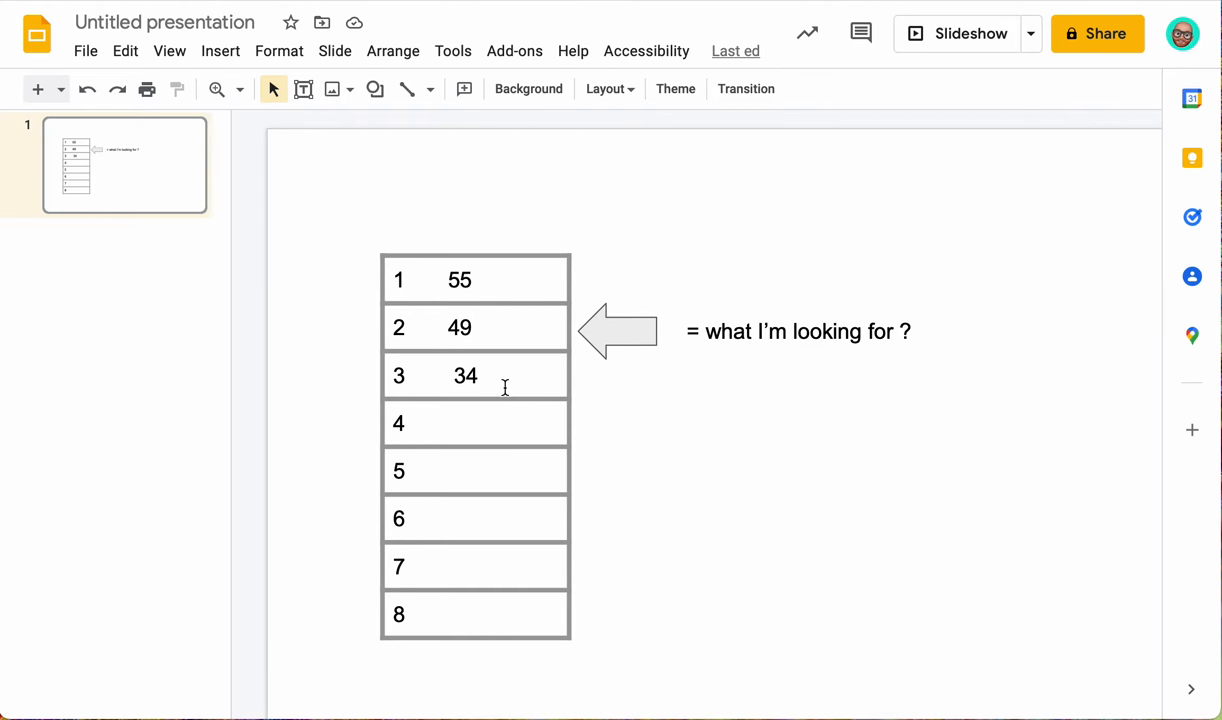
Step: Move the arrow and label across the table rows, finally leaving them beside the 55 row
{"action": "left_click", "coordinate": [617, 331]}
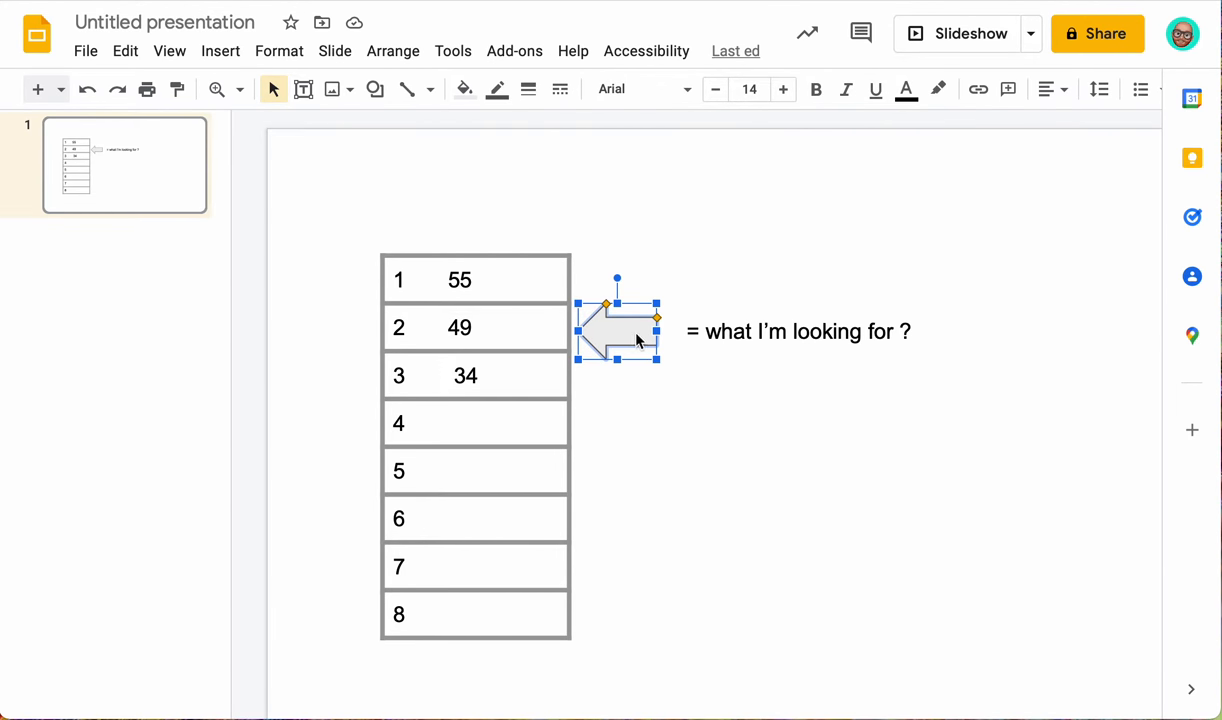
{"action": "mouse_move", "coordinate": [630, 350]}
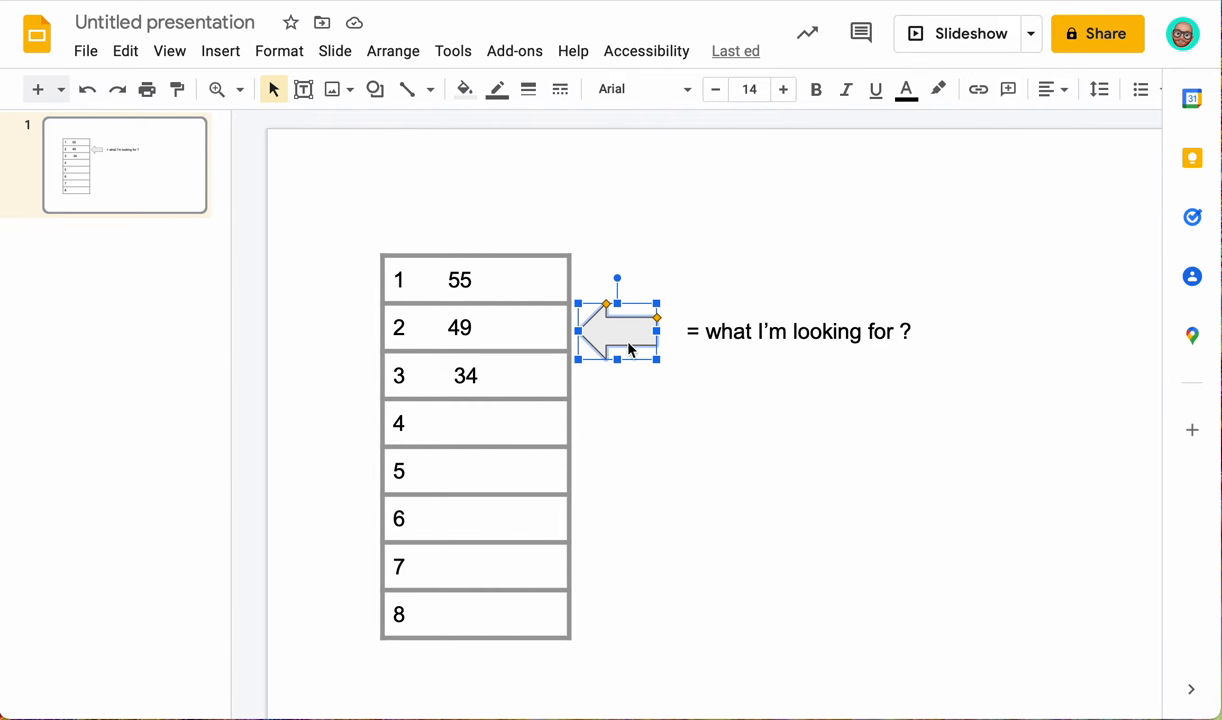
{"action": "mouse_move", "coordinate": [613, 278]}
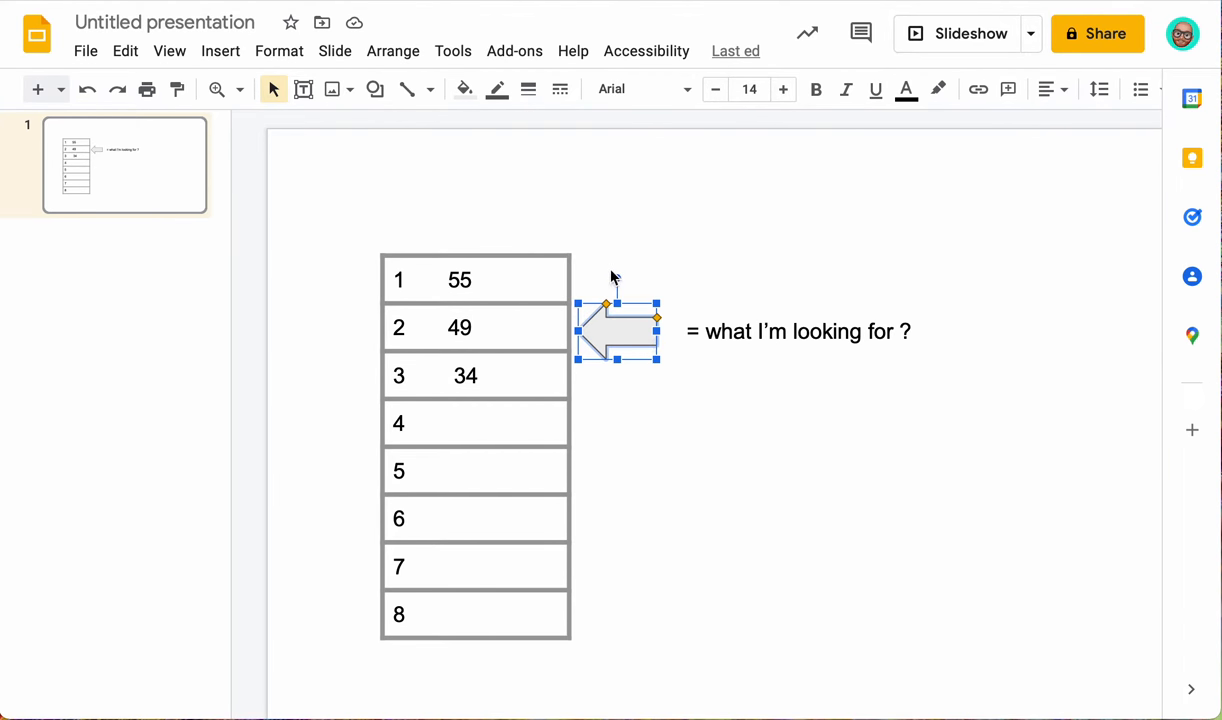
{"action": "left_click_drag", "start_coordinate": [617, 330], "coordinate": [617, 278]}
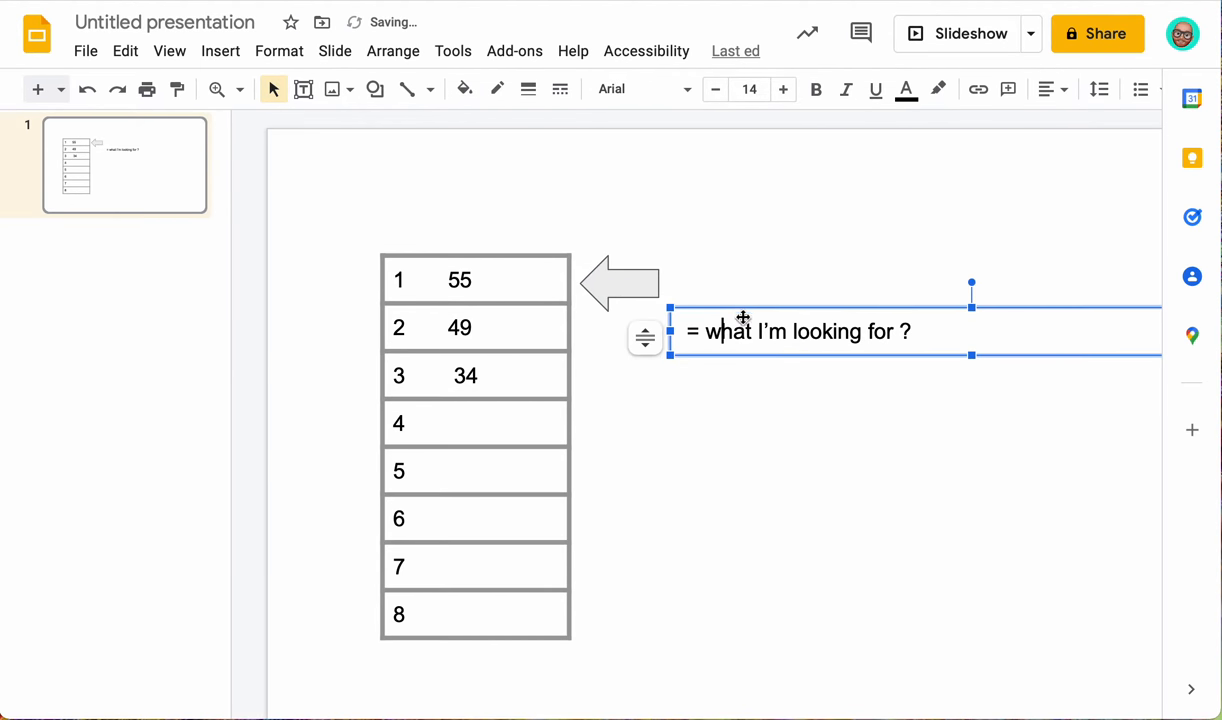
{"action": "left_click_drag", "start_coordinate": [742, 318], "coordinate": [810, 290]}
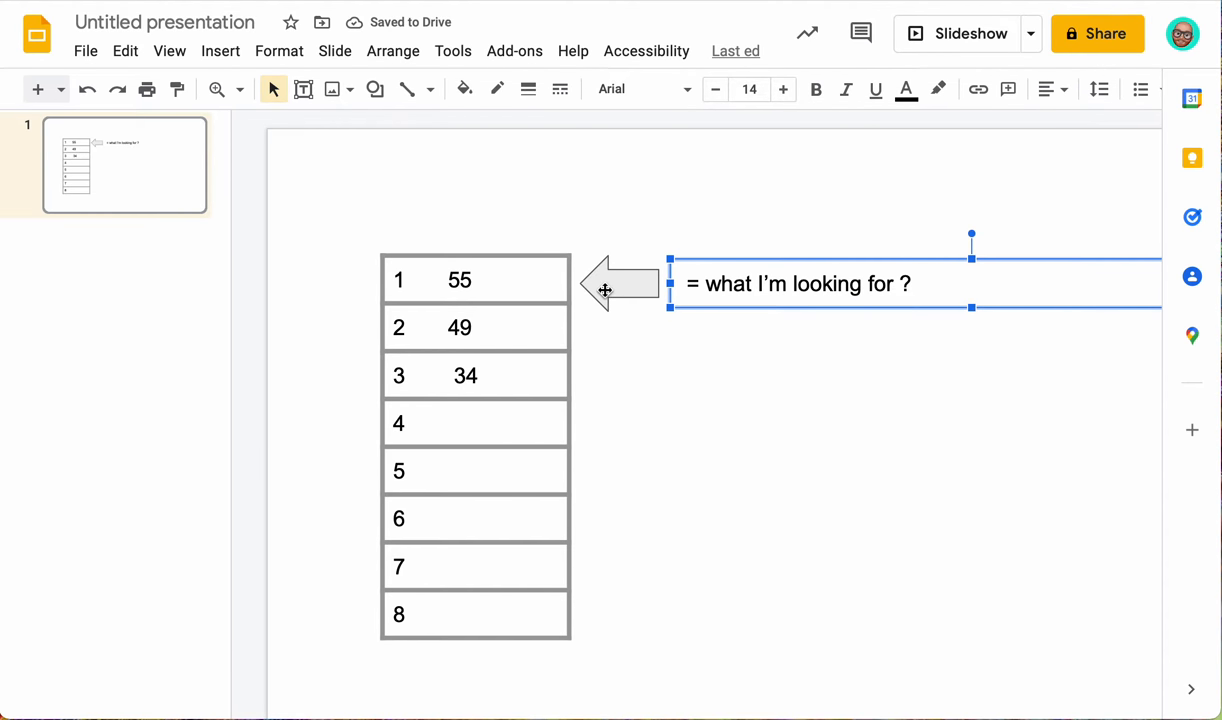
{"action": "mouse_move", "coordinate": [622, 300]}
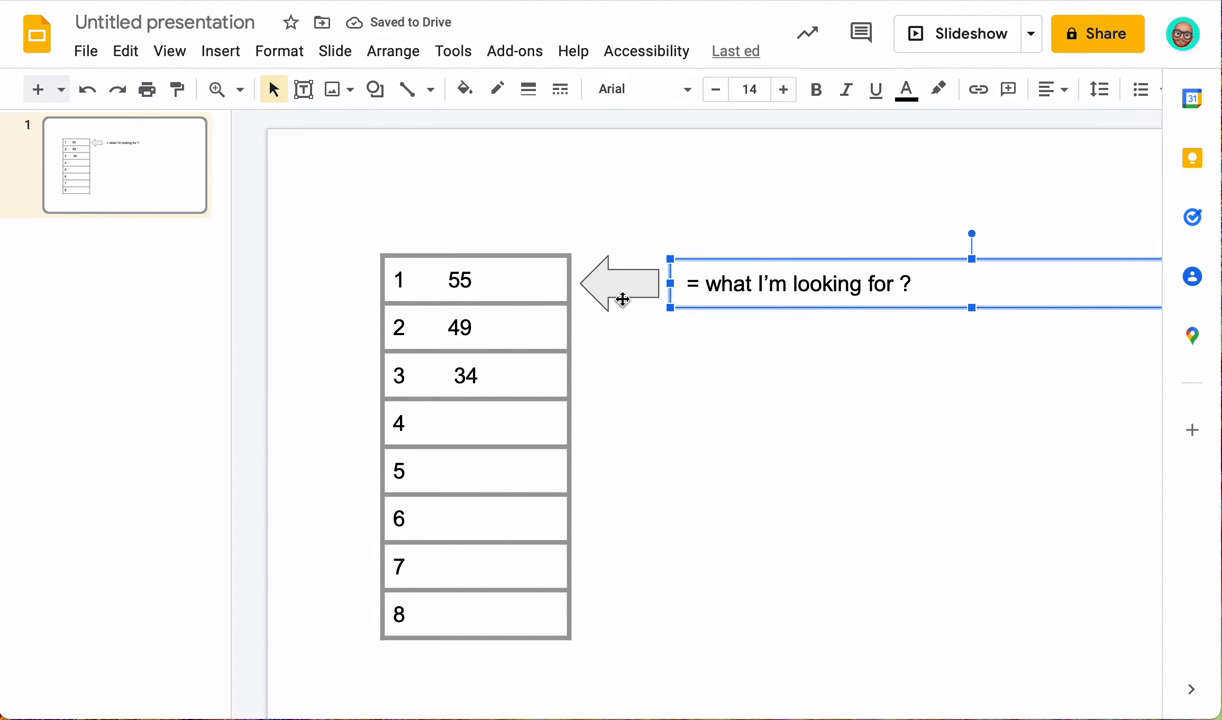
{"action": "mouse_move", "coordinate": [537, 276]}
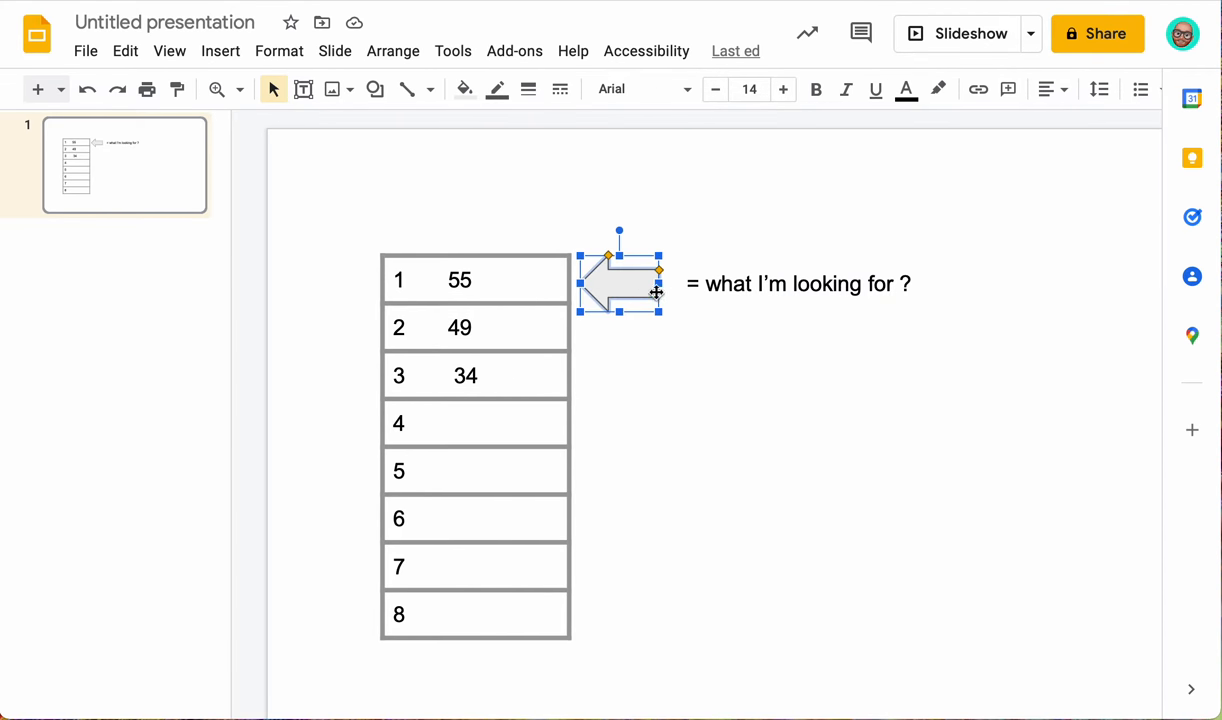
{"action": "left_click_drag", "start_coordinate": [619, 283], "coordinate": [642, 338]}
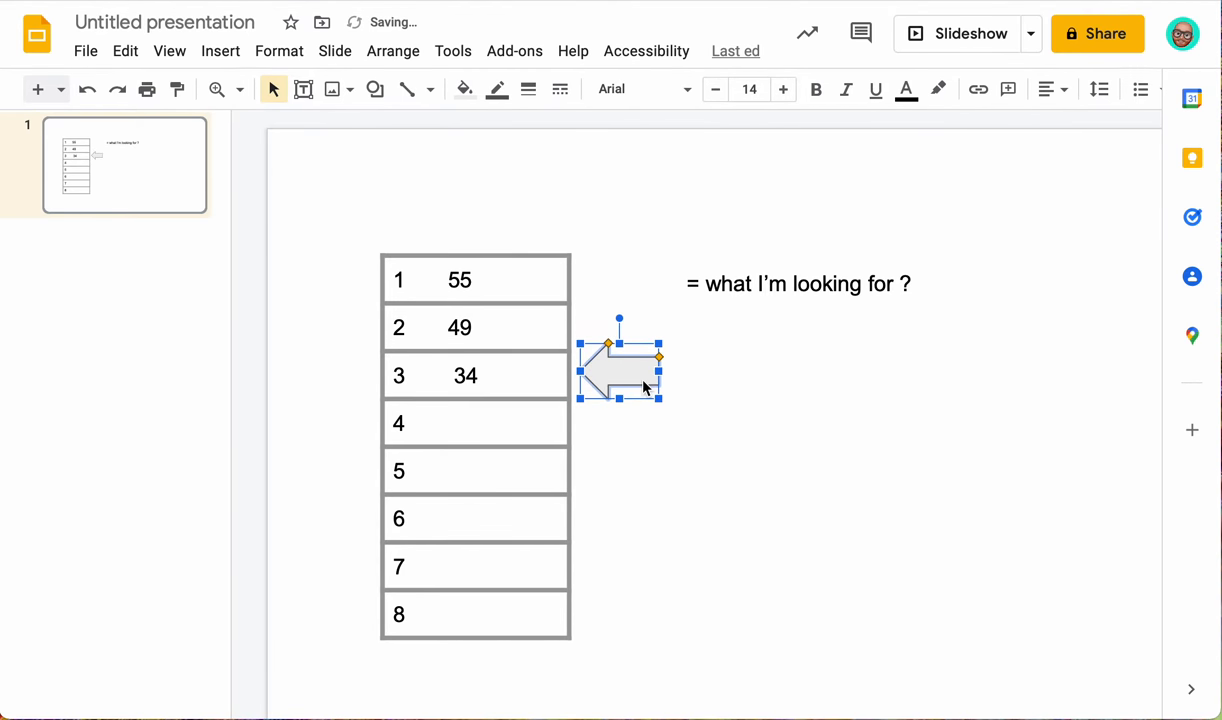
{"action": "left_click_drag", "start_coordinate": [619, 365], "coordinate": [619, 272]}
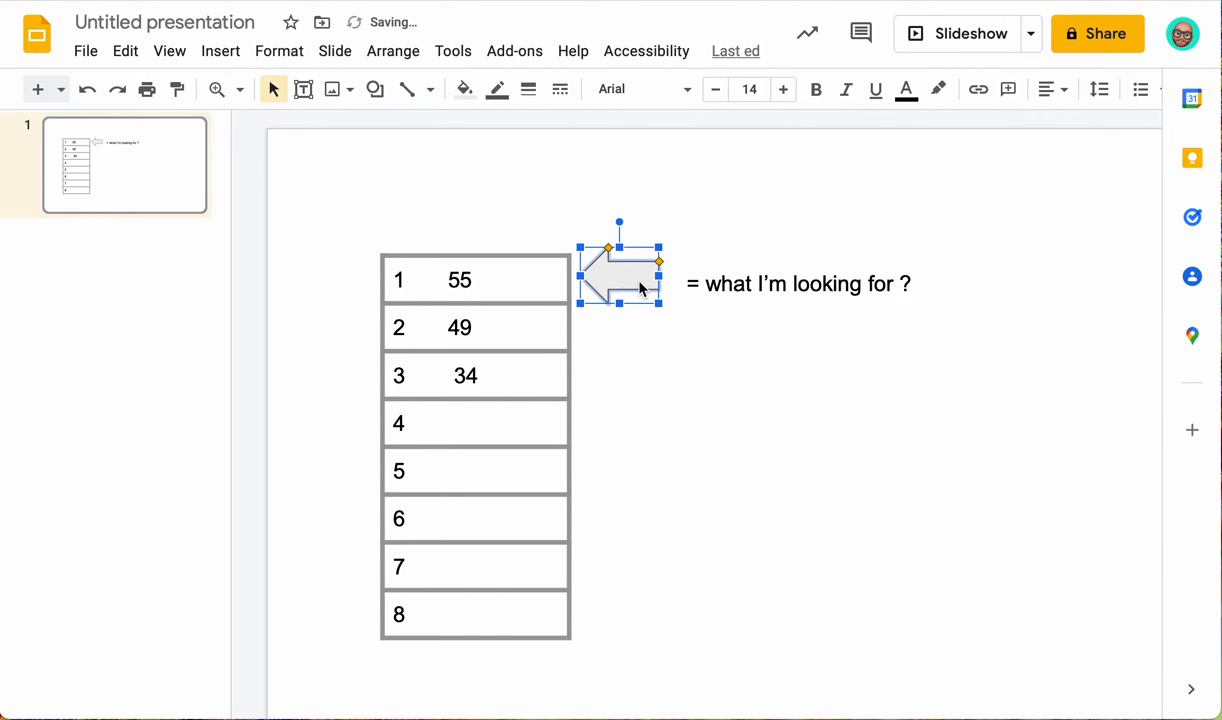
{"action": "left_click_drag", "start_coordinate": [619, 280], "coordinate": [619, 335]}
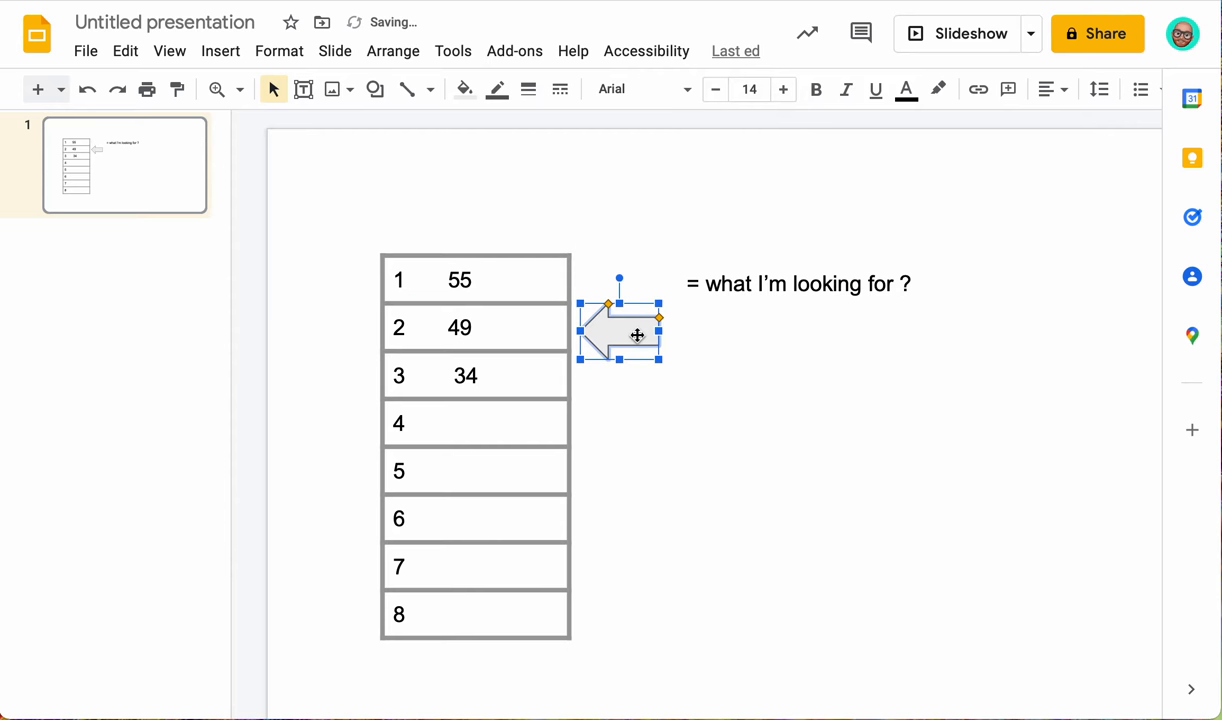
{"action": "left_click_drag", "start_coordinate": [637, 335], "coordinate": [638, 390]}
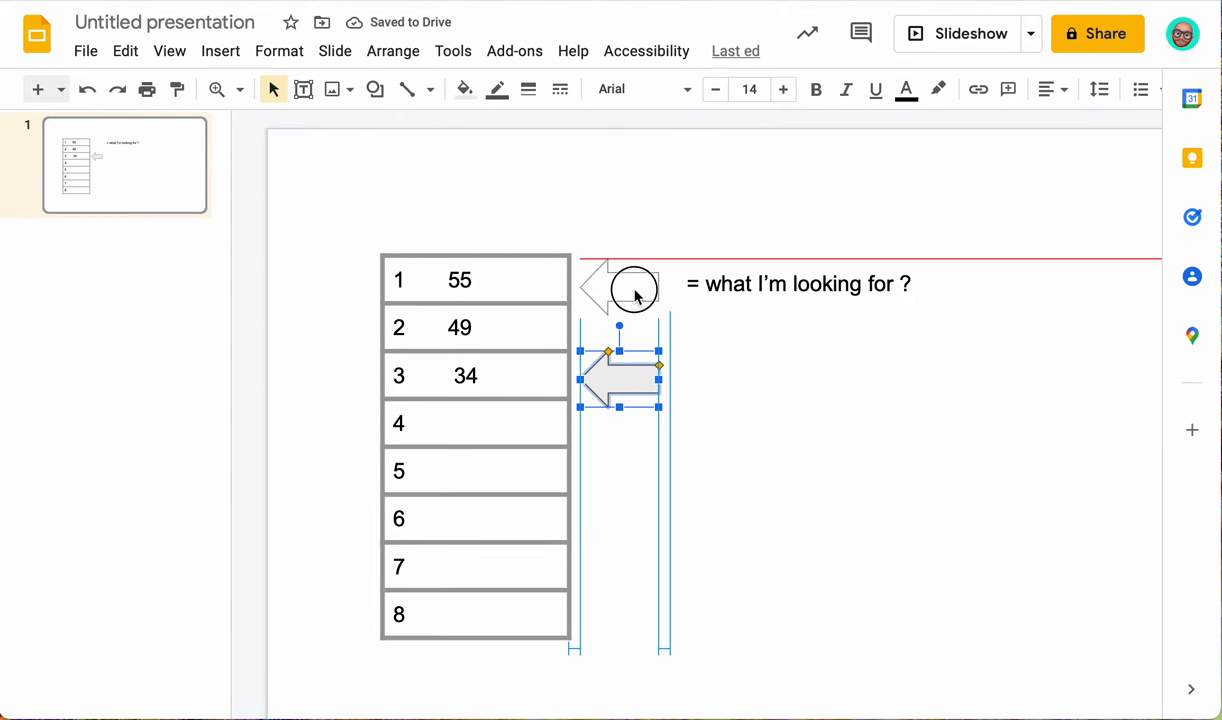
{"action": "left_click_drag", "start_coordinate": [618, 375], "coordinate": [618, 283]}
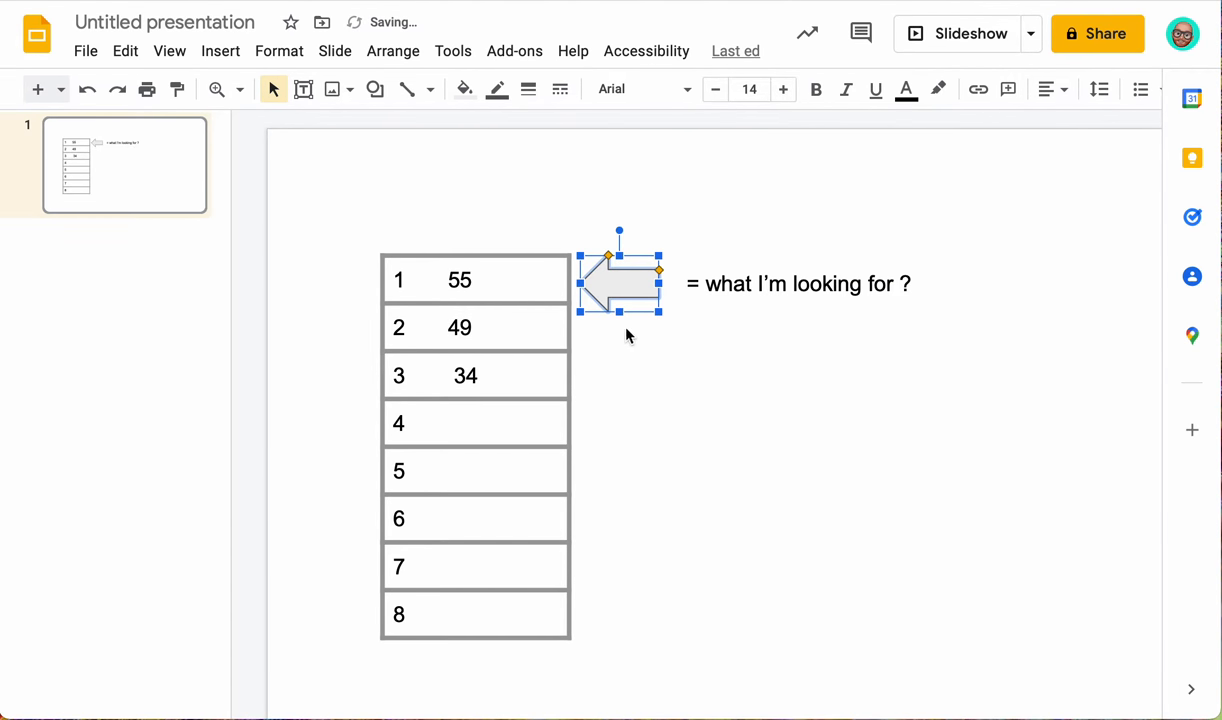
{"action": "mouse_move", "coordinate": [1107, 62]}
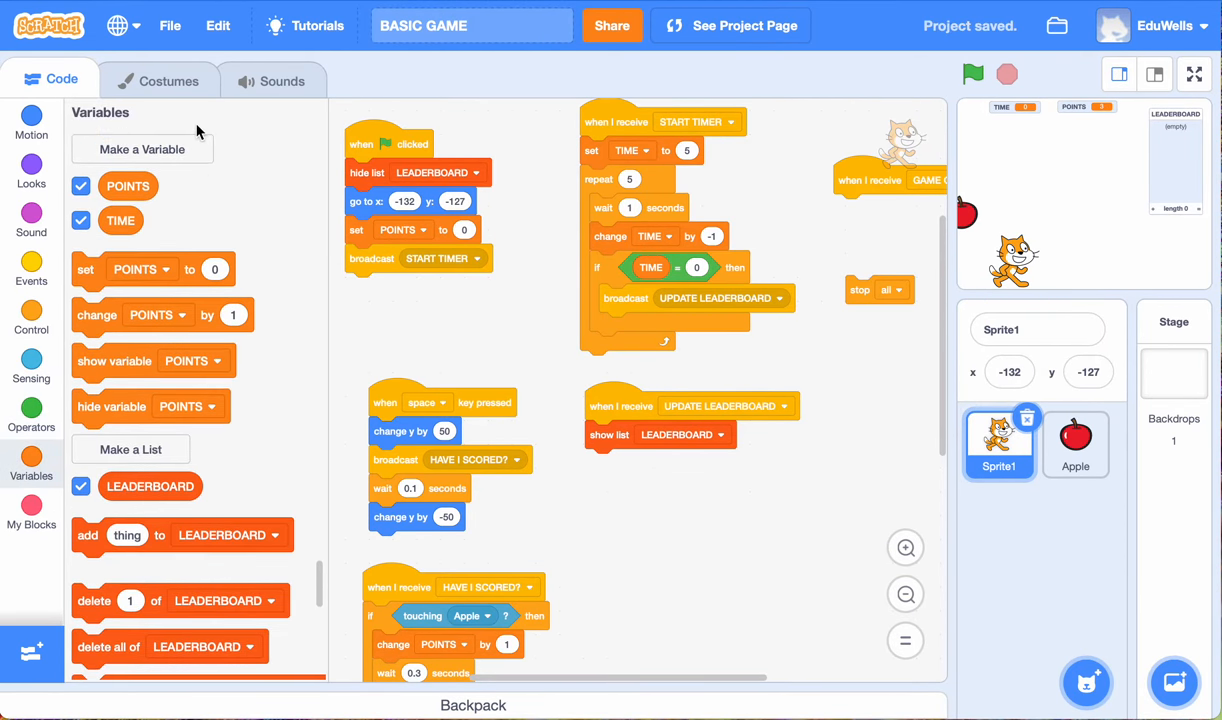
Step: Create a LIST POINTER variable and set it to 0 after showing the list
{"action": "left_click", "coordinate": [142, 149]}
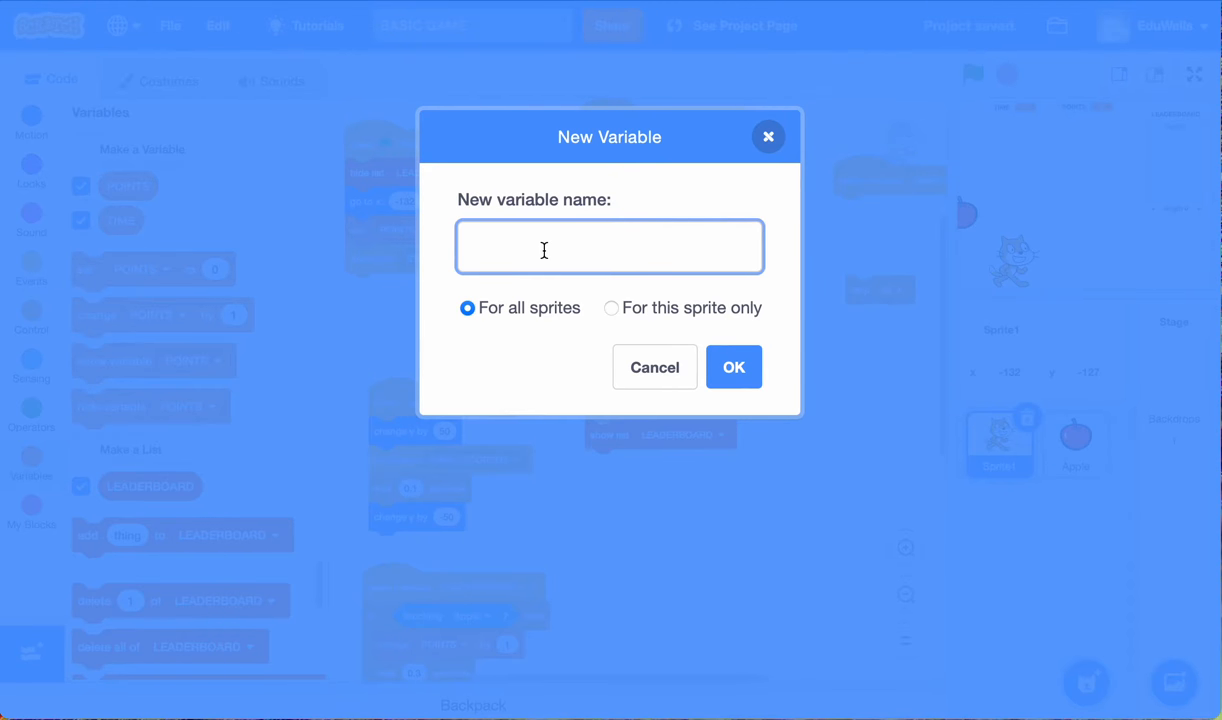
{"action": "mouse_move", "coordinate": [572, 251]}
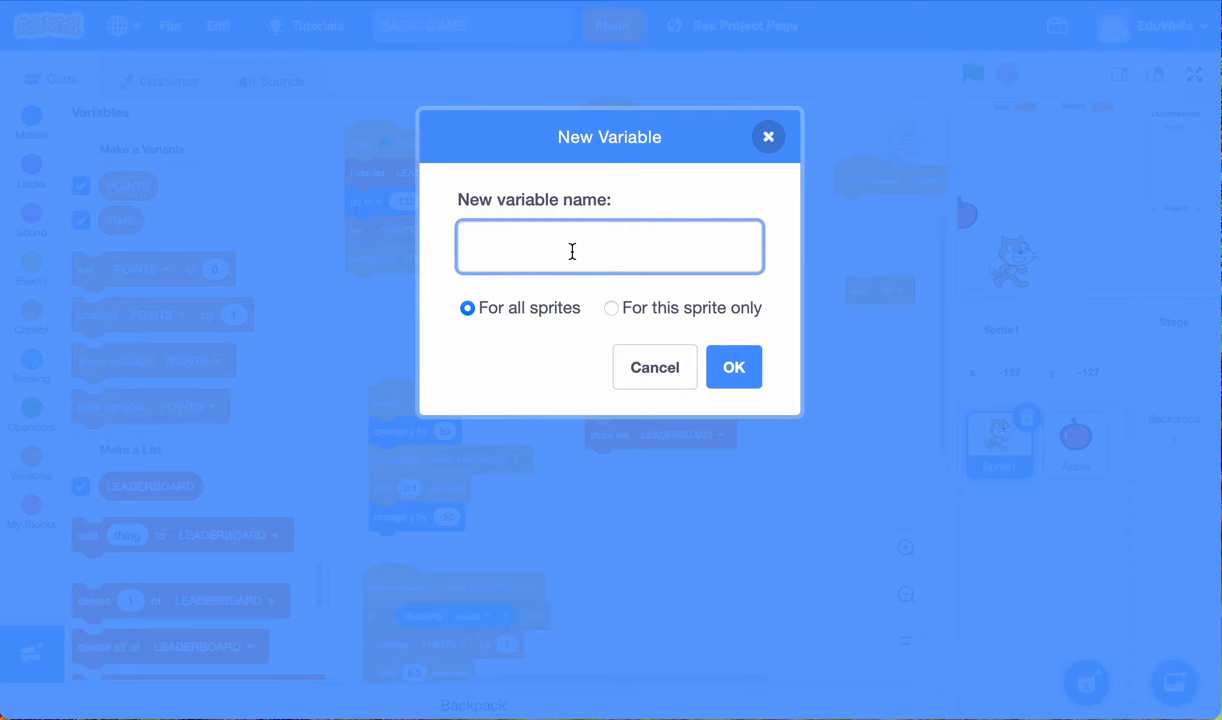
{"action": "type", "text": "POINTER"}
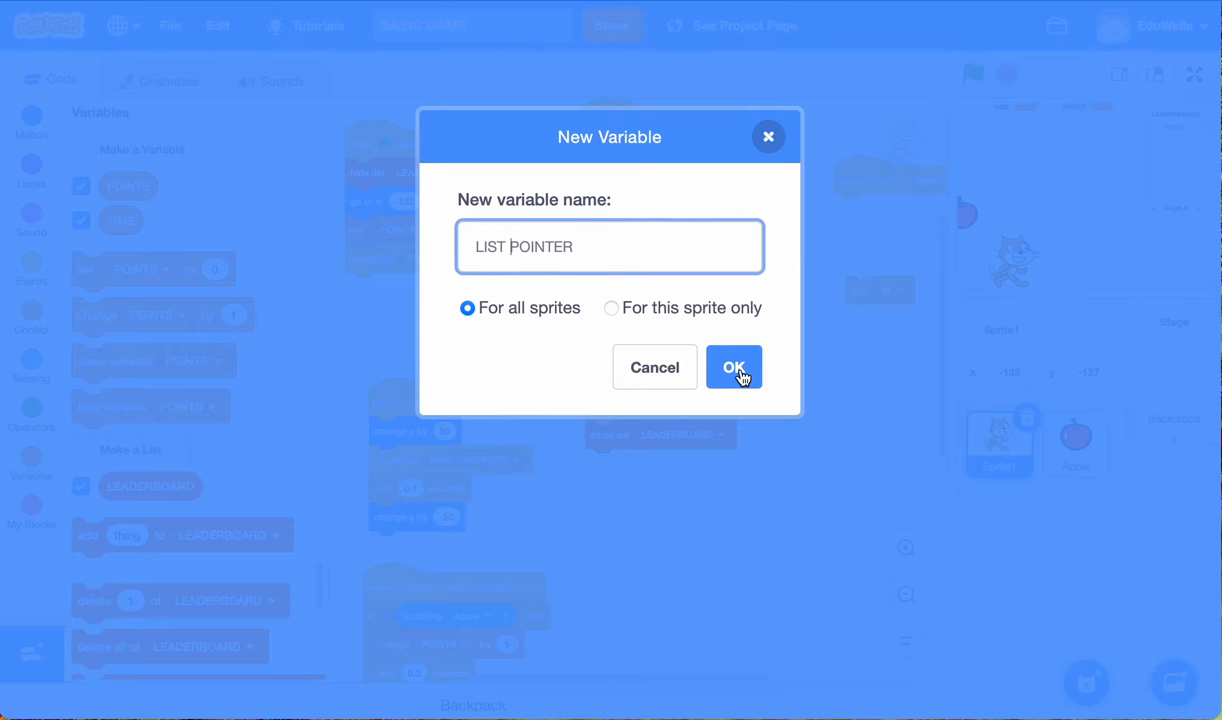
{"action": "left_click", "coordinate": [734, 367]}
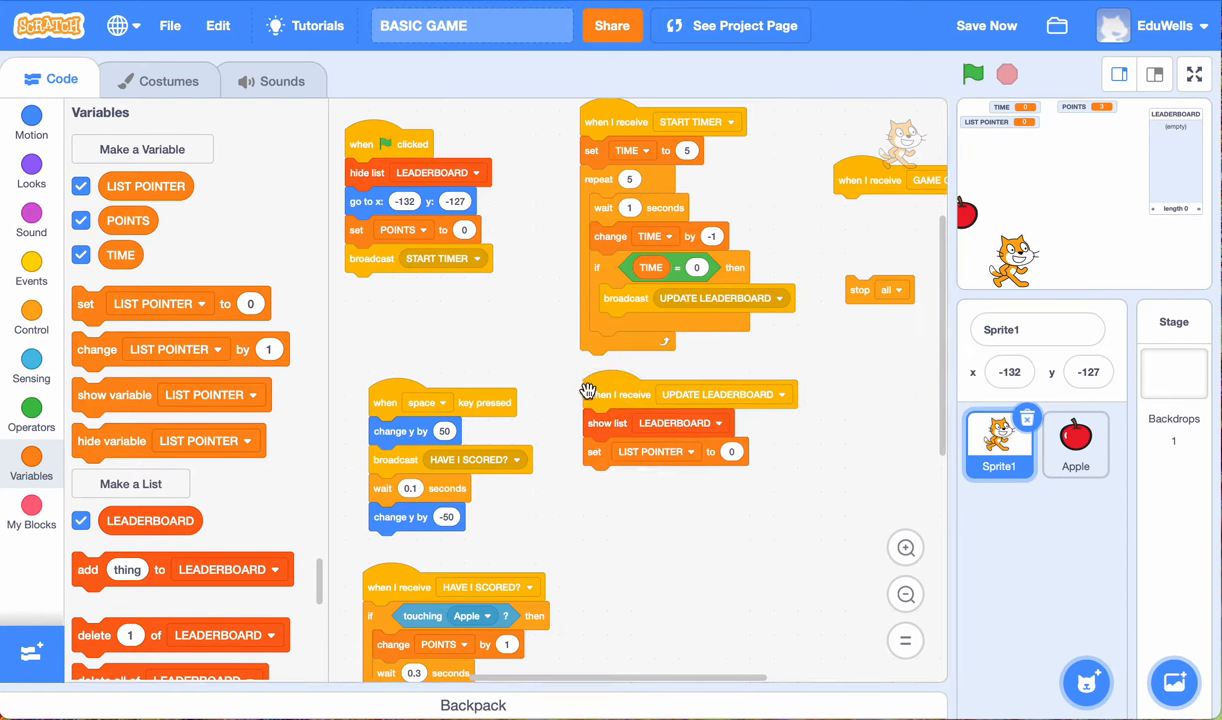
Step: Add repeat until LIST POINTER = length of LEADERBOARD beneath the set block
{"action": "left_click", "coordinate": [31, 318]}
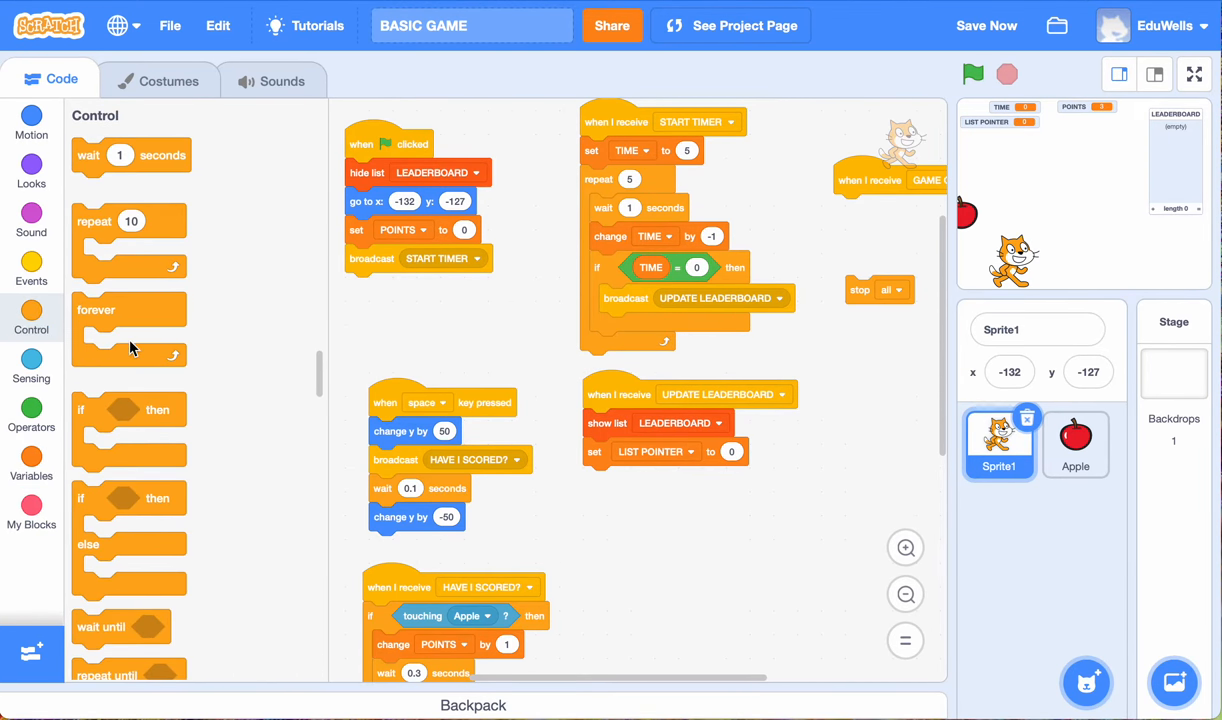
{"action": "mouse_move", "coordinate": [155, 250]}
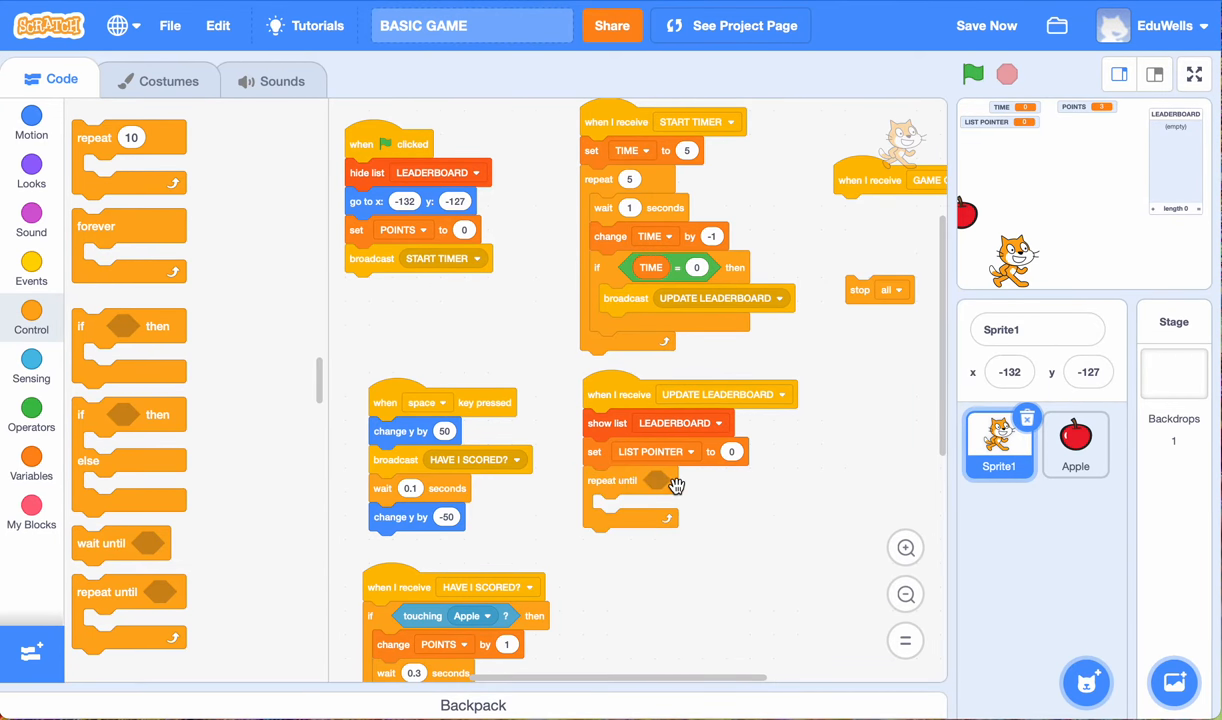
{"action": "mouse_move", "coordinate": [659, 481]}
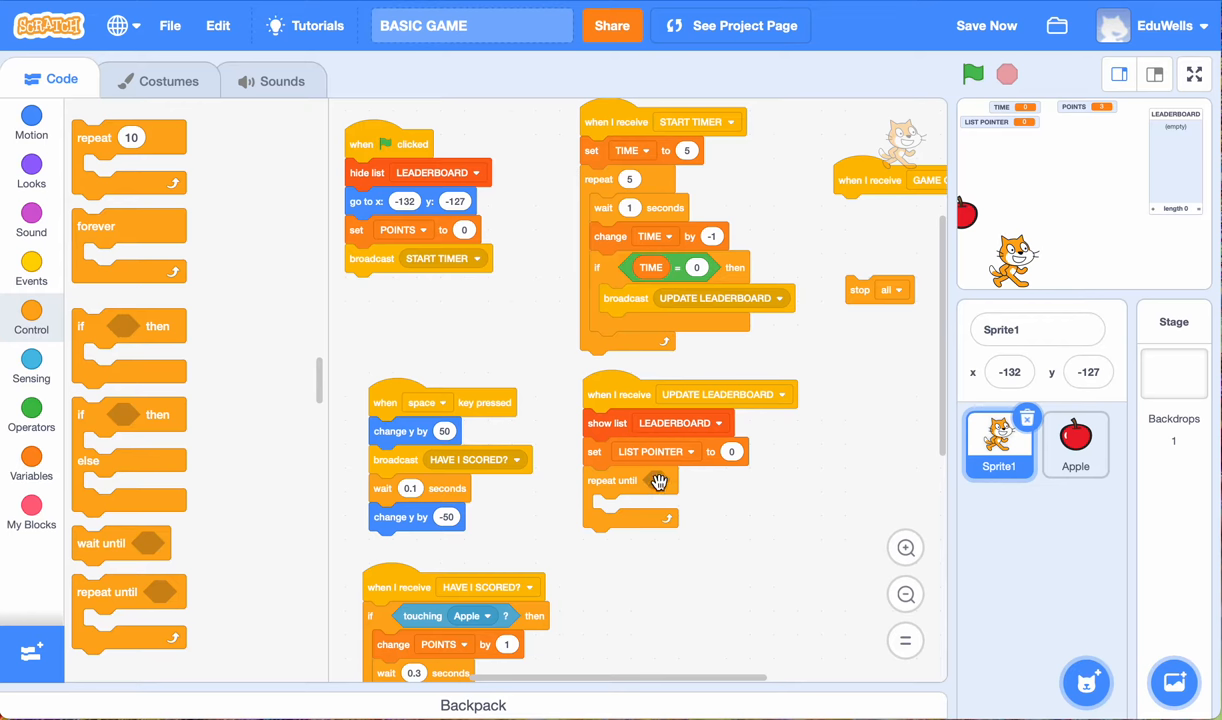
{"action": "left_click", "coordinate": [31, 413]}
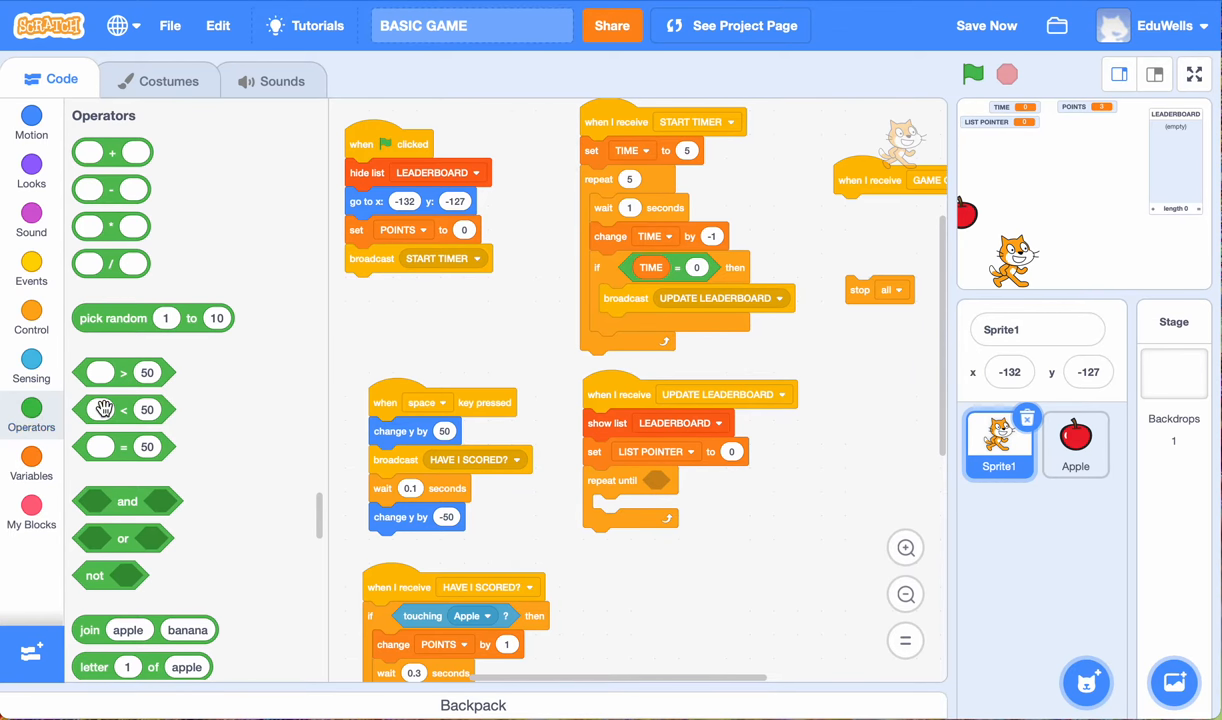
{"action": "mouse_move", "coordinate": [167, 457]}
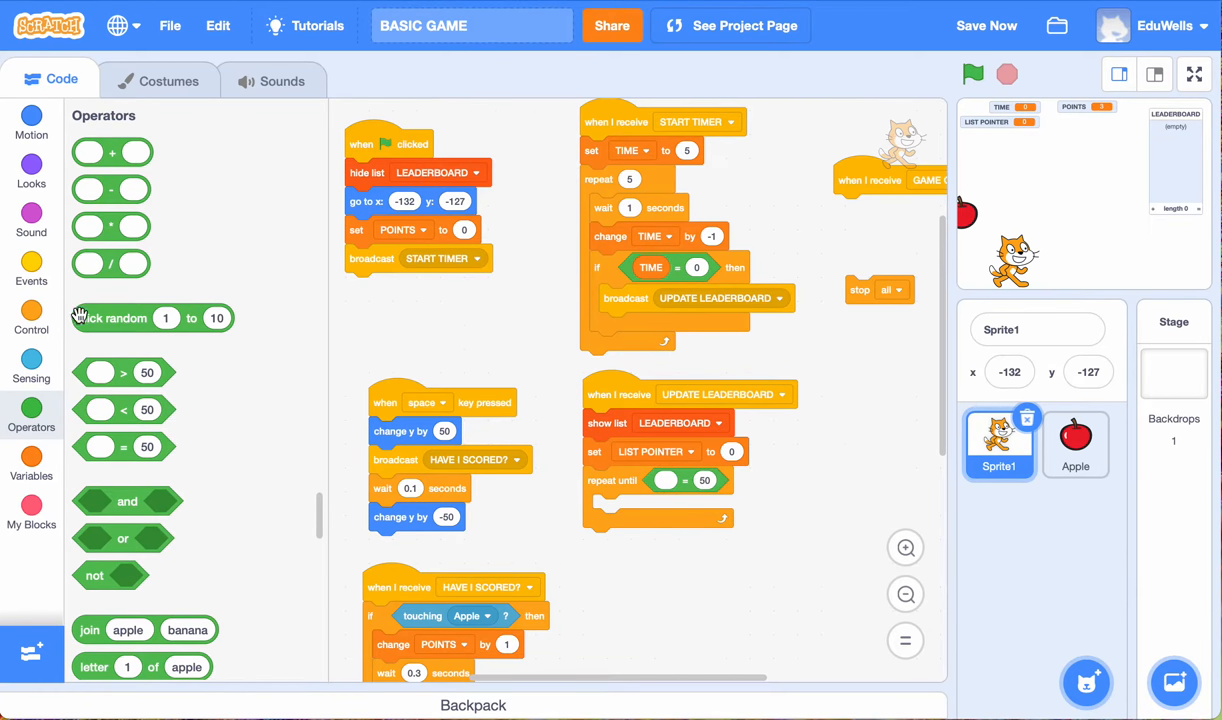
{"action": "mouse_move", "coordinate": [80, 432]}
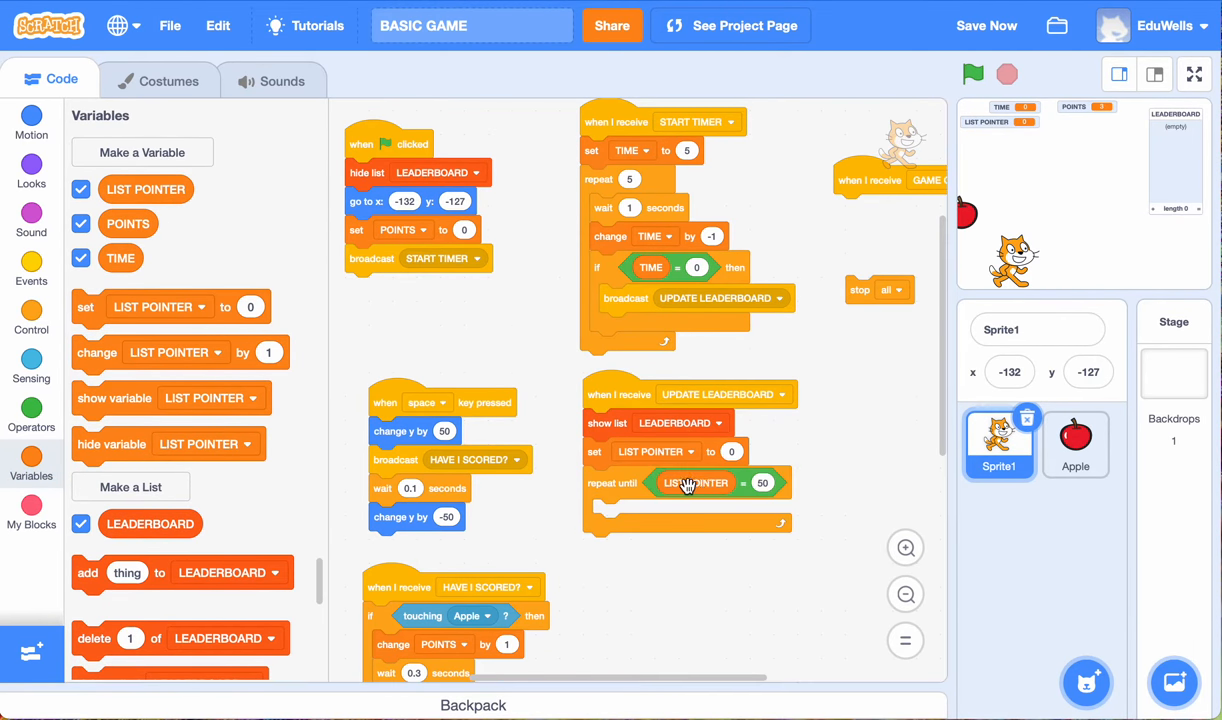
{"action": "mouse_move", "coordinate": [677, 517]}
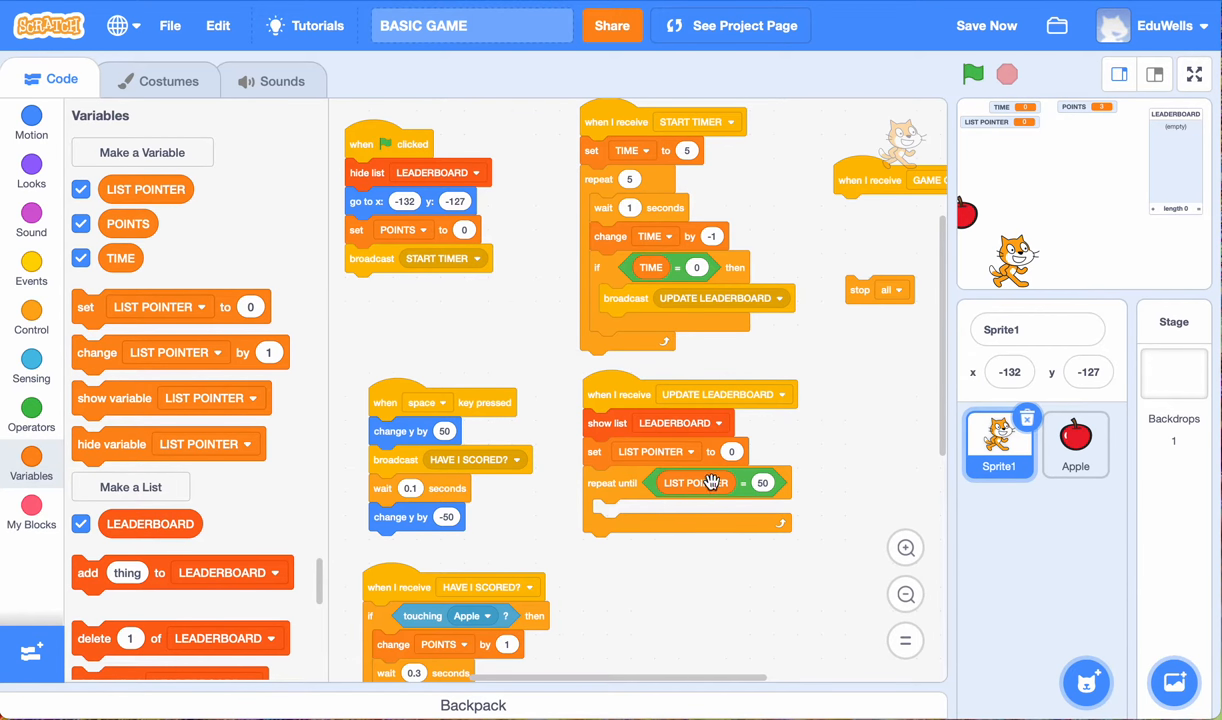
{"action": "mouse_move", "coordinate": [713, 487]}
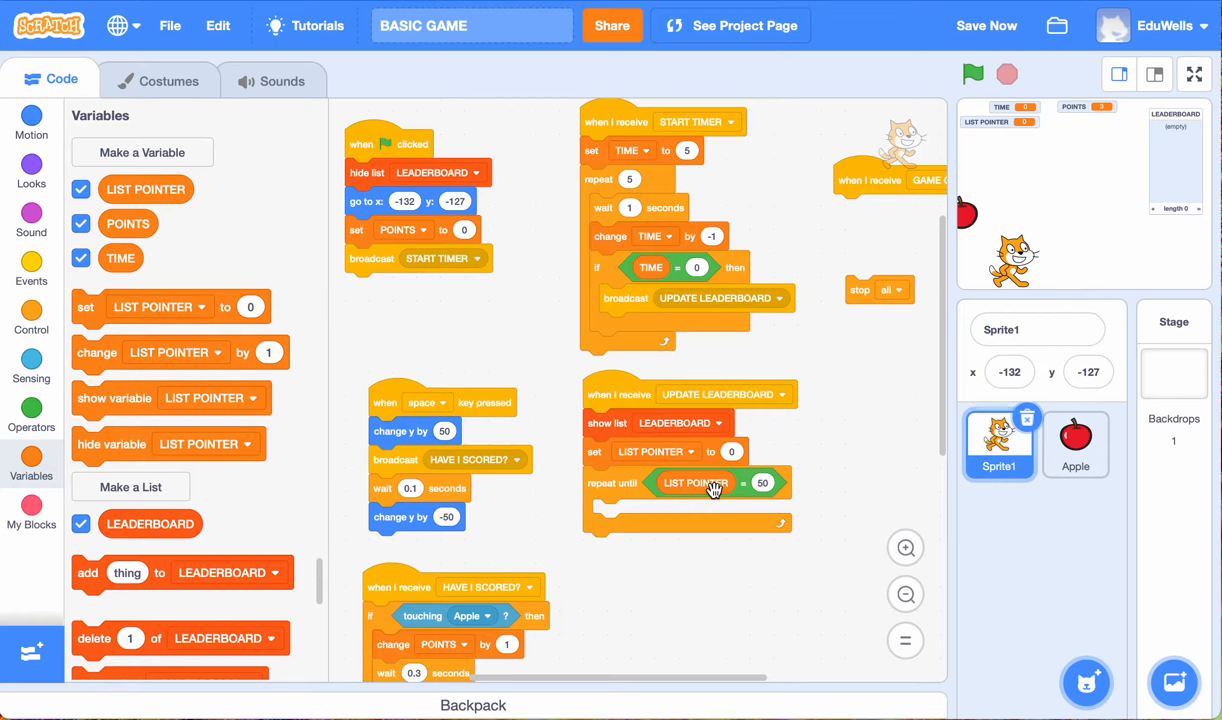
{"action": "scroll", "scroll_direction": "down", "scroll_amount": 3}
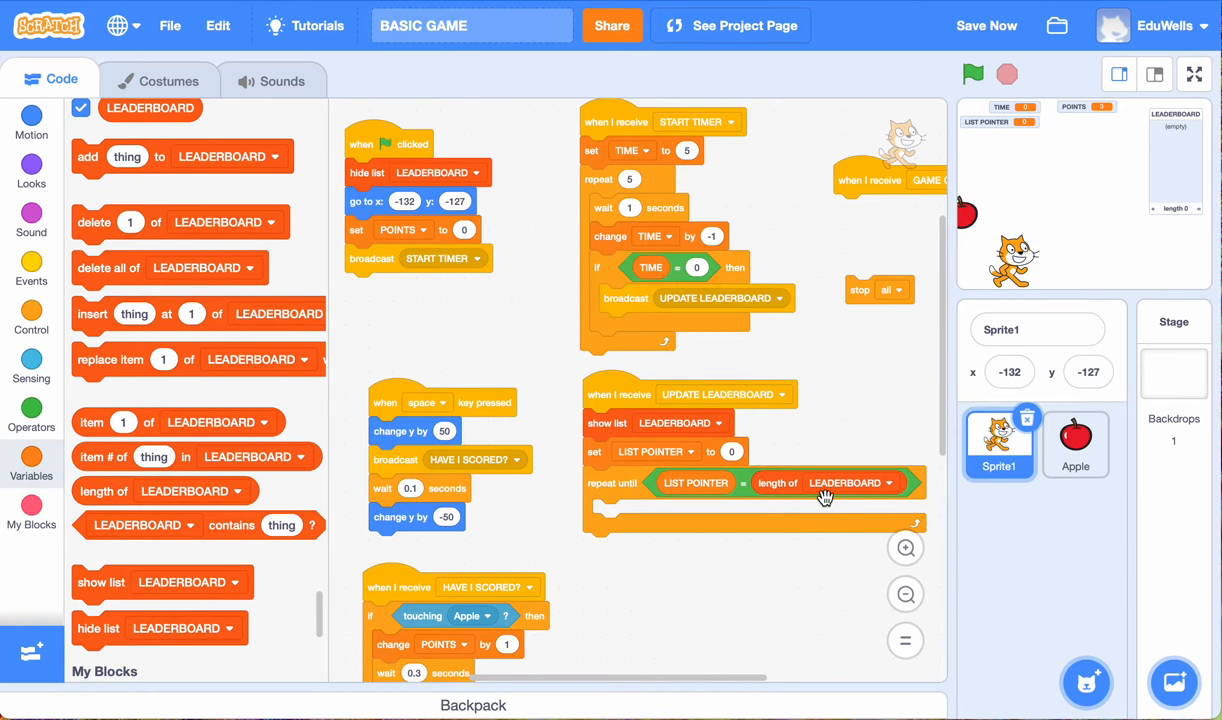
{"action": "mouse_move", "coordinate": [840, 493]}
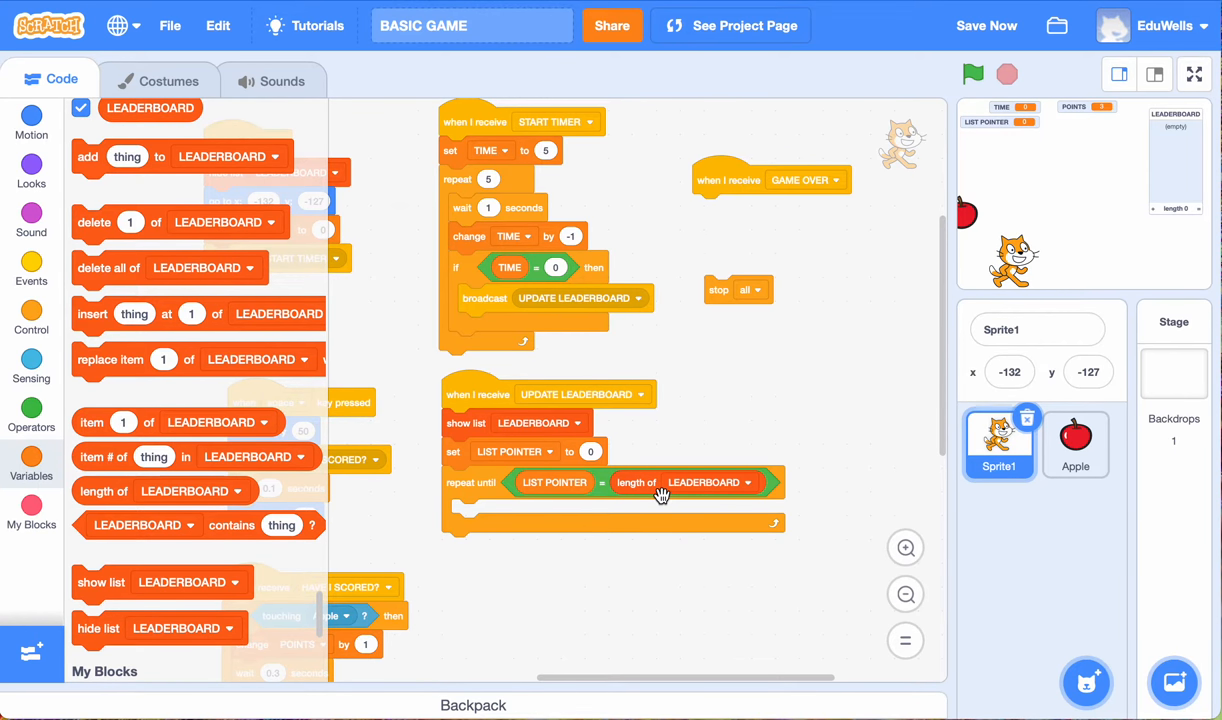
{"action": "mouse_move", "coordinate": [615, 553]}
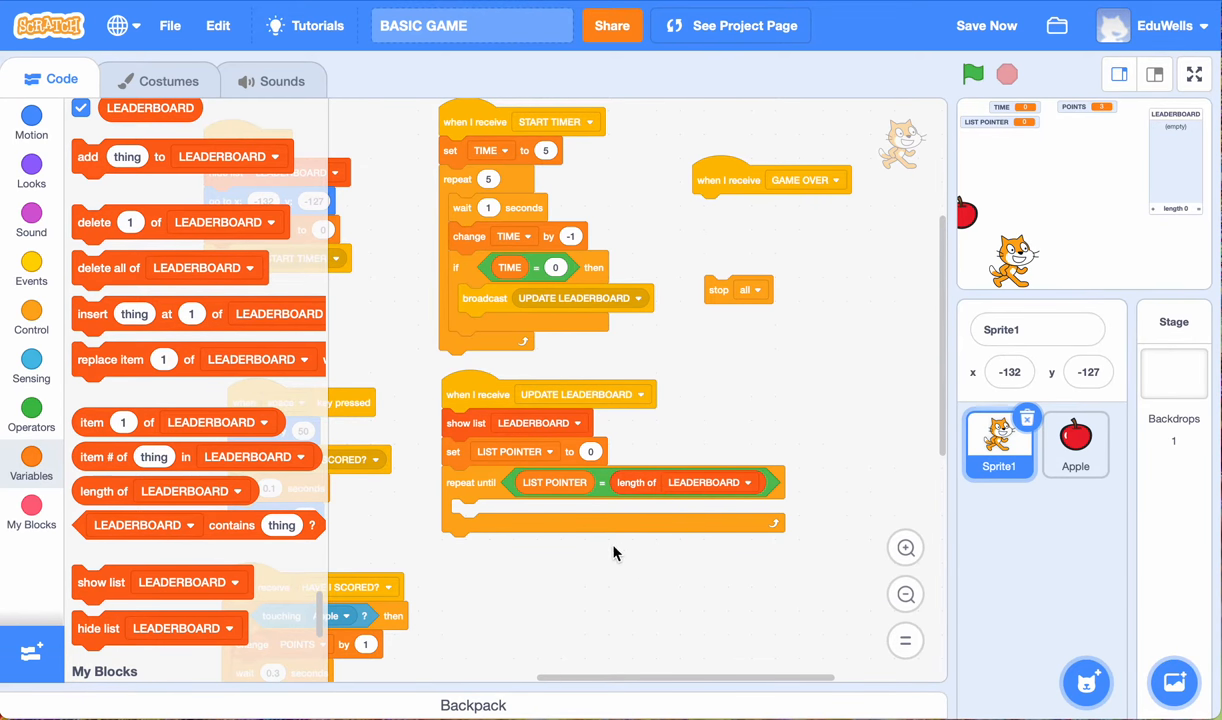
{"action": "mouse_move", "coordinate": [687, 455]}
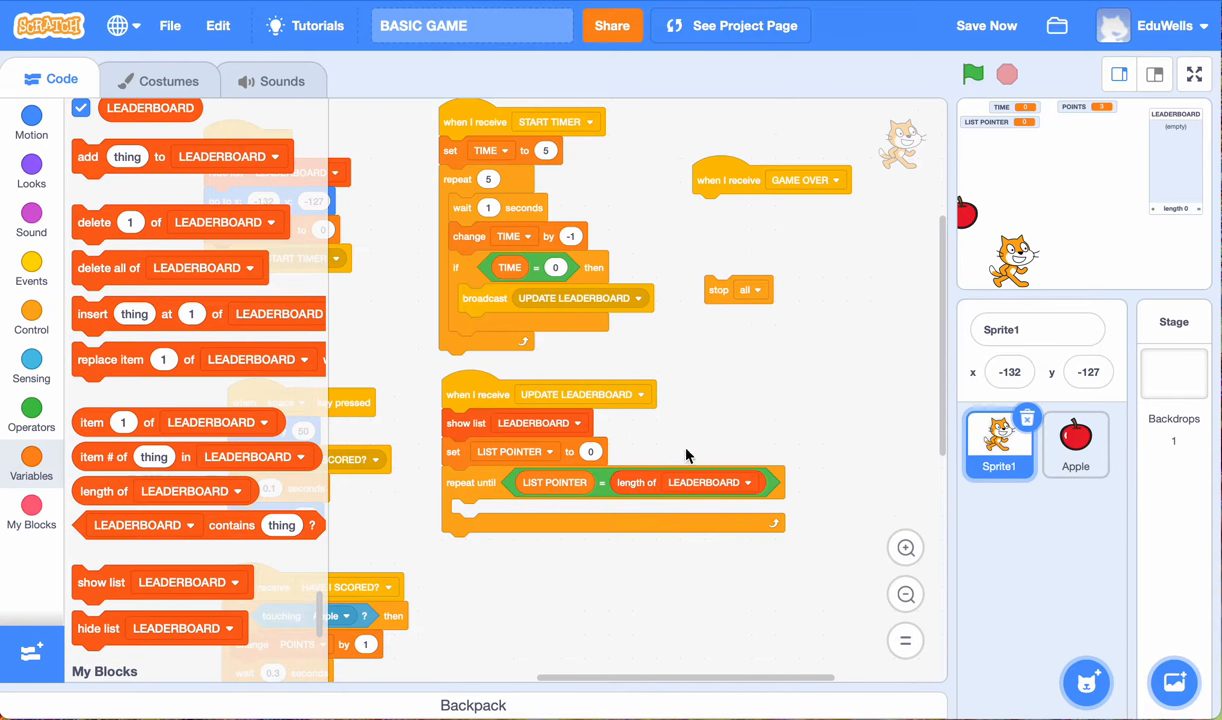
{"action": "mouse_move", "coordinate": [678, 488]}
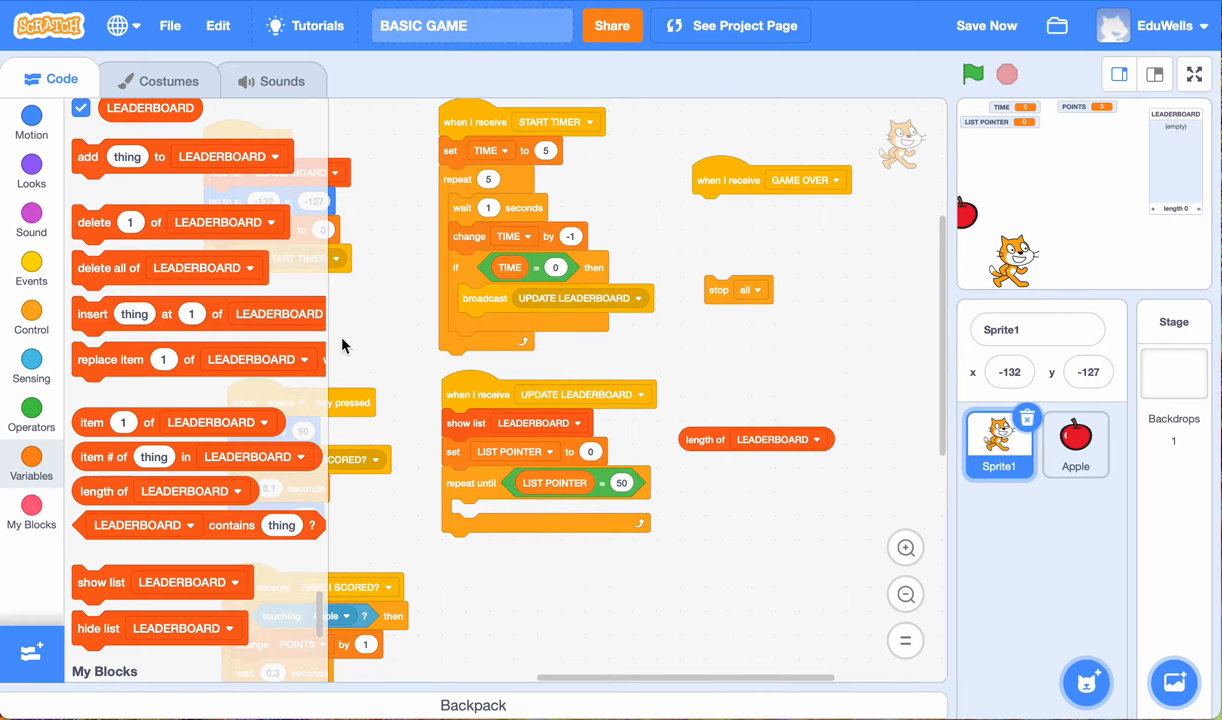
Step: Change the loop condition to length of LEADERBOARD + 1 and run the script
{"action": "left_click", "coordinate": [31, 415]}
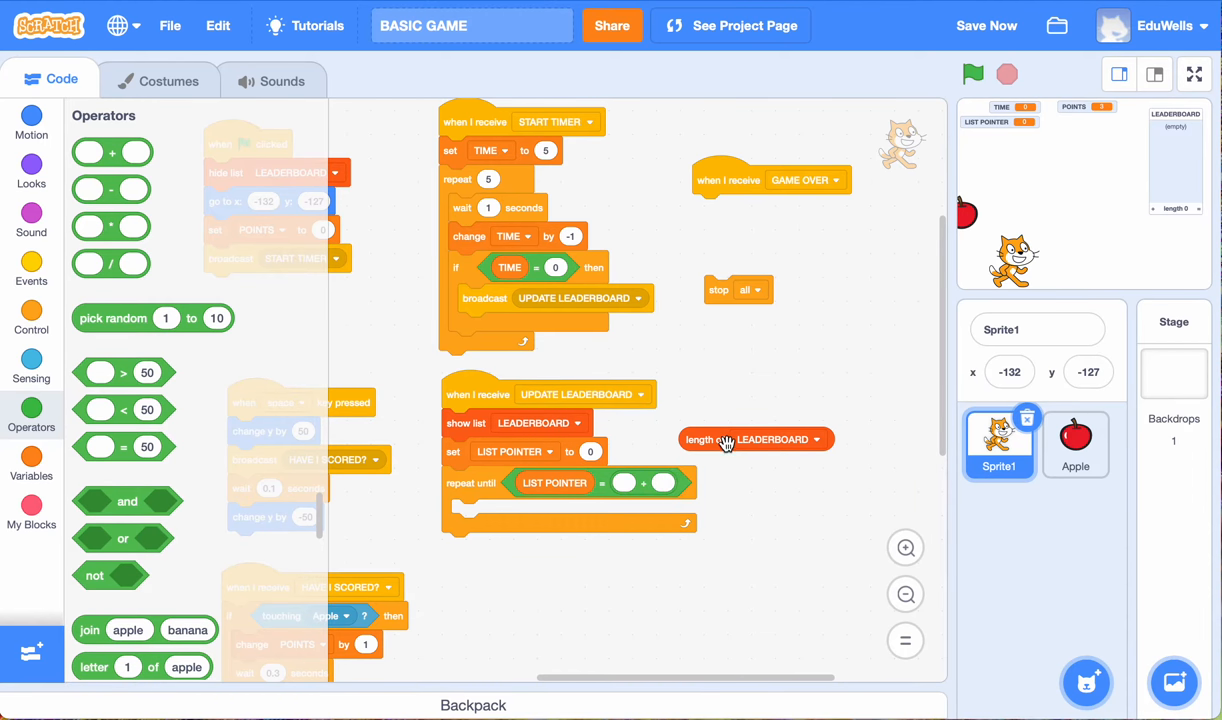
{"action": "left_click_drag", "start_coordinate": [755, 439], "coordinate": [660, 485]}
{"action": "type", "text": "1"}
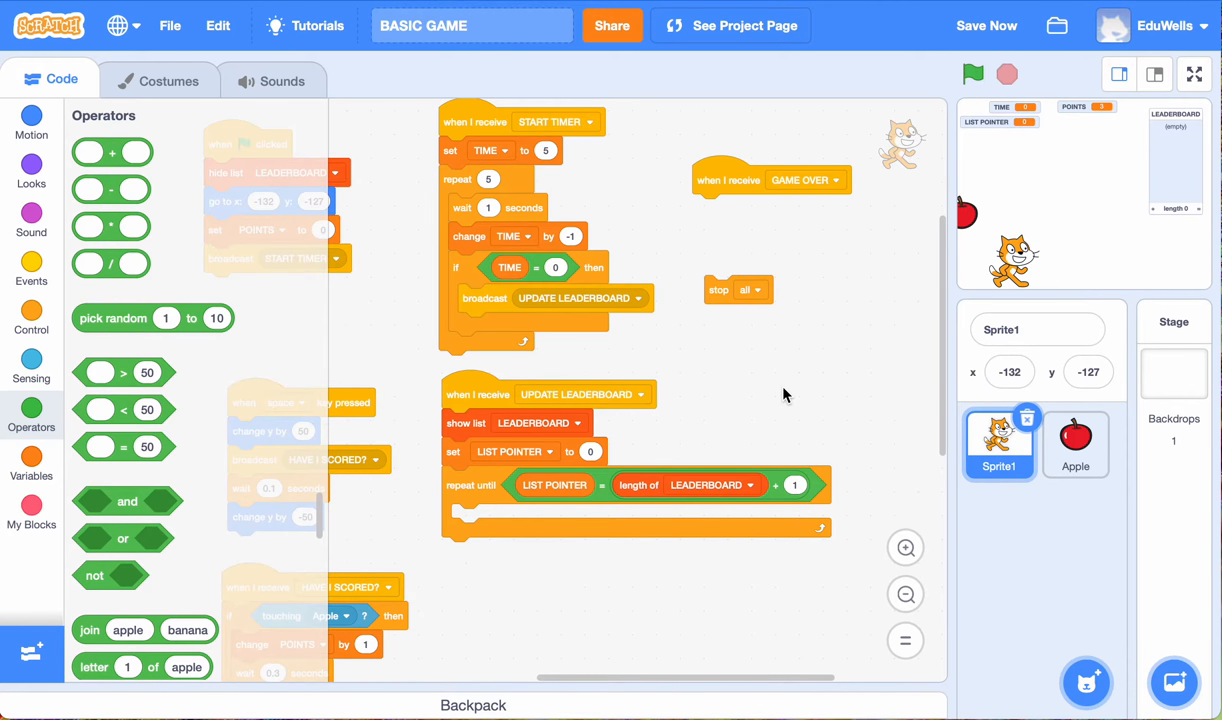
{"action": "mouse_move", "coordinate": [630, 450]}
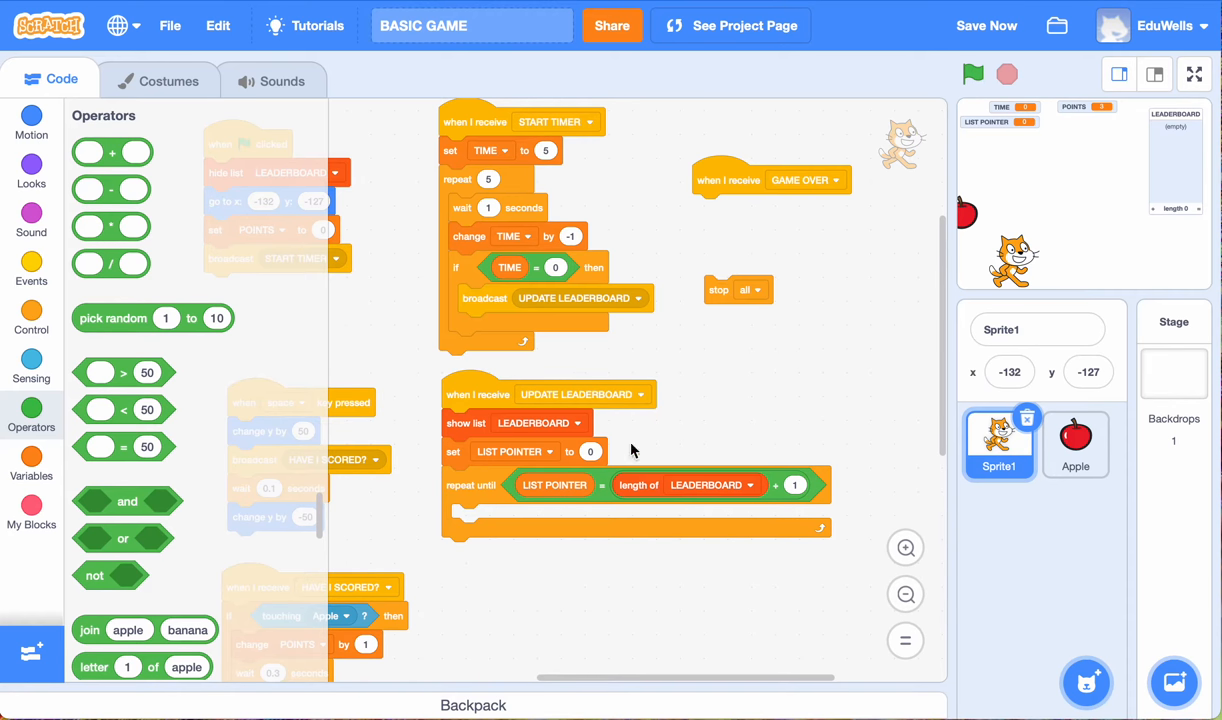
{"action": "mouse_move", "coordinate": [697, 597]}
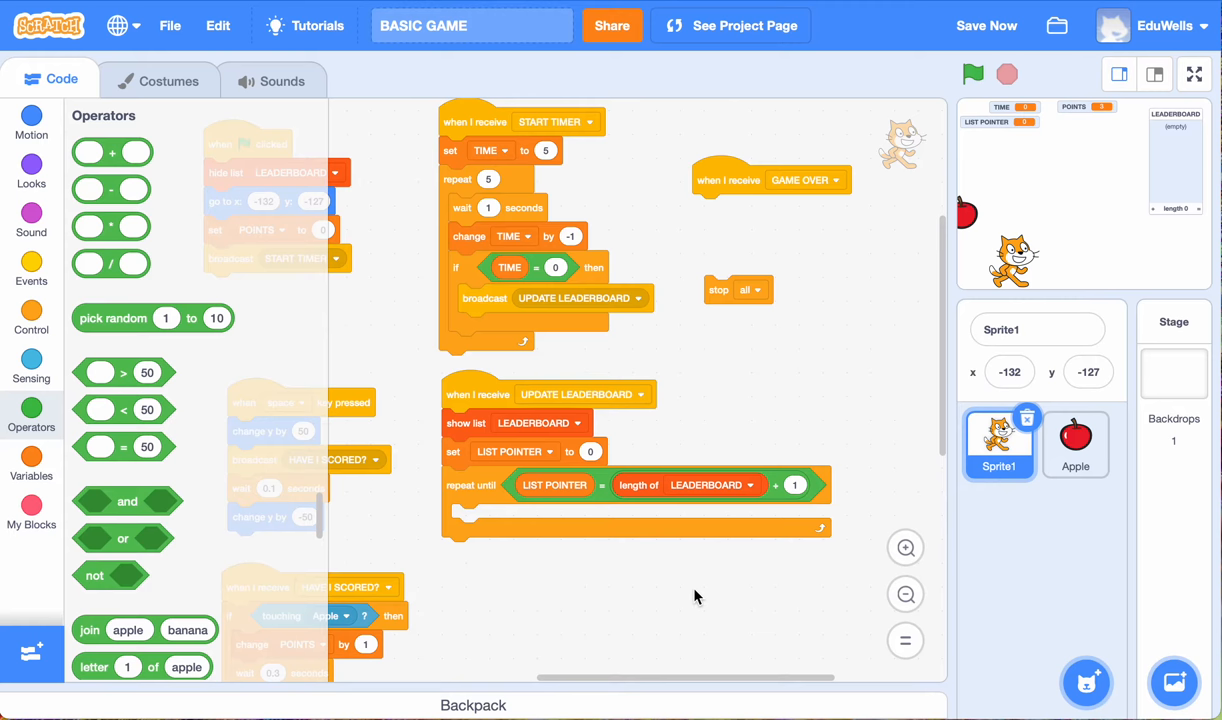
{"action": "mouse_move", "coordinate": [492, 492]}
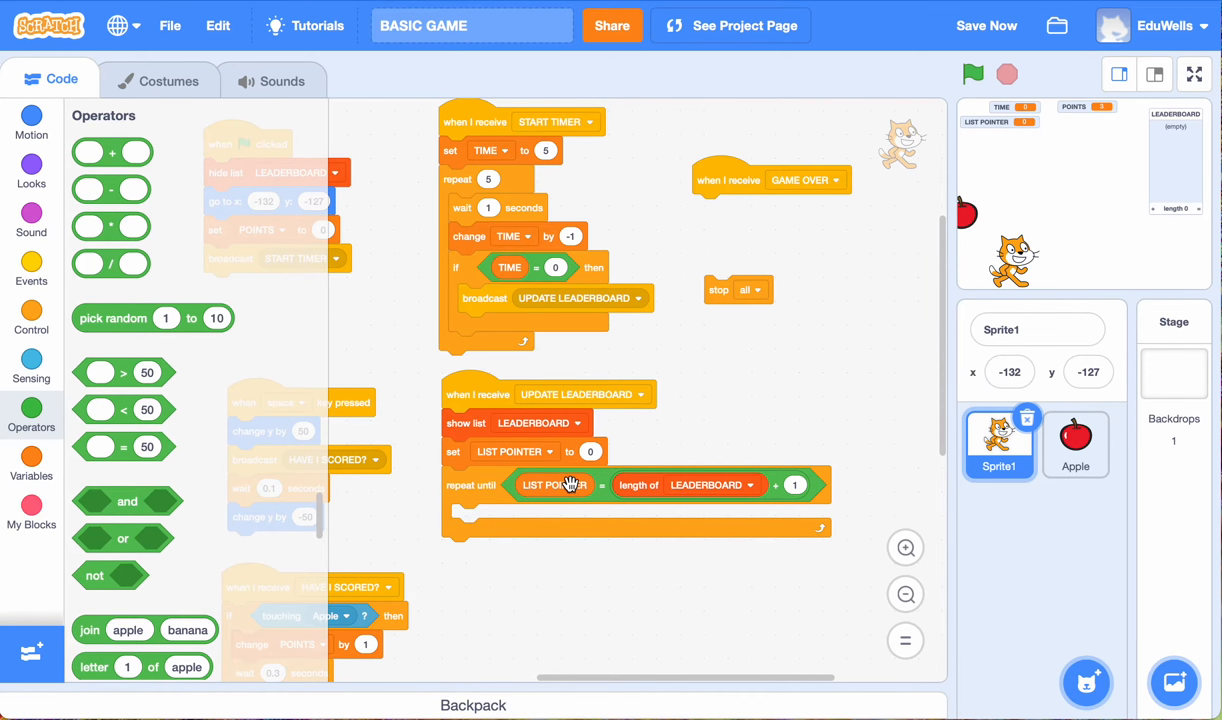
{"action": "mouse_move", "coordinate": [655, 485]}
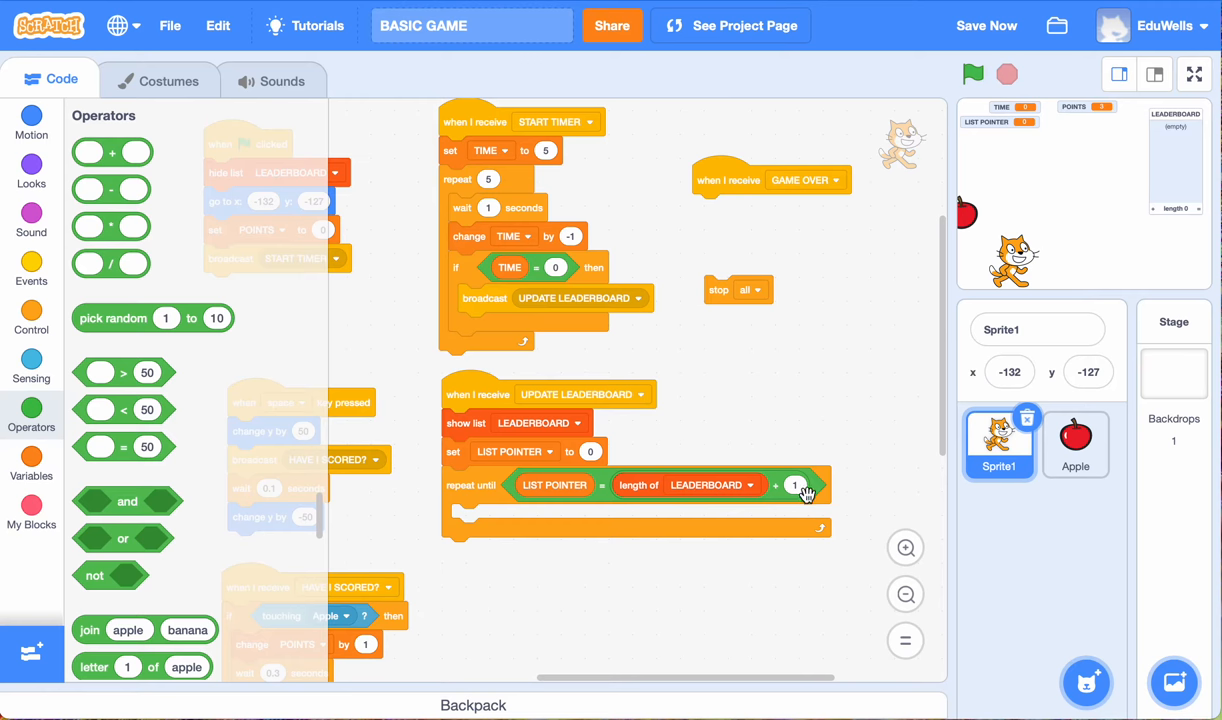
{"action": "mouse_move", "coordinate": [462, 581]}
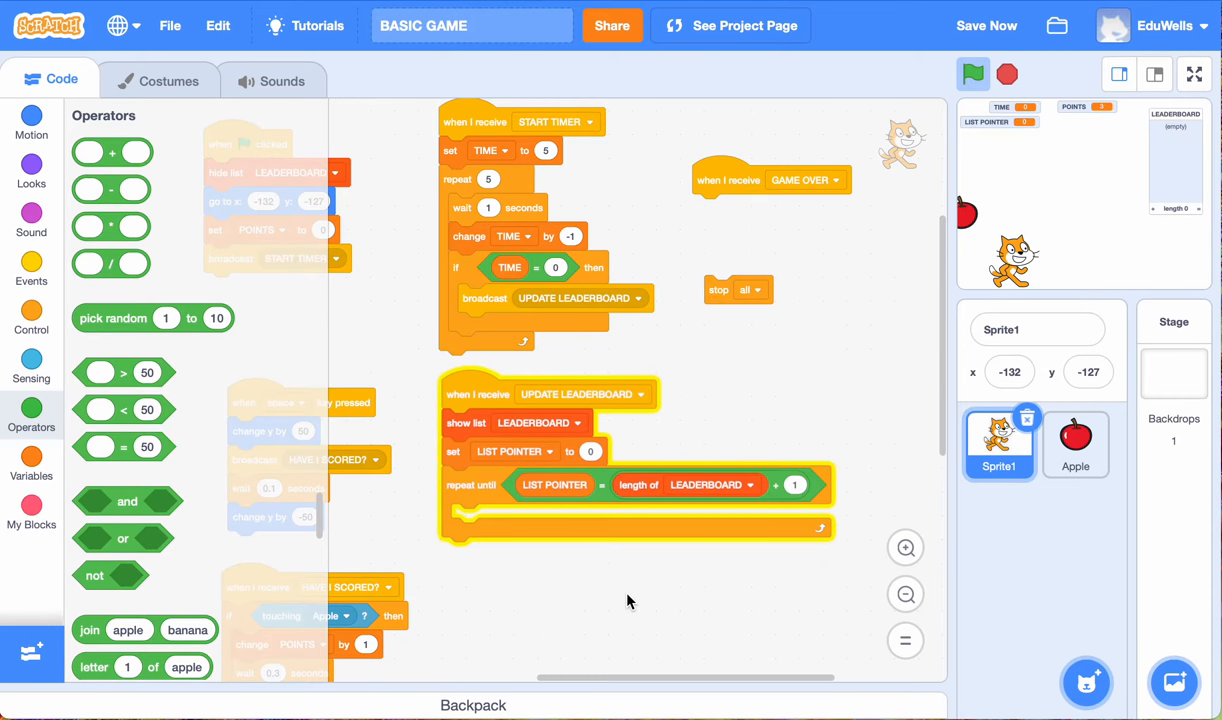
{"action": "mouse_move", "coordinate": [583, 518]}
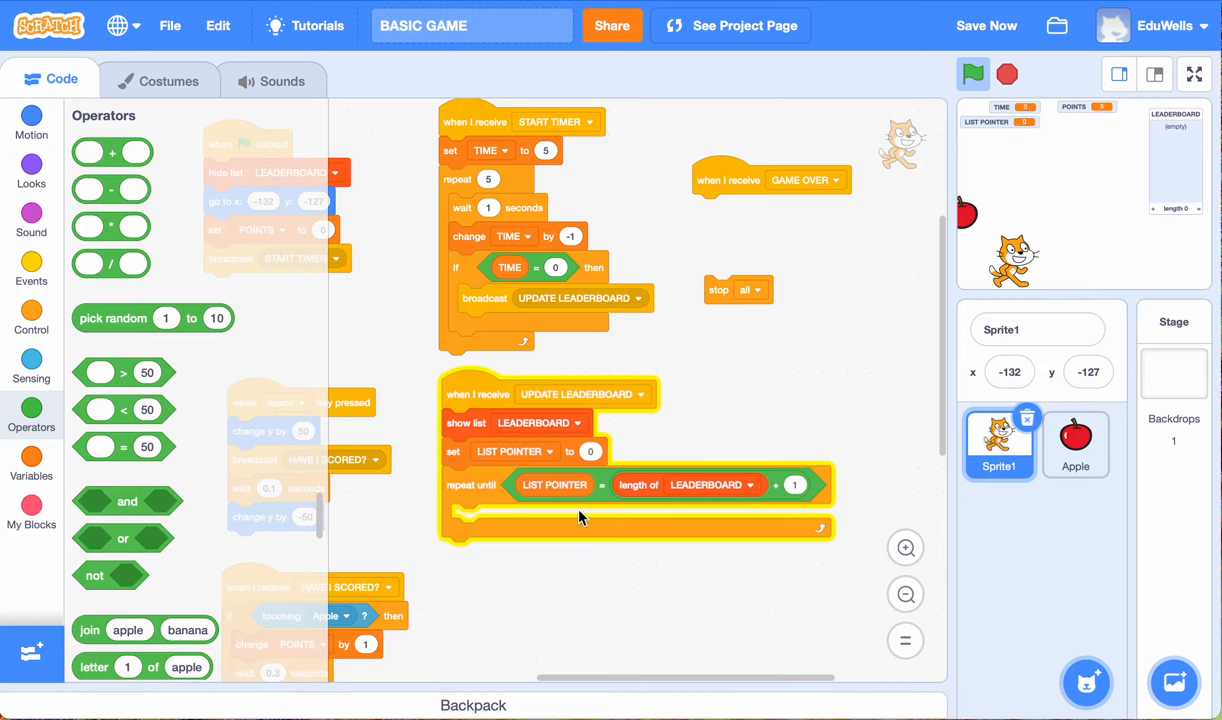
{"action": "mouse_move", "coordinate": [584, 527]}
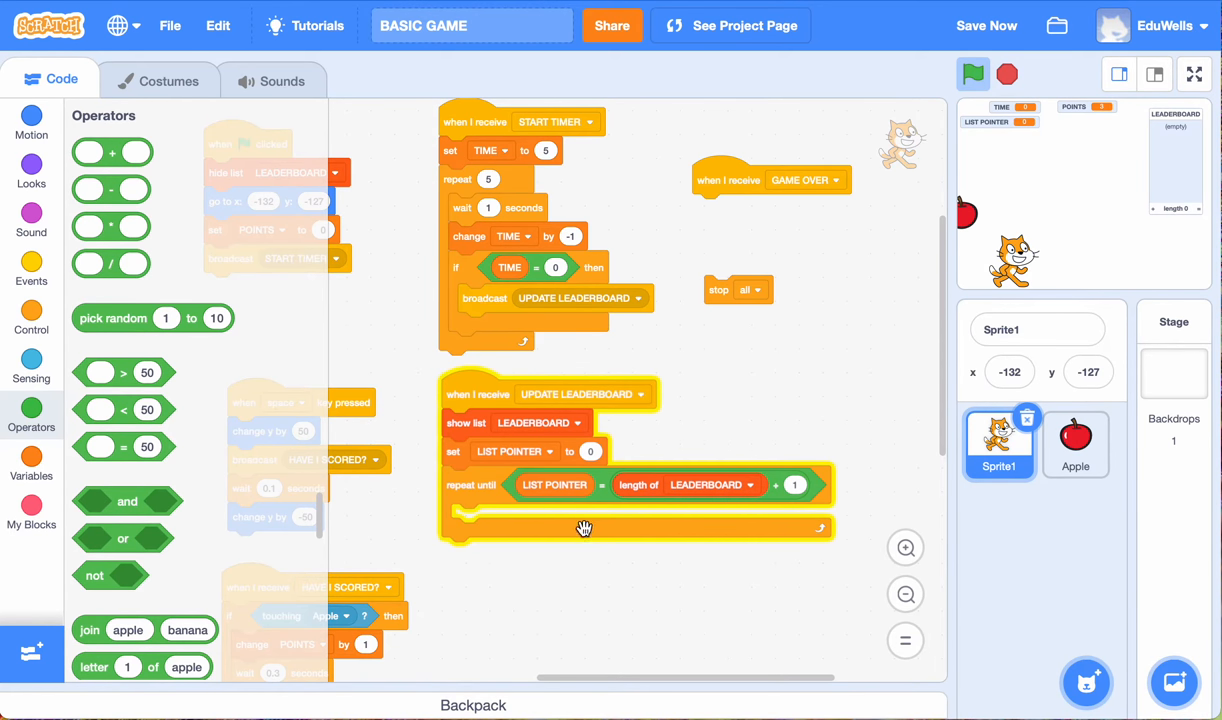
{"action": "mouse_move", "coordinate": [570, 472]}
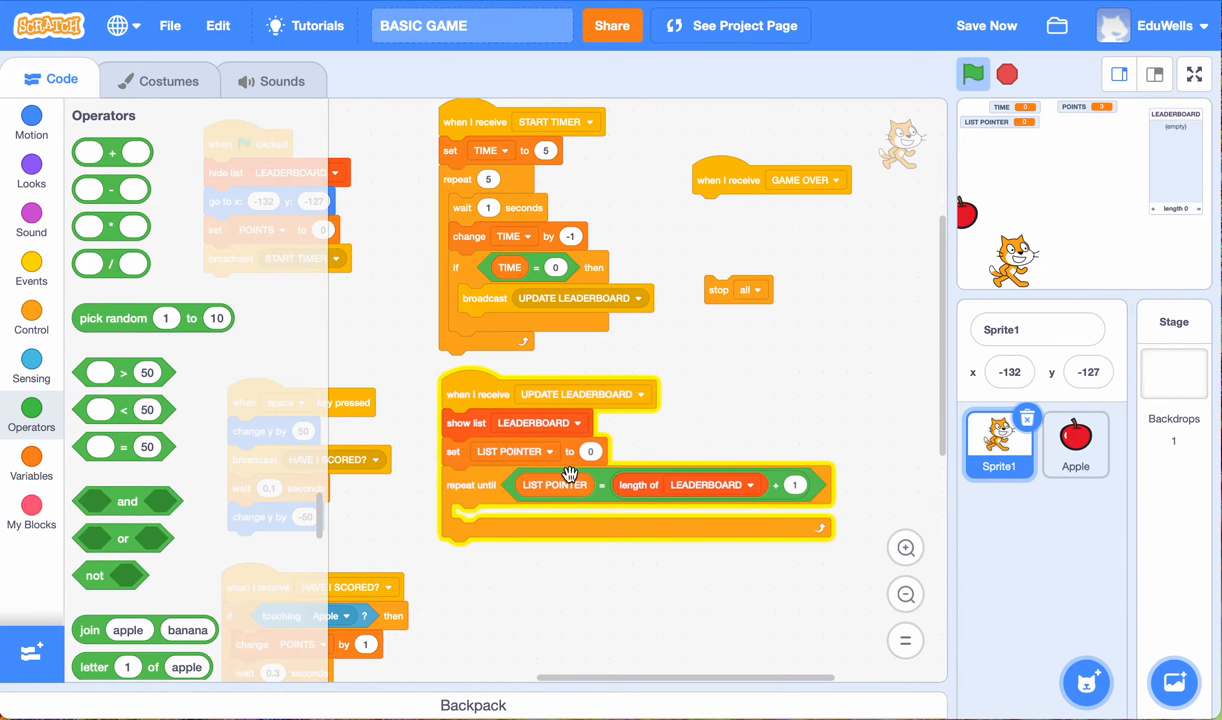
{"action": "mouse_move", "coordinate": [682, 497]}
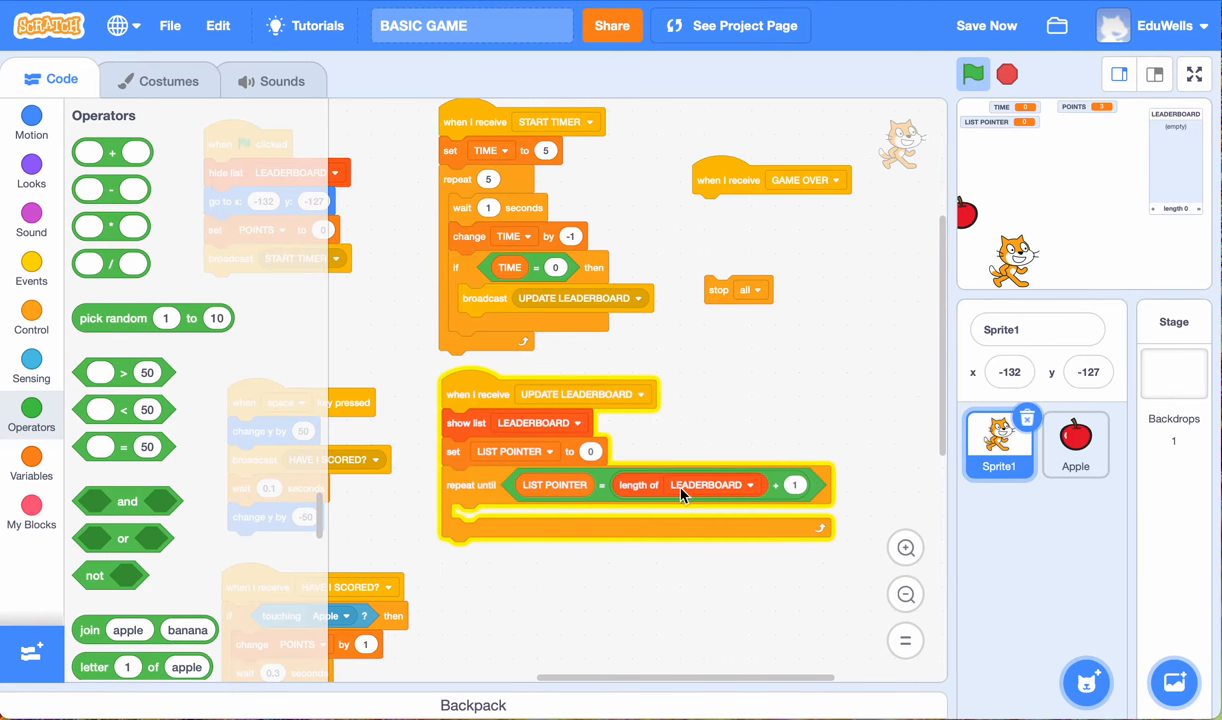
{"action": "mouse_move", "coordinate": [537, 475]}
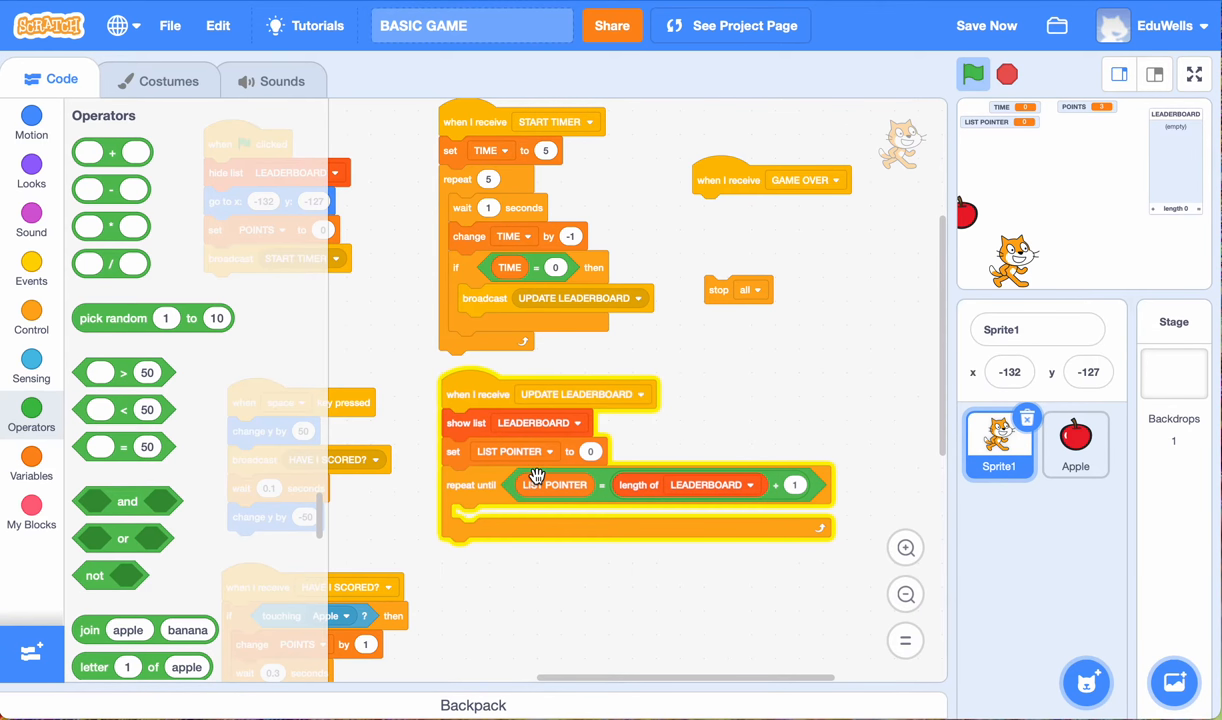
{"action": "left_click", "coordinate": [985, 25]}
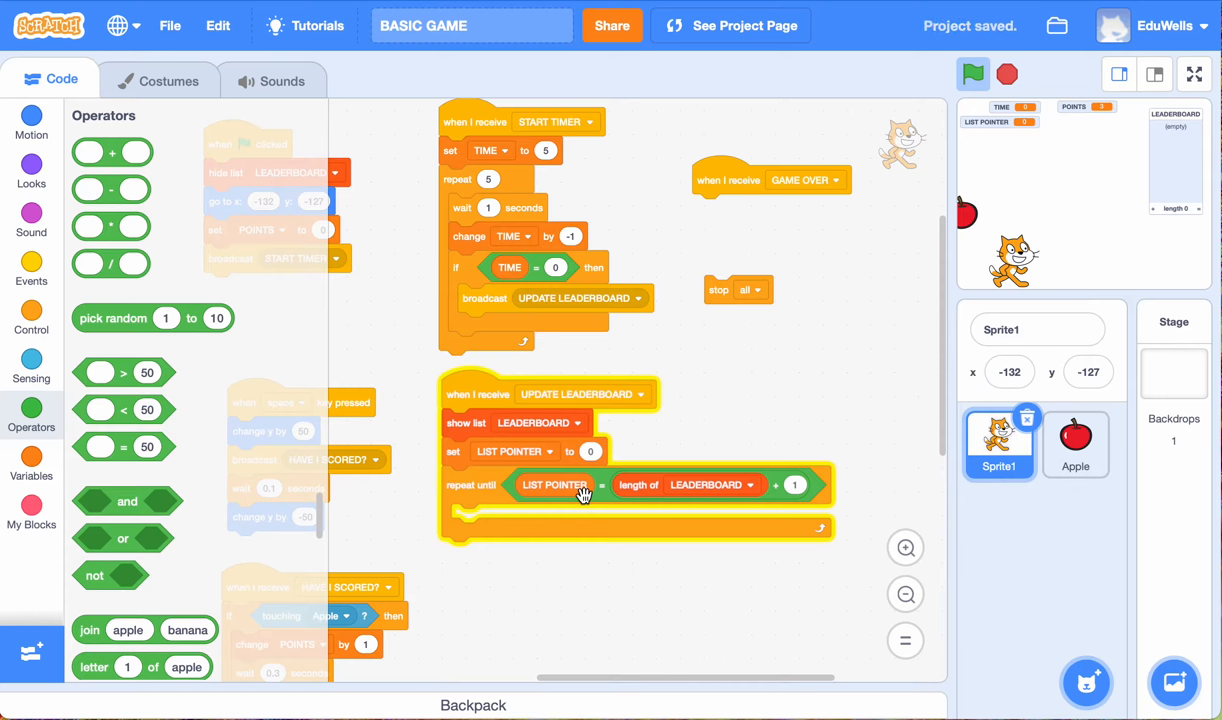
{"action": "left_click", "coordinate": [31, 319]}
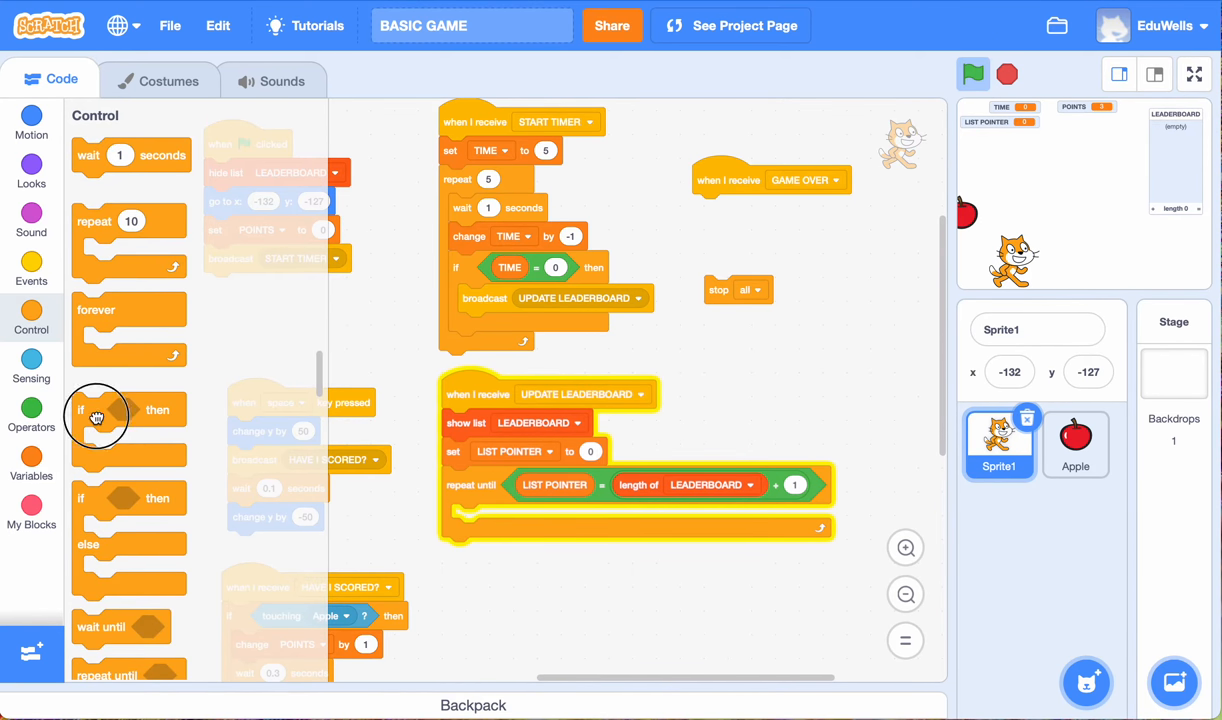
Step: Place an if block in the loop, stop the scripts, and give it an equals condition
{"action": "left_click_drag", "start_coordinate": [97, 410], "coordinate": [497, 518]}
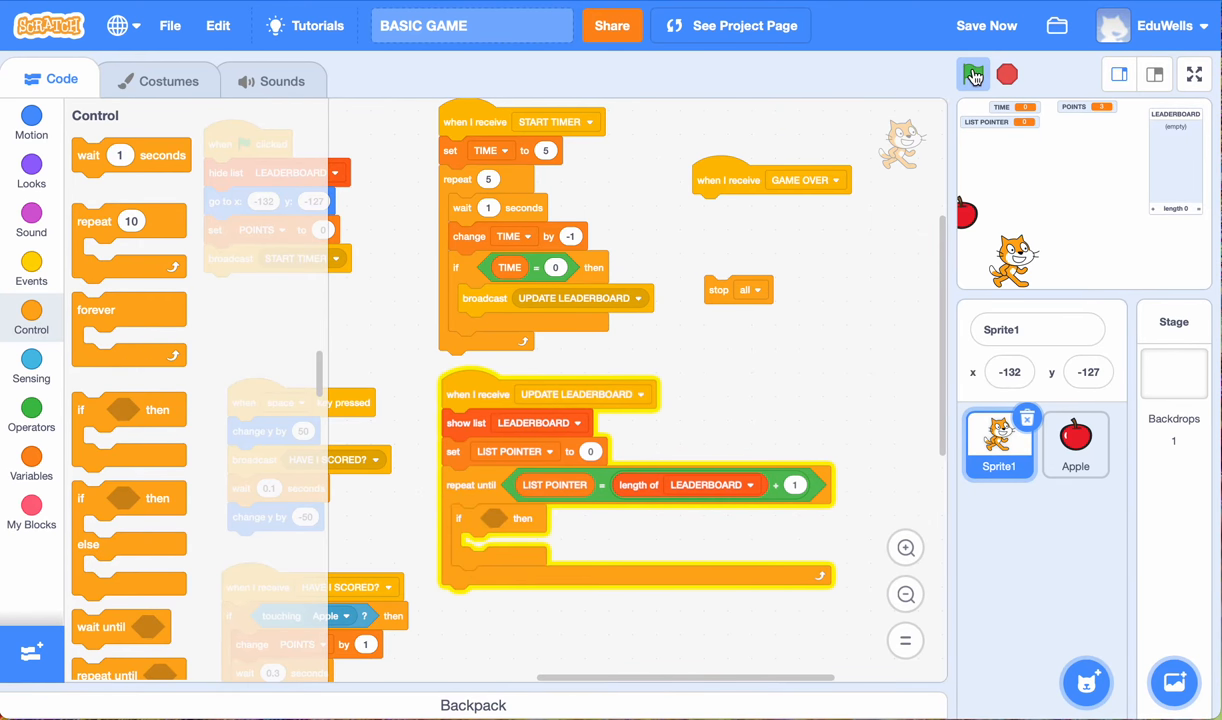
{"action": "left_click", "coordinate": [972, 74]}
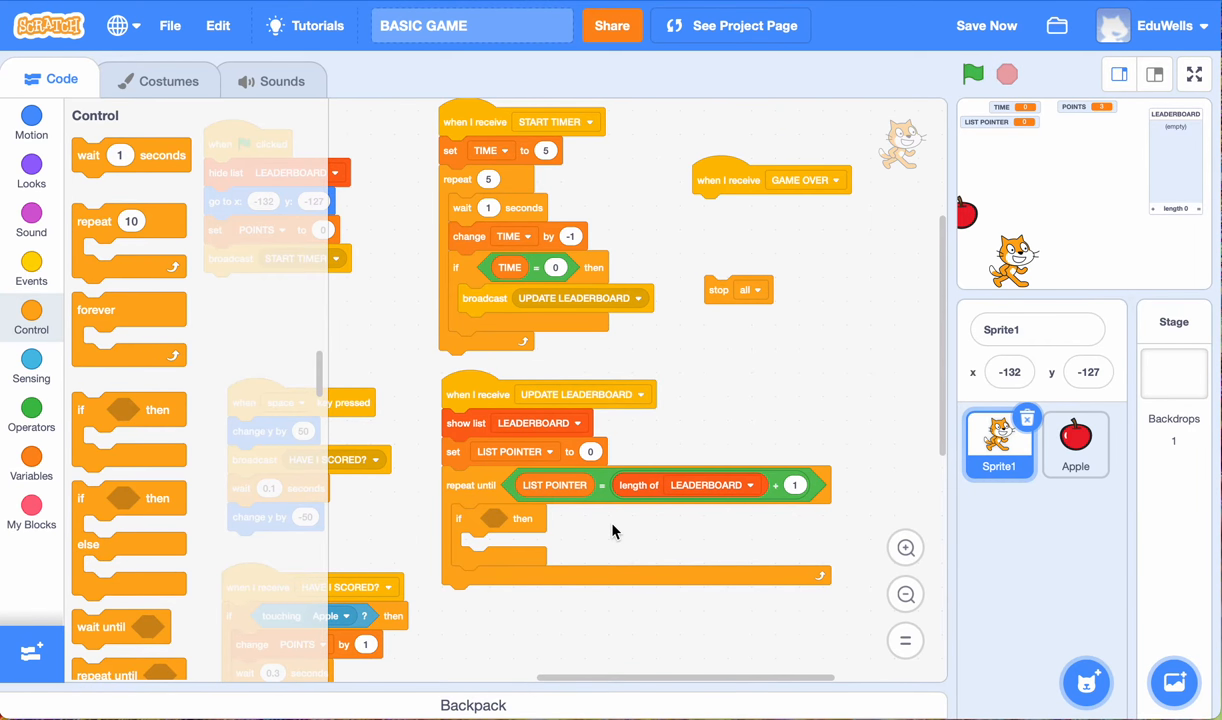
{"action": "mouse_move", "coordinate": [640, 538]}
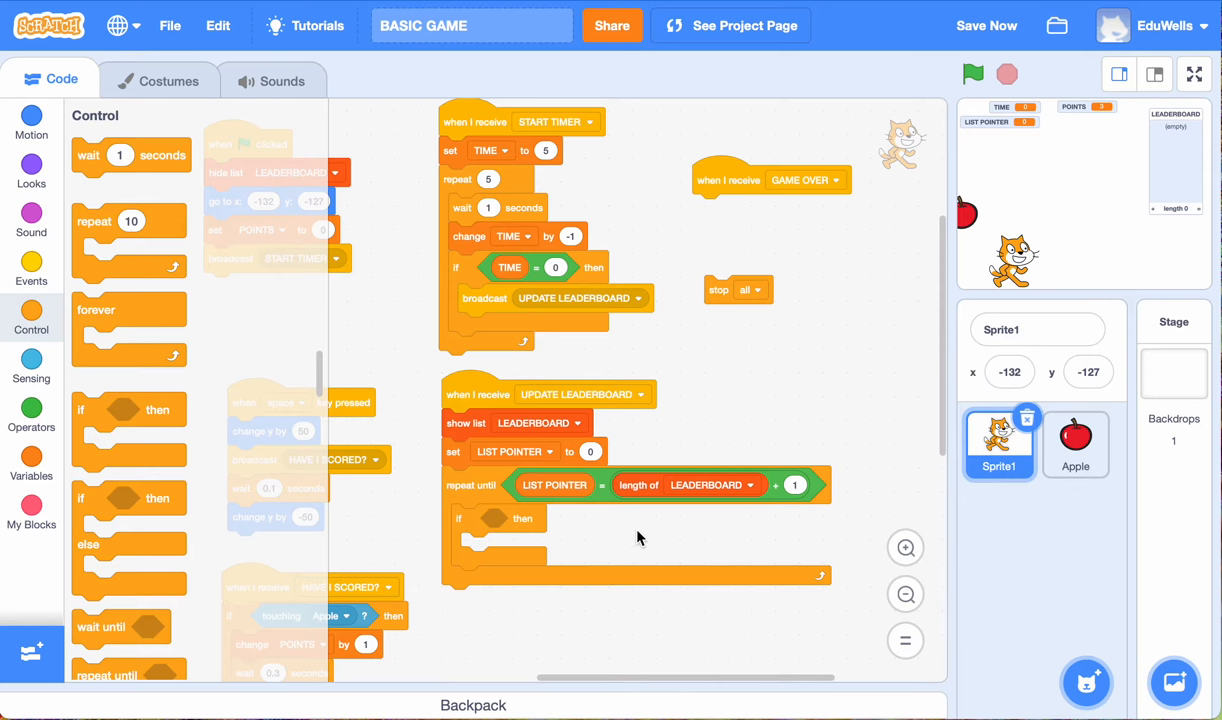
{"action": "mouse_move", "coordinate": [32, 408]}
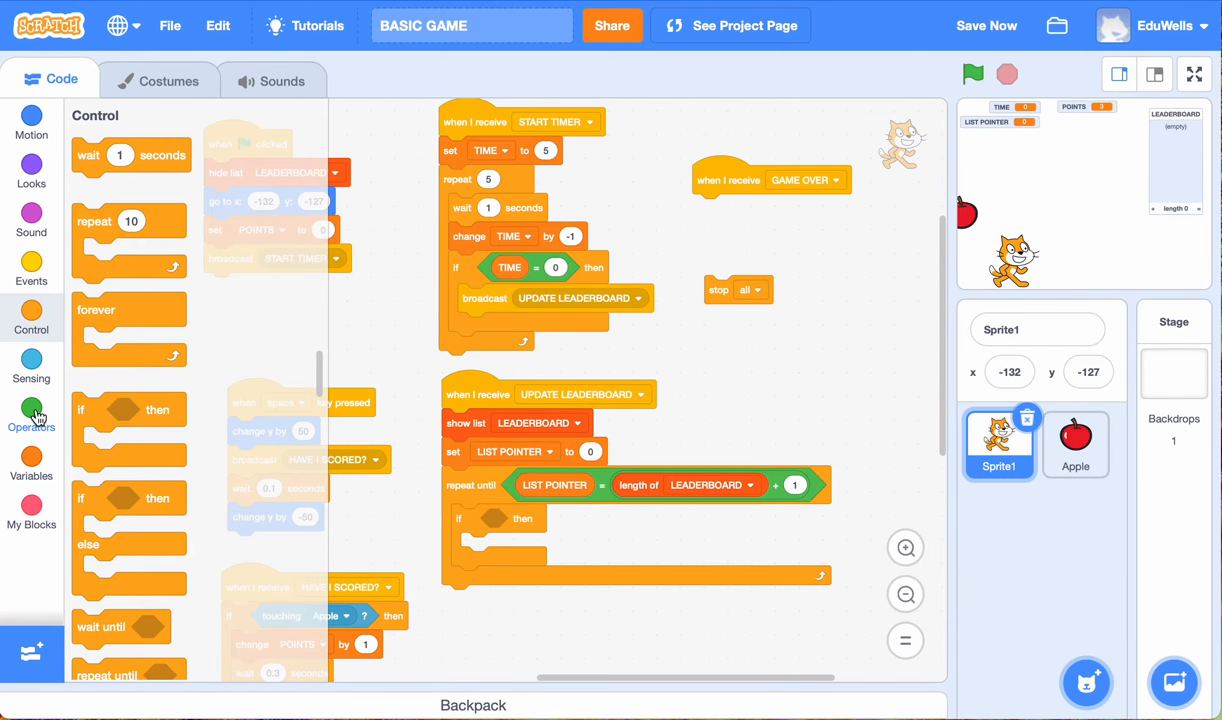
{"action": "left_click", "coordinate": [31, 411]}
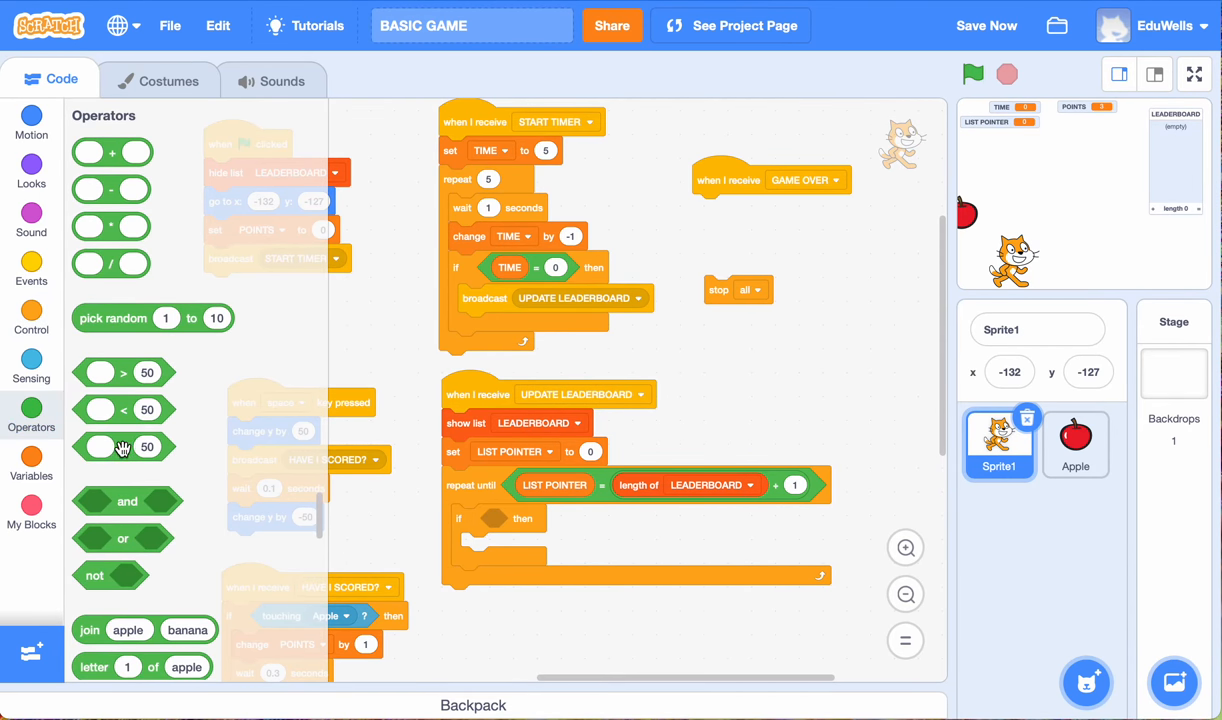
{"action": "left_click_drag", "start_coordinate": [123, 447], "coordinate": [505, 518]}
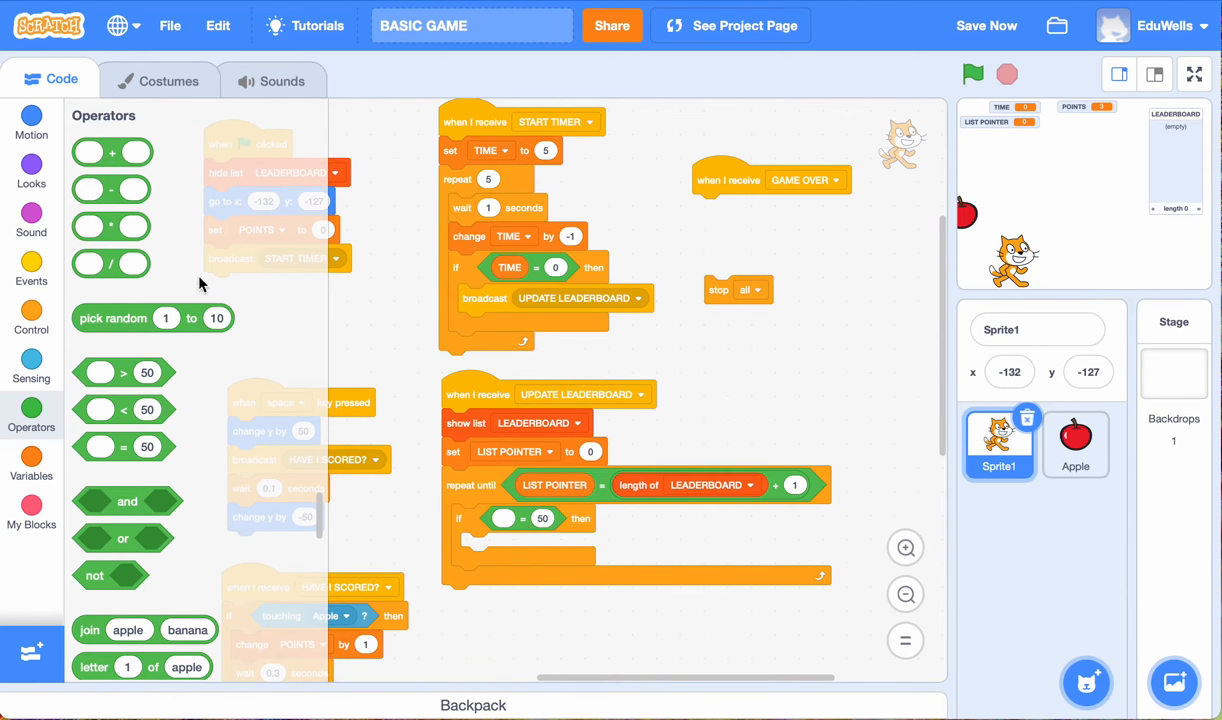
{"action": "left_click", "coordinate": [31, 461]}
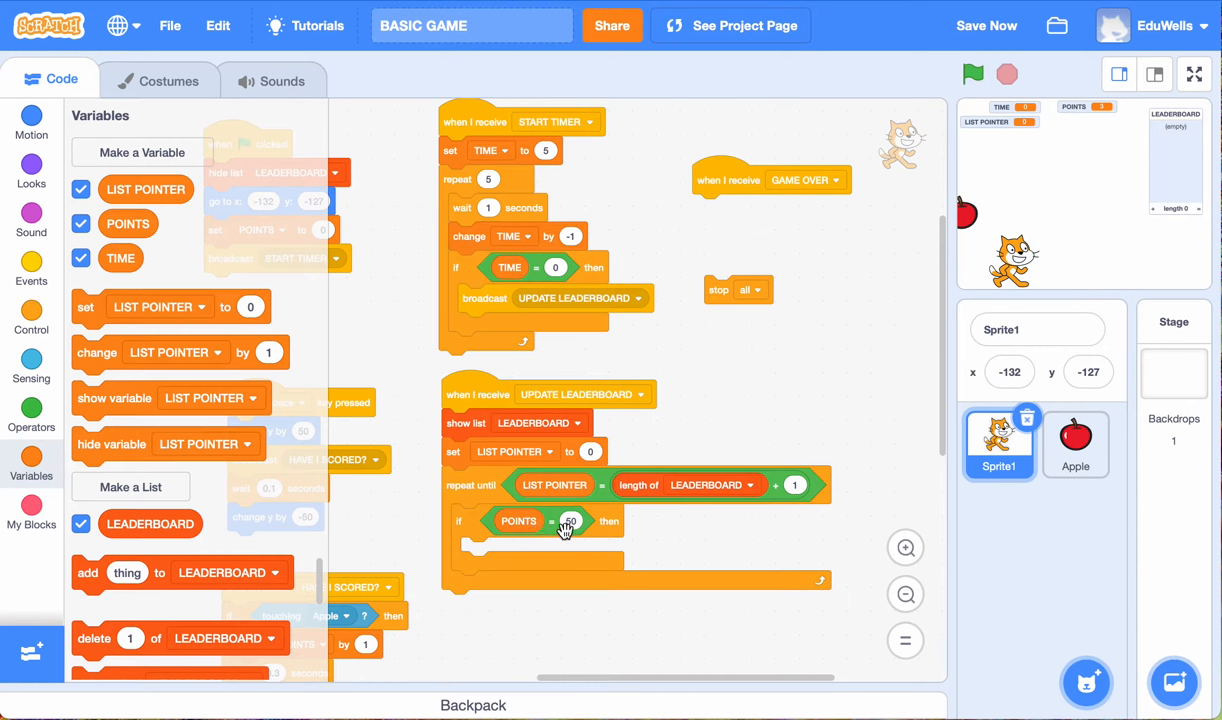
Step: Set the POINTS = 50 block aside and give the if a POINTS > 50 condition
{"action": "left_click_drag", "start_coordinate": [545, 520], "coordinate": [685, 648]}
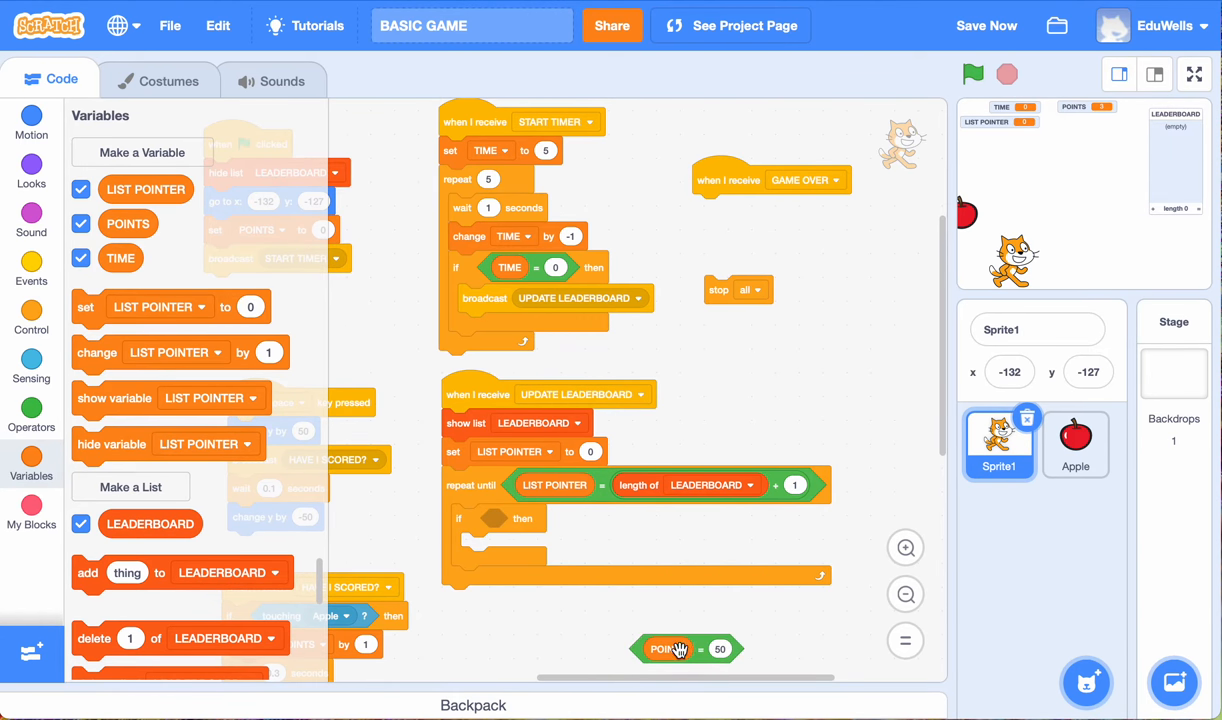
{"action": "left_click_drag", "start_coordinate": [668, 648], "coordinate": [668, 622]}
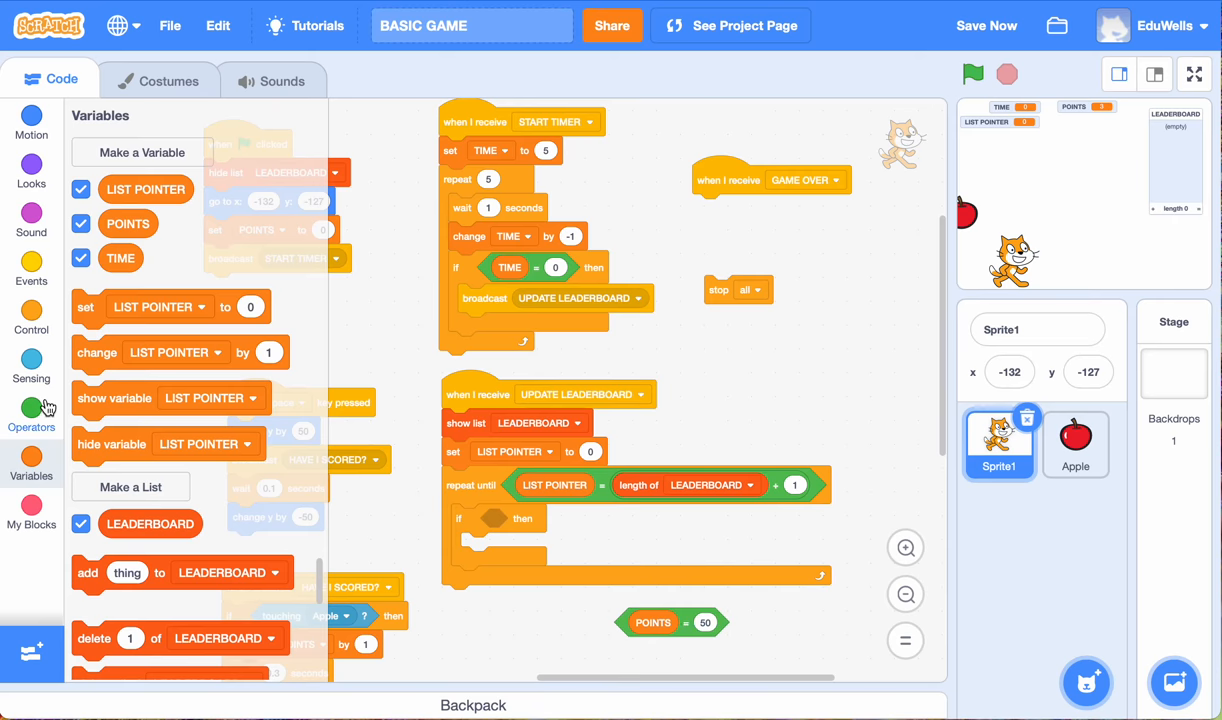
{"action": "left_click", "coordinate": [31, 413]}
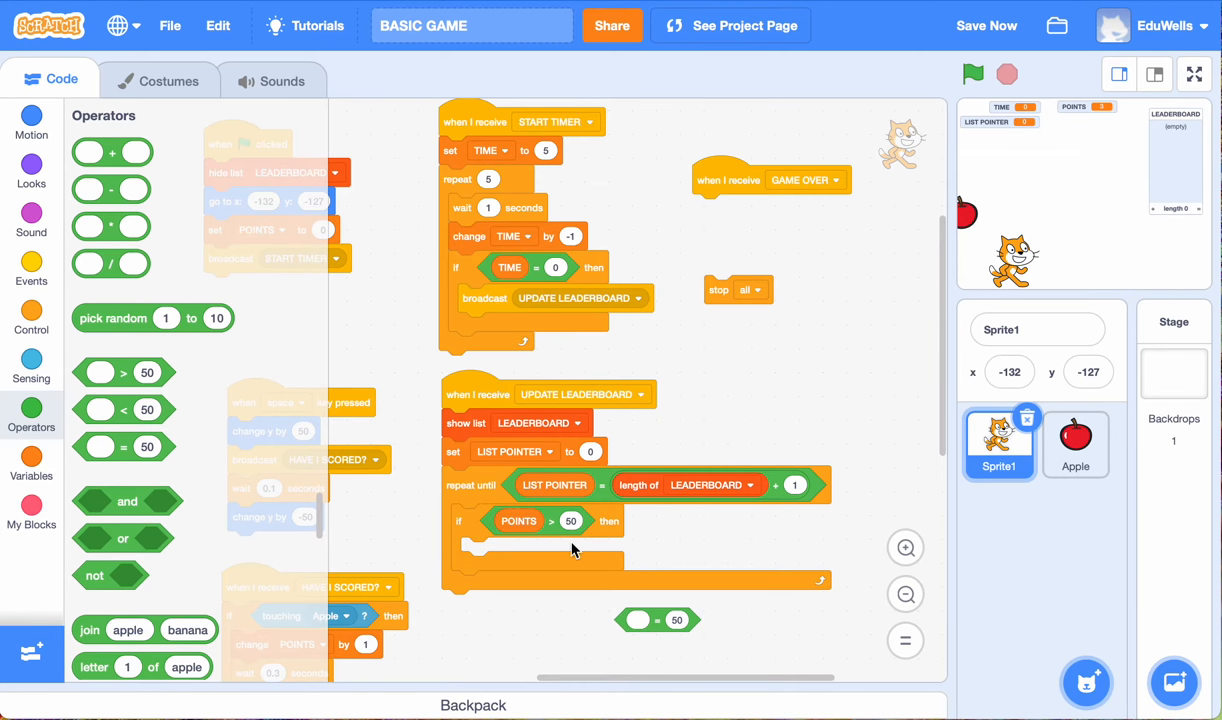
{"action": "mouse_move", "coordinate": [585, 556]}
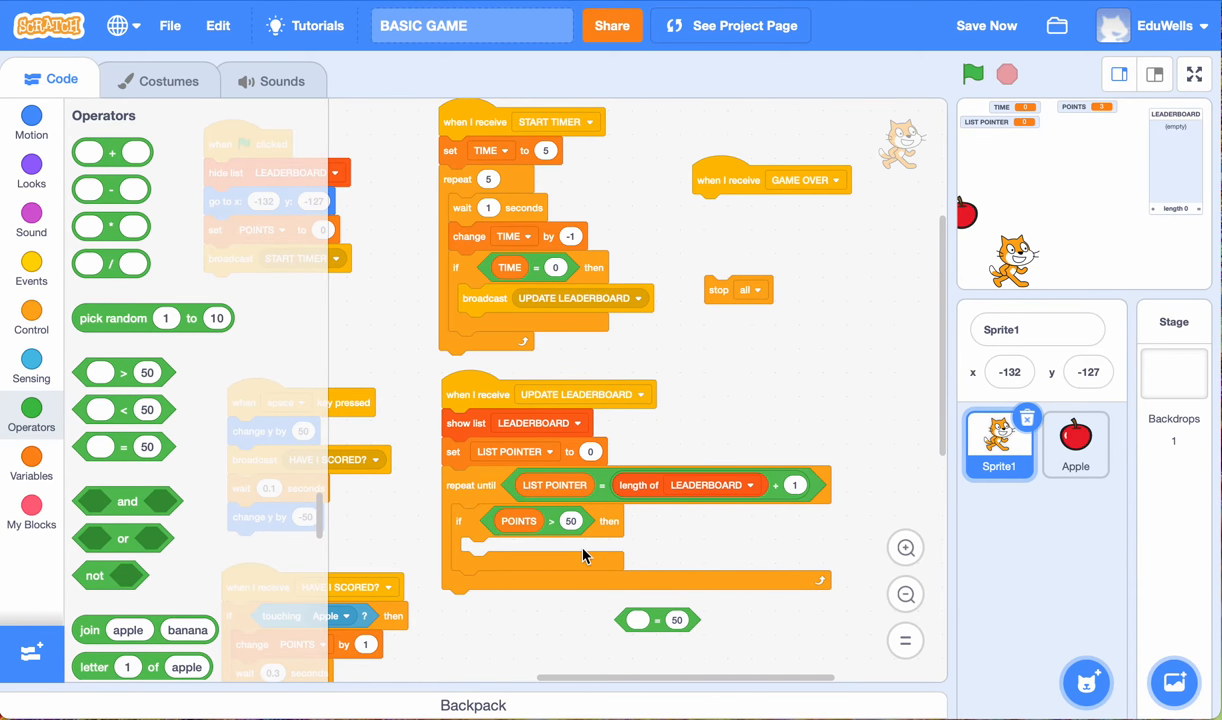
{"action": "mouse_move", "coordinate": [383, 518]}
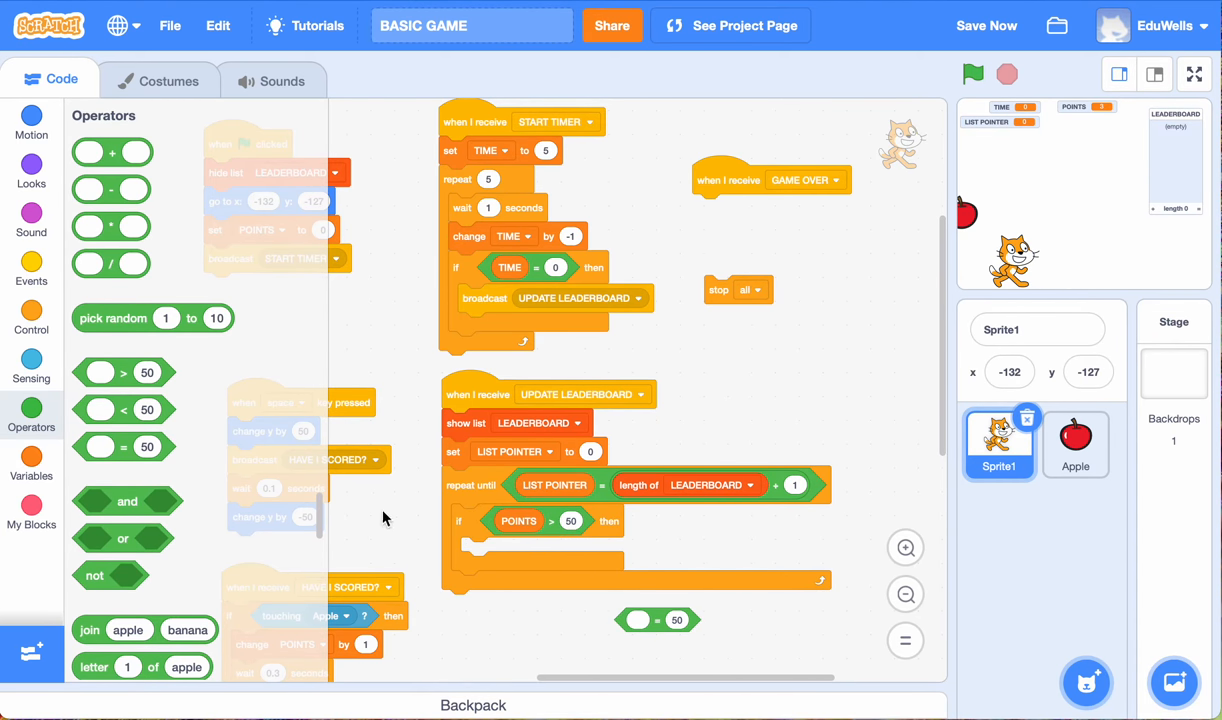
{"action": "left_click", "coordinate": [31, 464]}
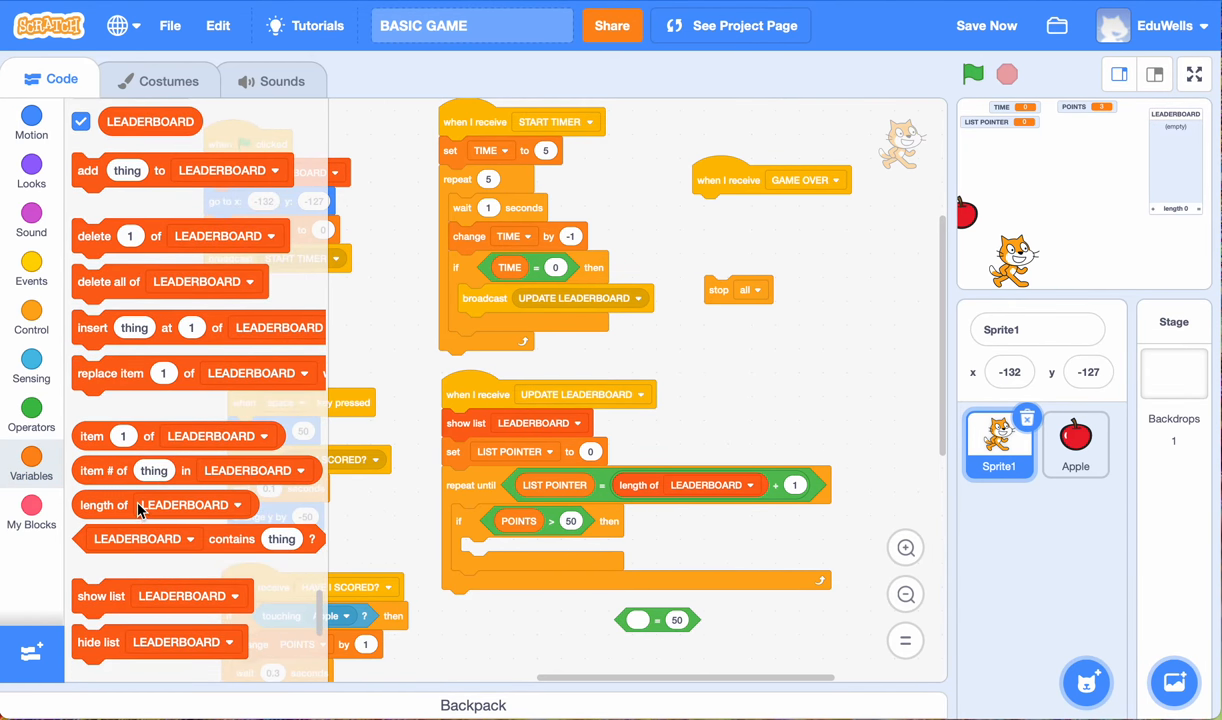
{"action": "mouse_move", "coordinate": [156, 497]}
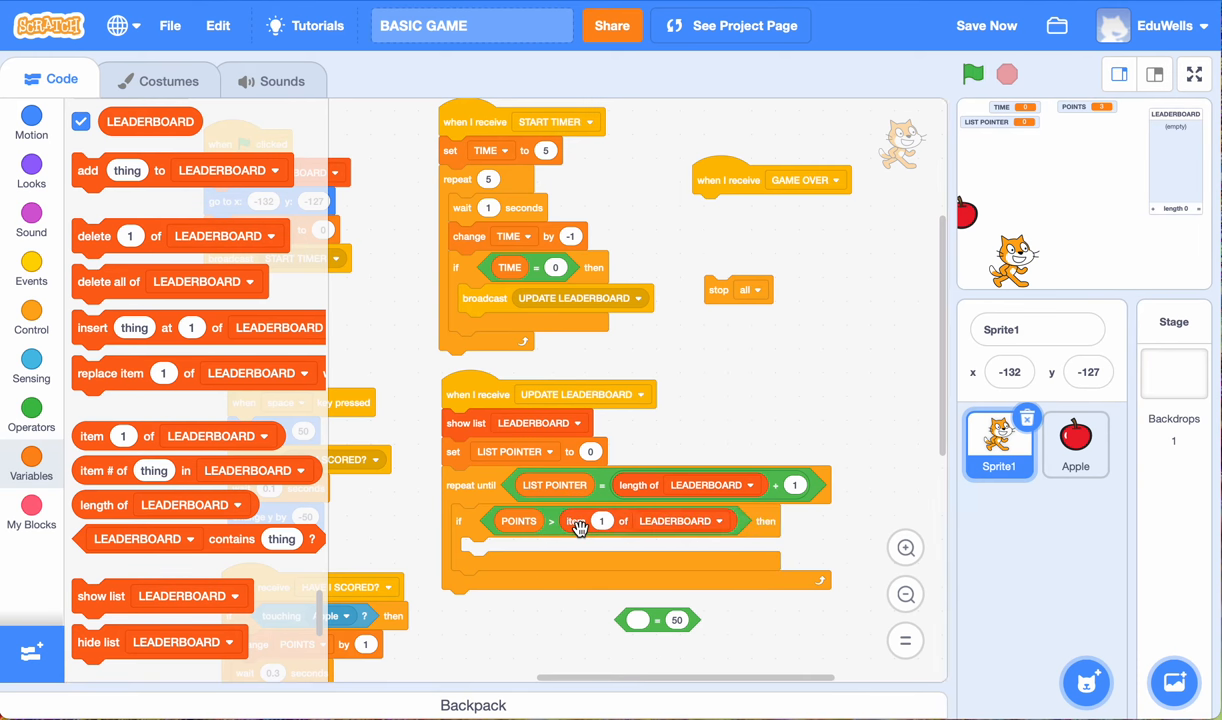
{"action": "mouse_move", "coordinate": [601, 521]}
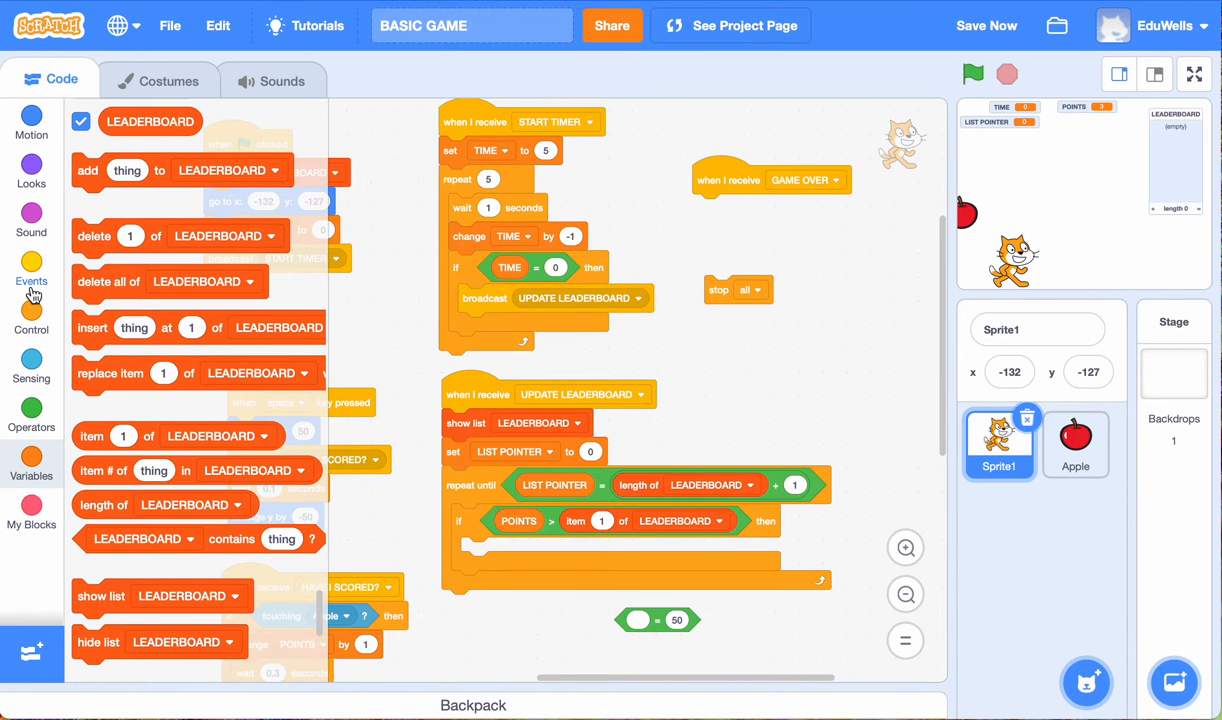
Step: Switch the block palette to the Events category
{"action": "left_click", "coordinate": [31, 462]}
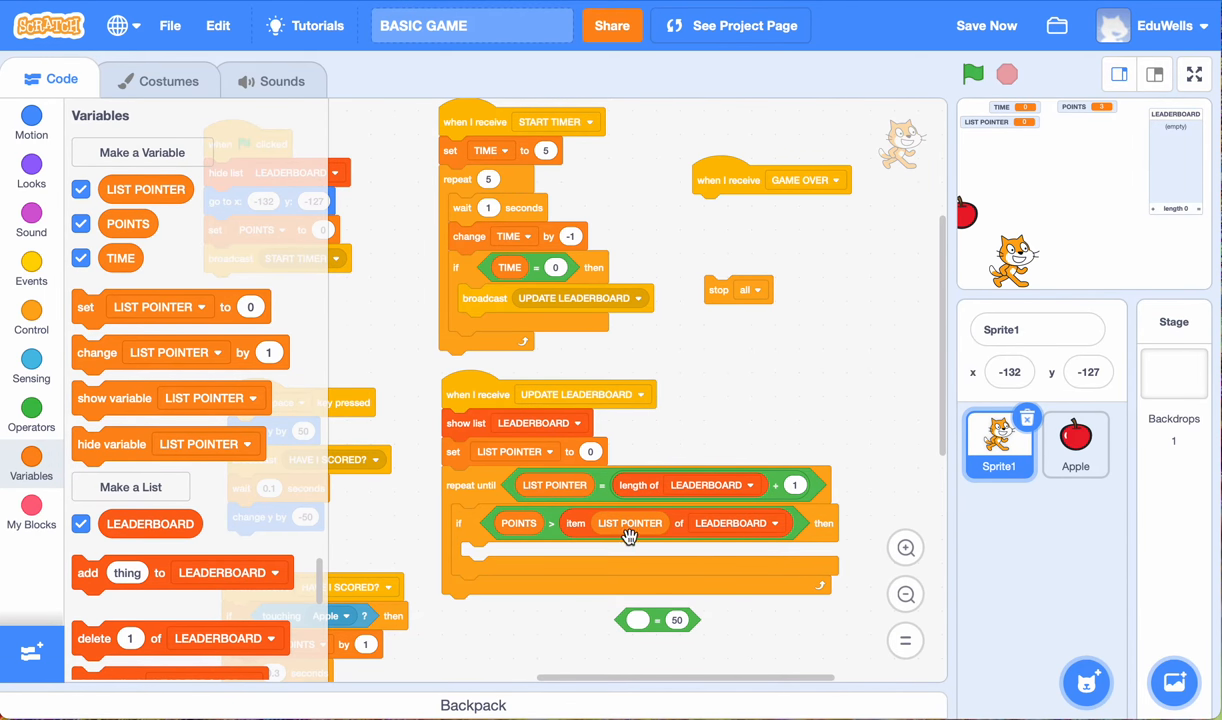
{"action": "mouse_move", "coordinate": [500, 530]}
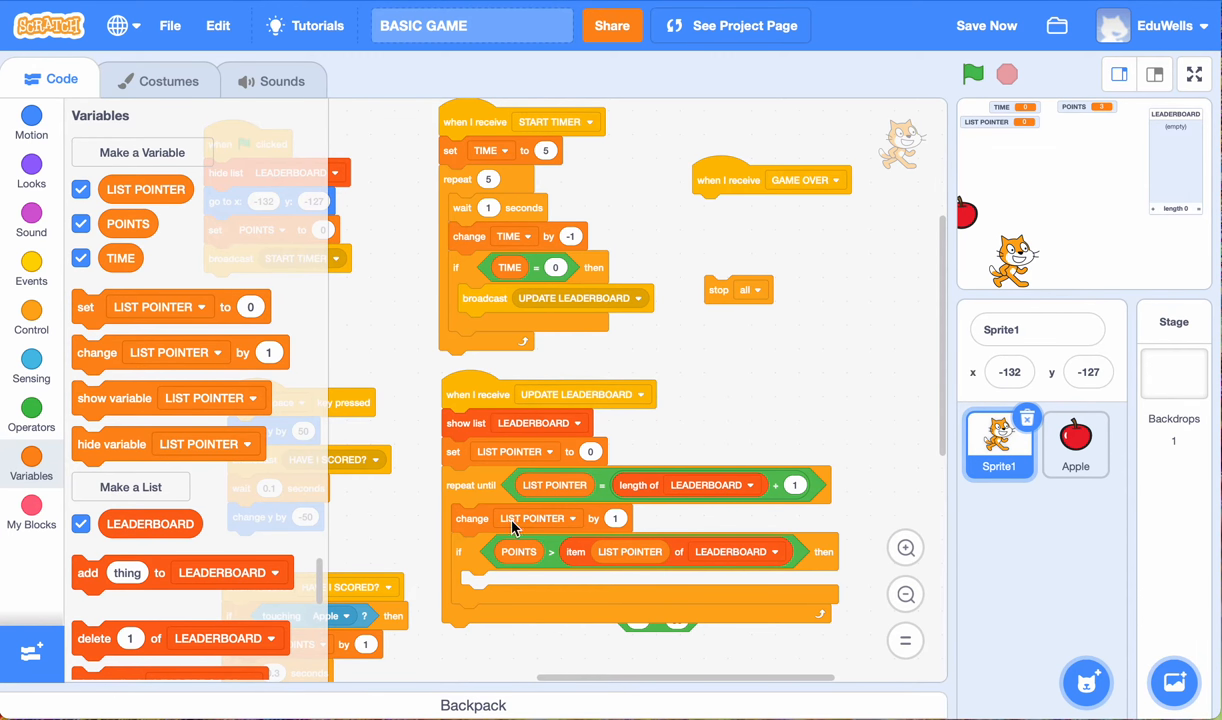
{"action": "mouse_move", "coordinate": [625, 517]}
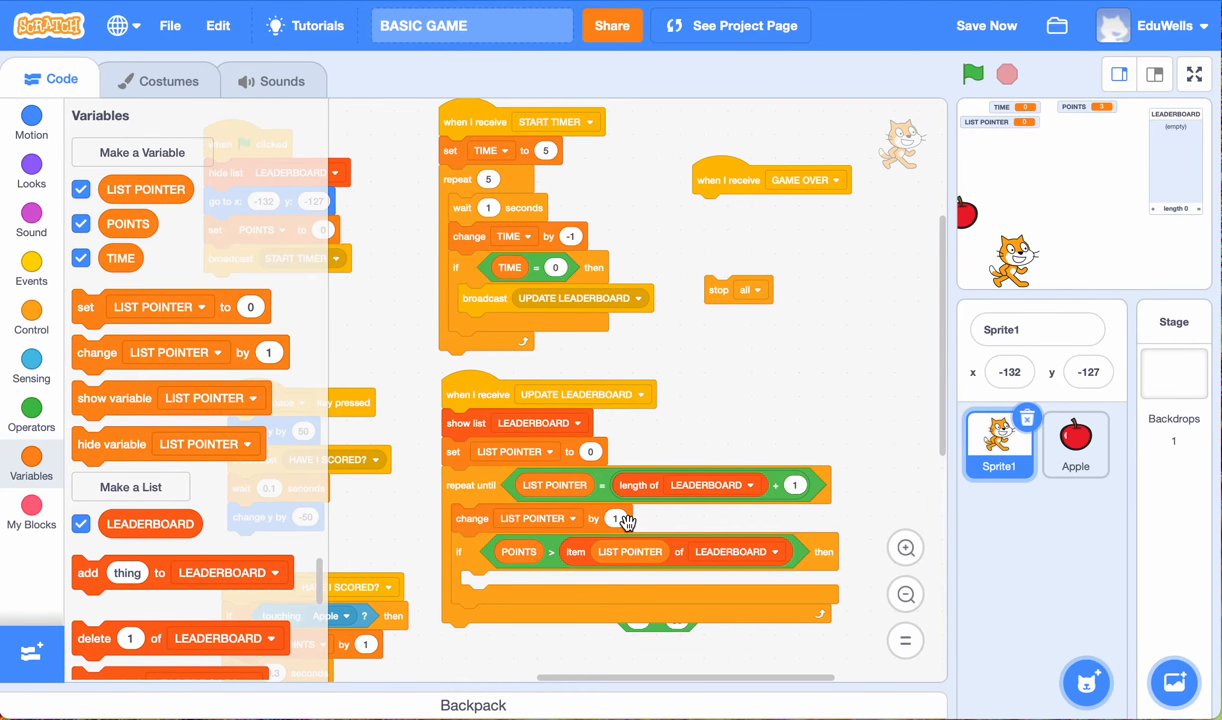
{"action": "mouse_move", "coordinate": [557, 557]}
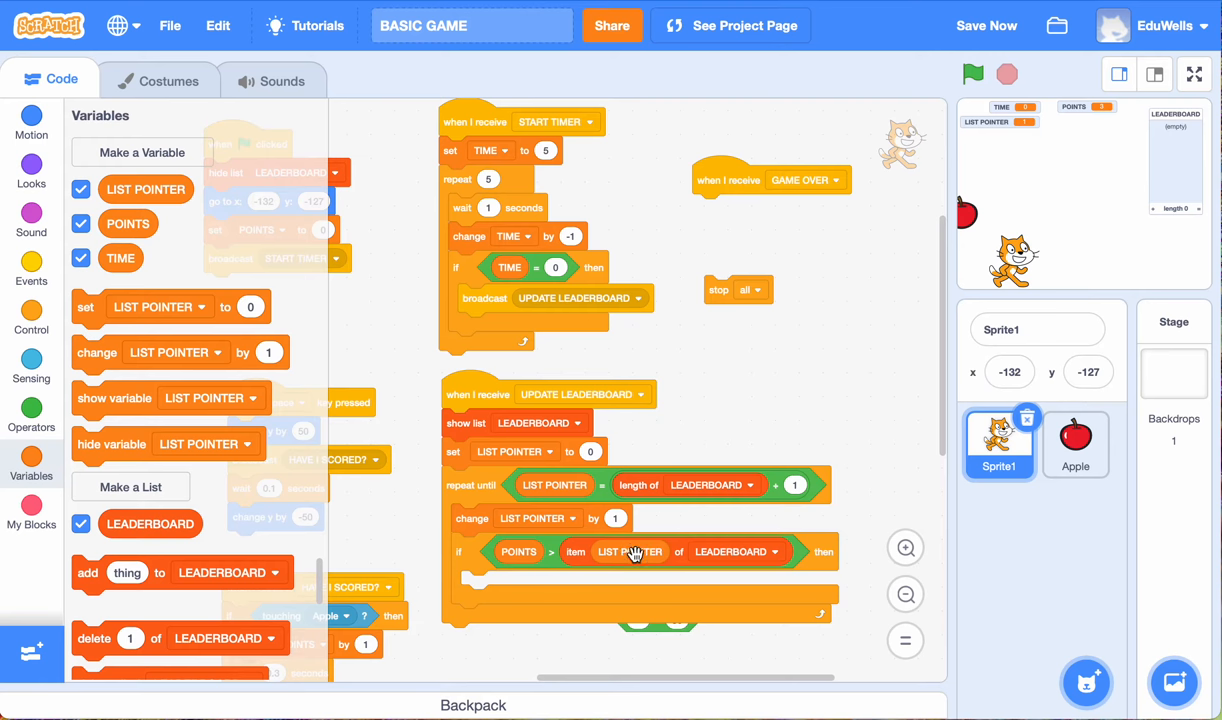
{"action": "mouse_move", "coordinate": [632, 553]}
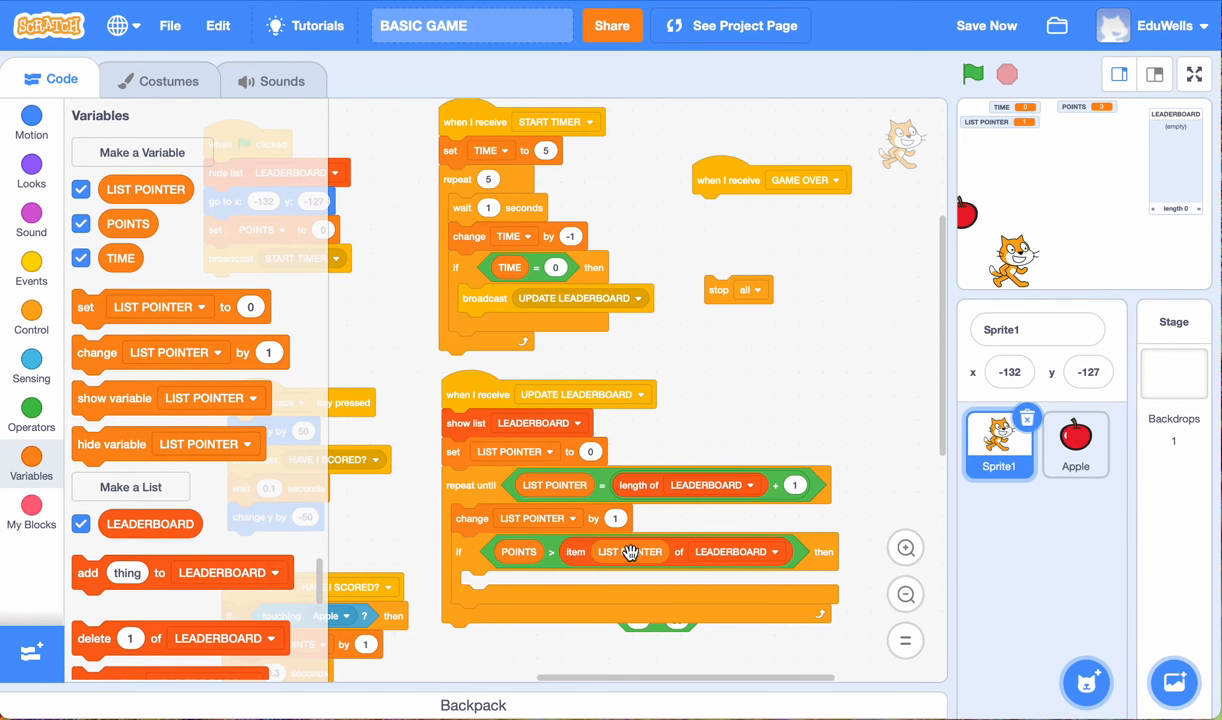
{"action": "mouse_move", "coordinate": [630, 551]}
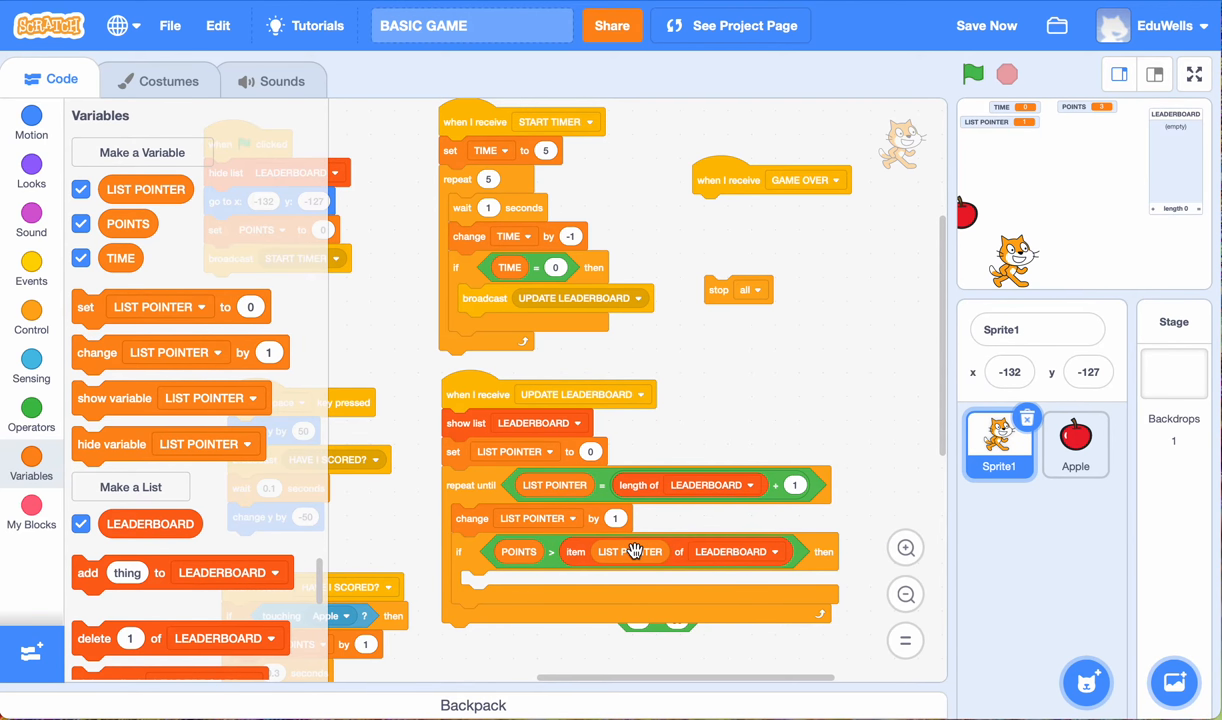
{"action": "mouse_move", "coordinate": [220, 580]}
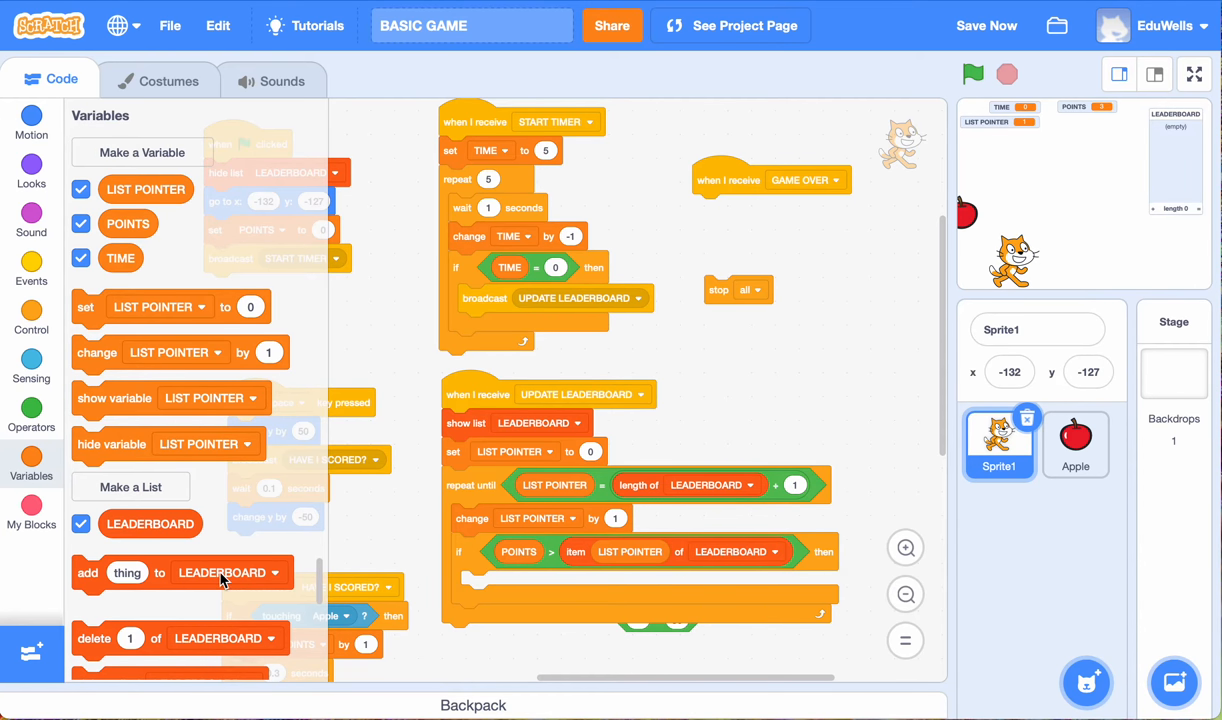
Step: Place 'insert POINTS at LIST POINTER of LEADERBOARD' inside the if block
{"action": "scroll", "scroll_direction": "down", "scroll_amount": 3}
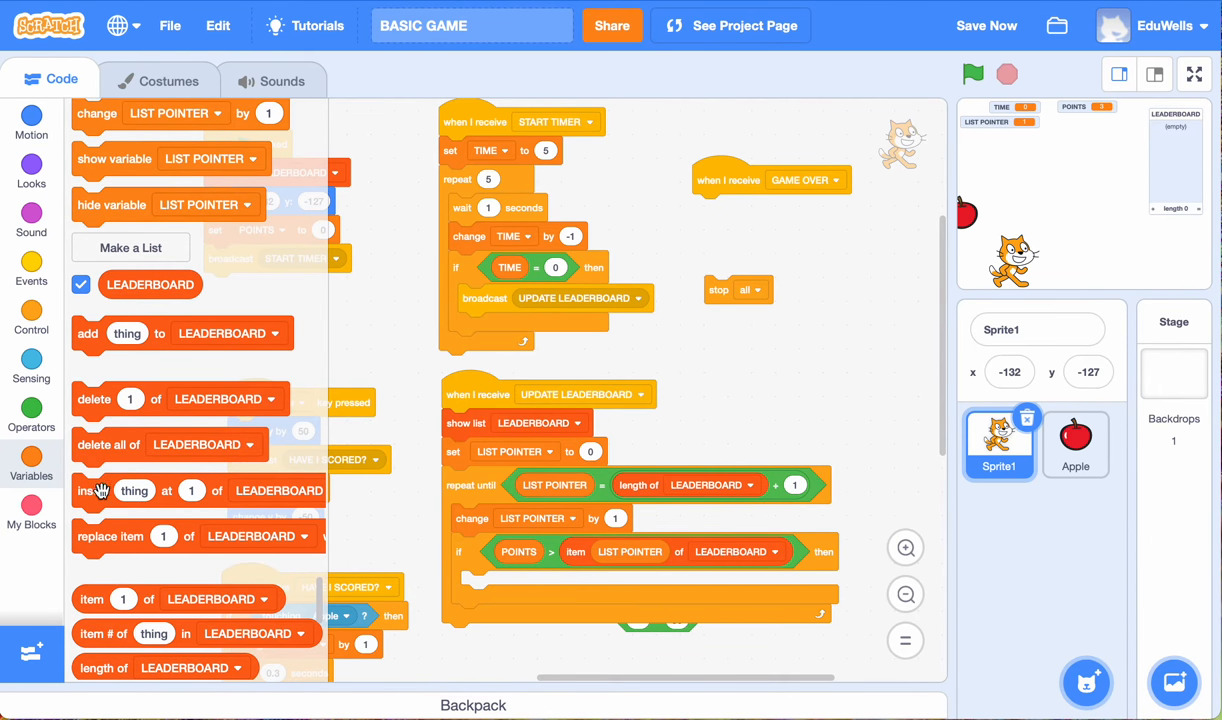
{"action": "left_click_drag", "start_coordinate": [100, 490], "coordinate": [495, 585]}
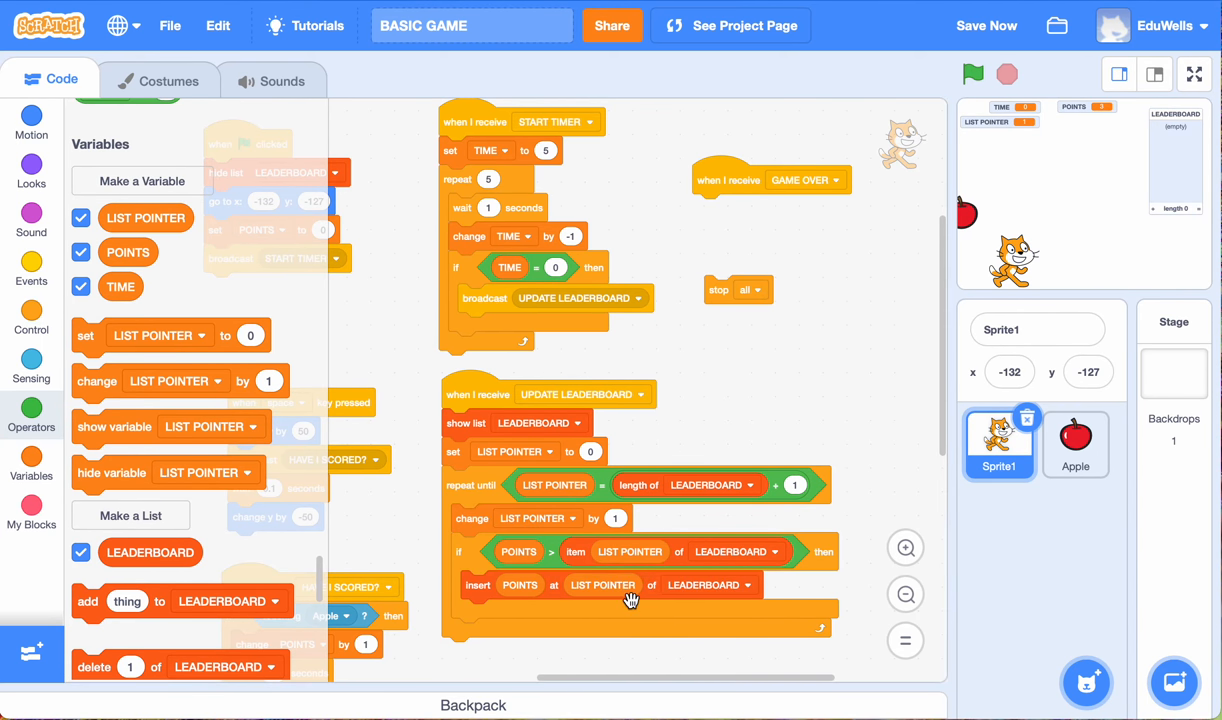
{"action": "mouse_move", "coordinate": [478, 380]}
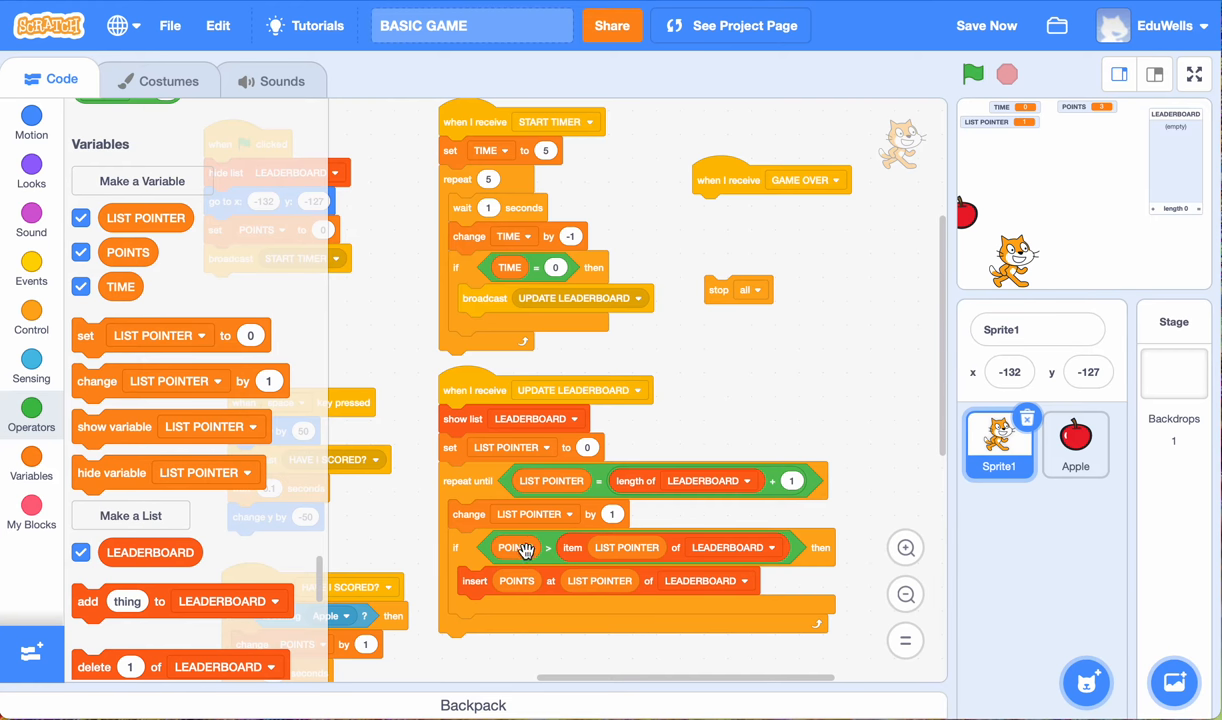
{"action": "mouse_move", "coordinate": [628, 552]}
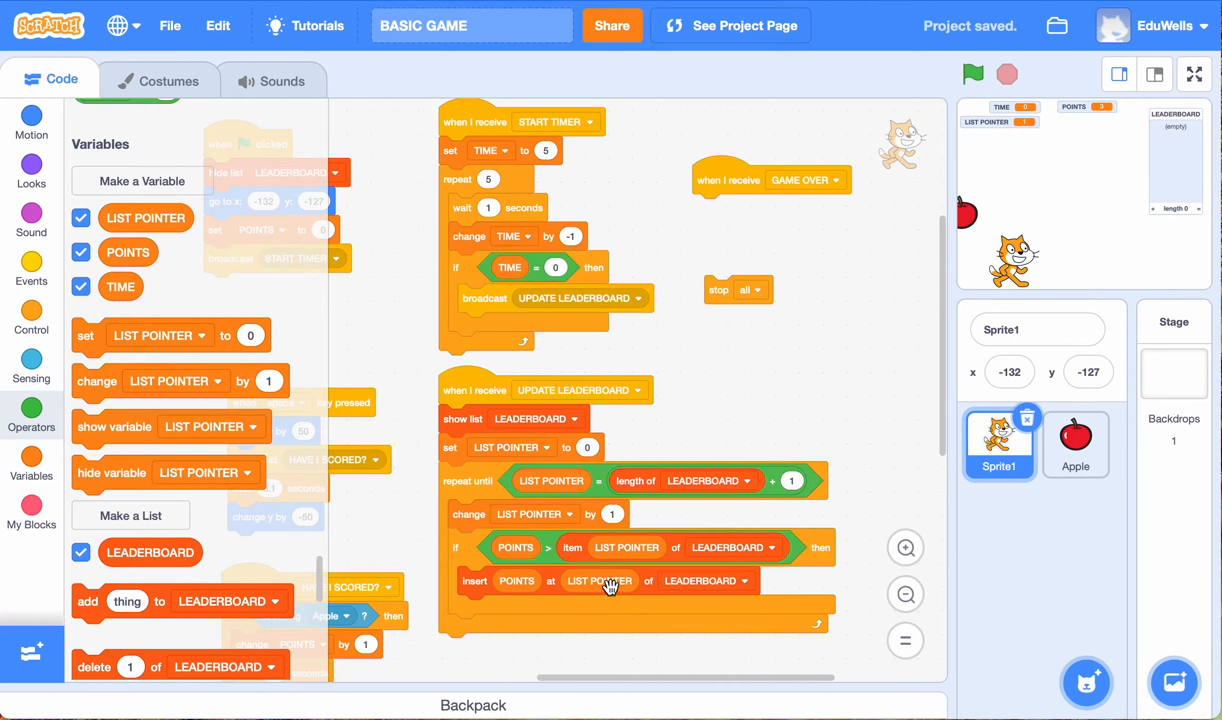
{"action": "mouse_move", "coordinate": [458, 607]}
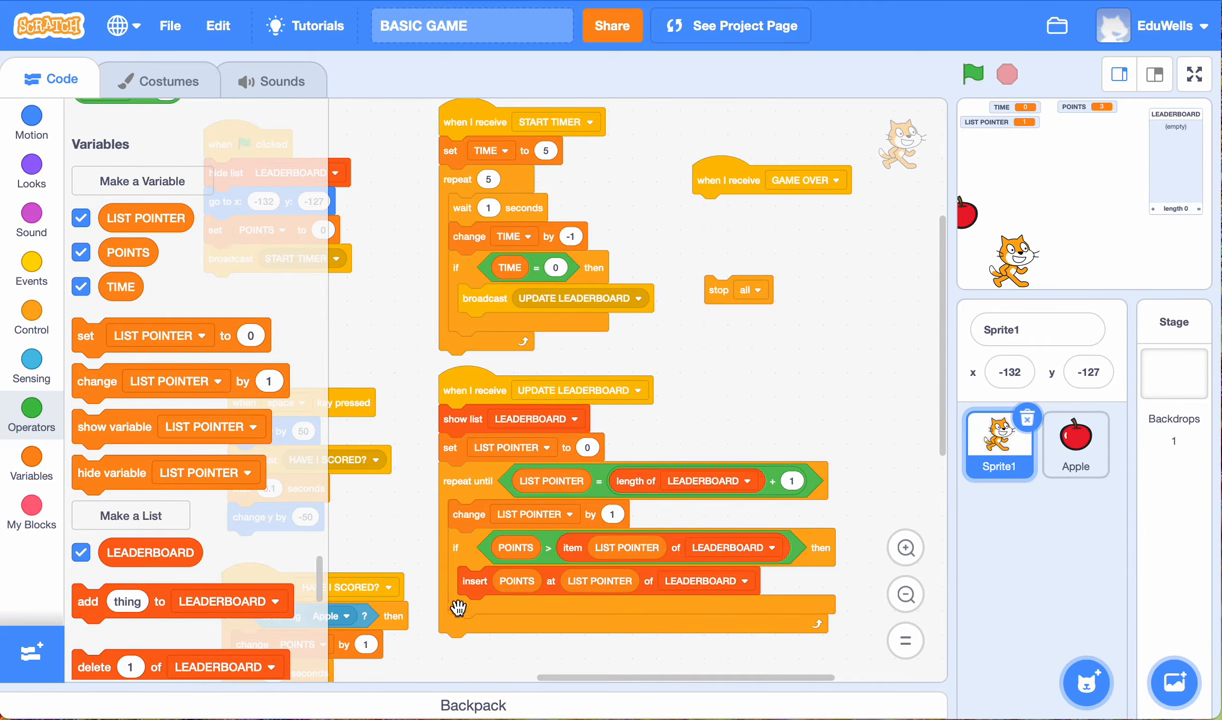
{"action": "mouse_move", "coordinate": [615, 495]}
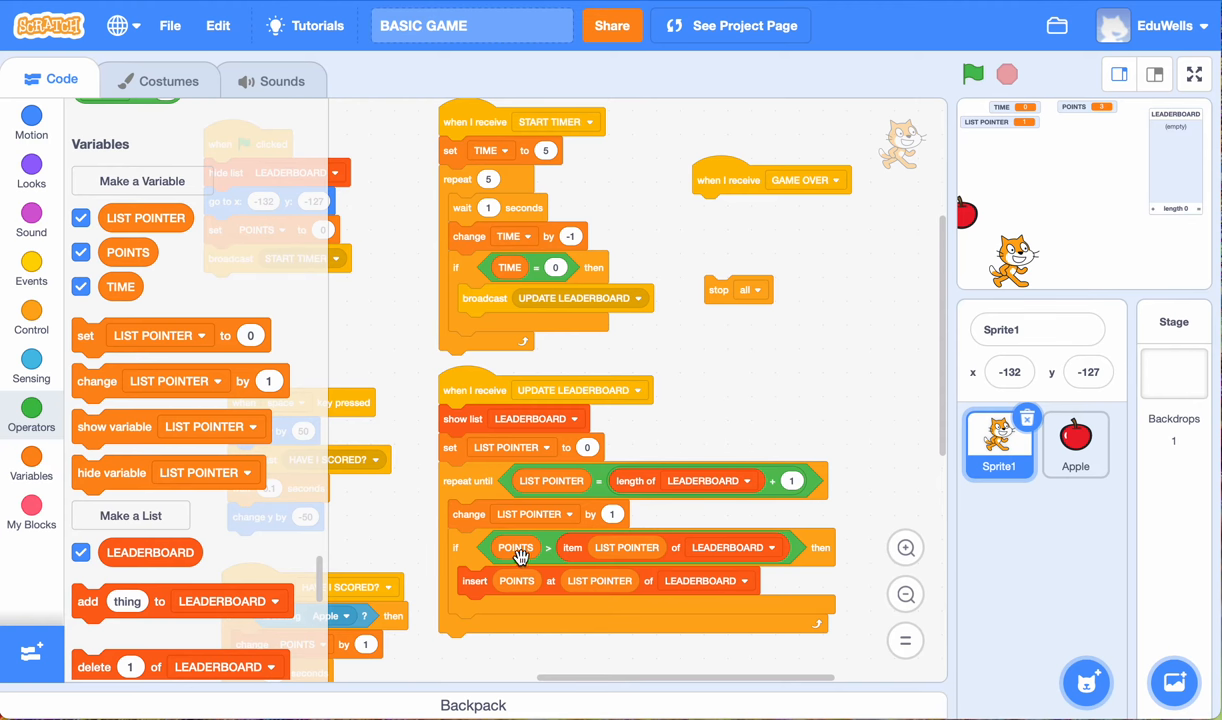
{"action": "mouse_move", "coordinate": [685, 553]}
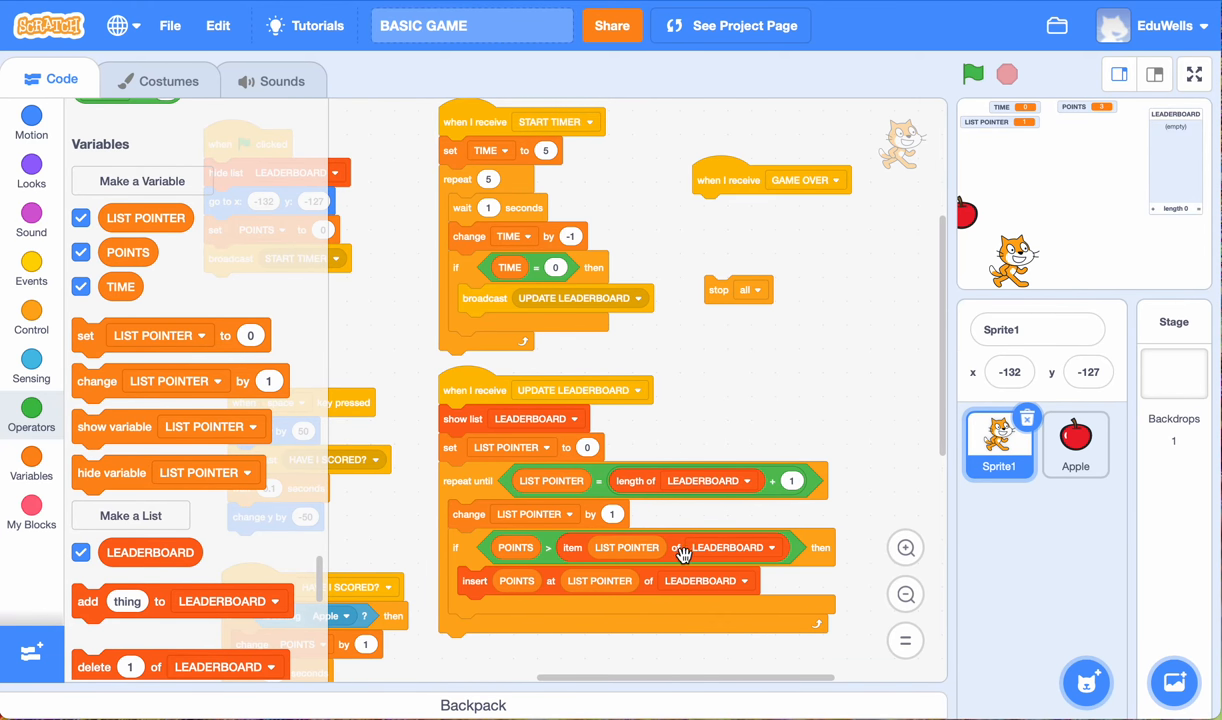
{"action": "mouse_move", "coordinate": [530, 580]}
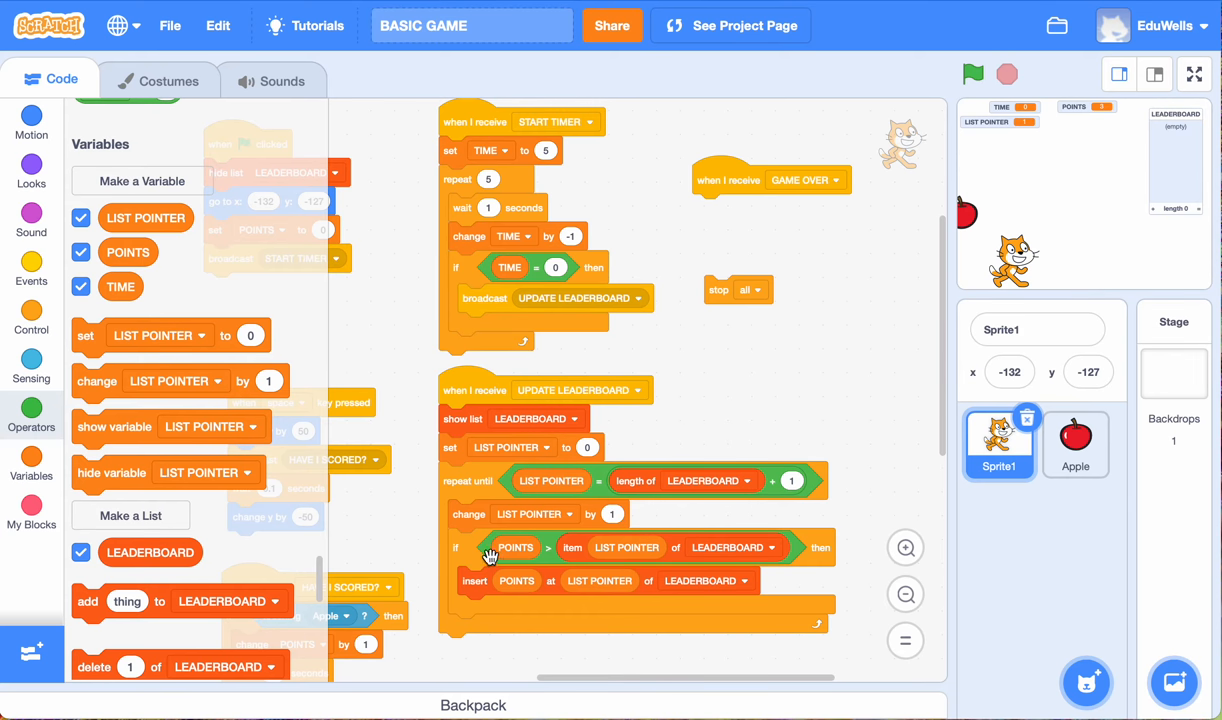
{"action": "mouse_move", "coordinate": [628, 551]}
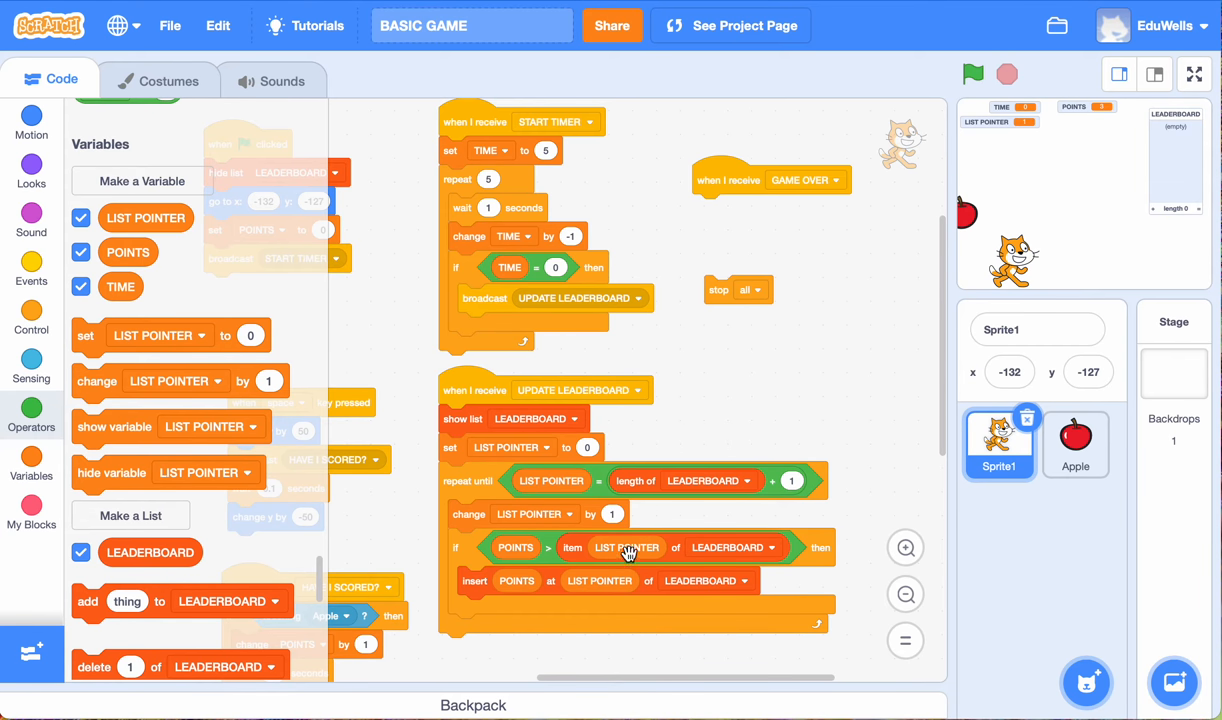
{"action": "mouse_move", "coordinate": [499, 609]}
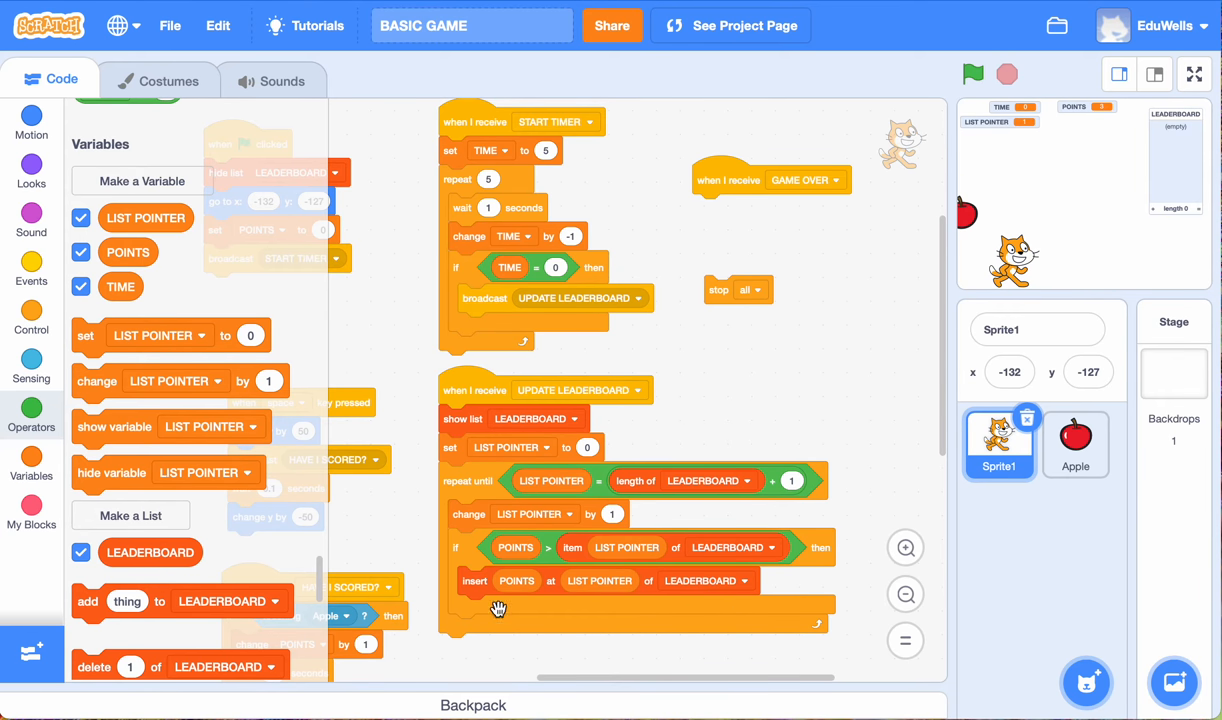
{"action": "mouse_move", "coordinate": [555, 553]}
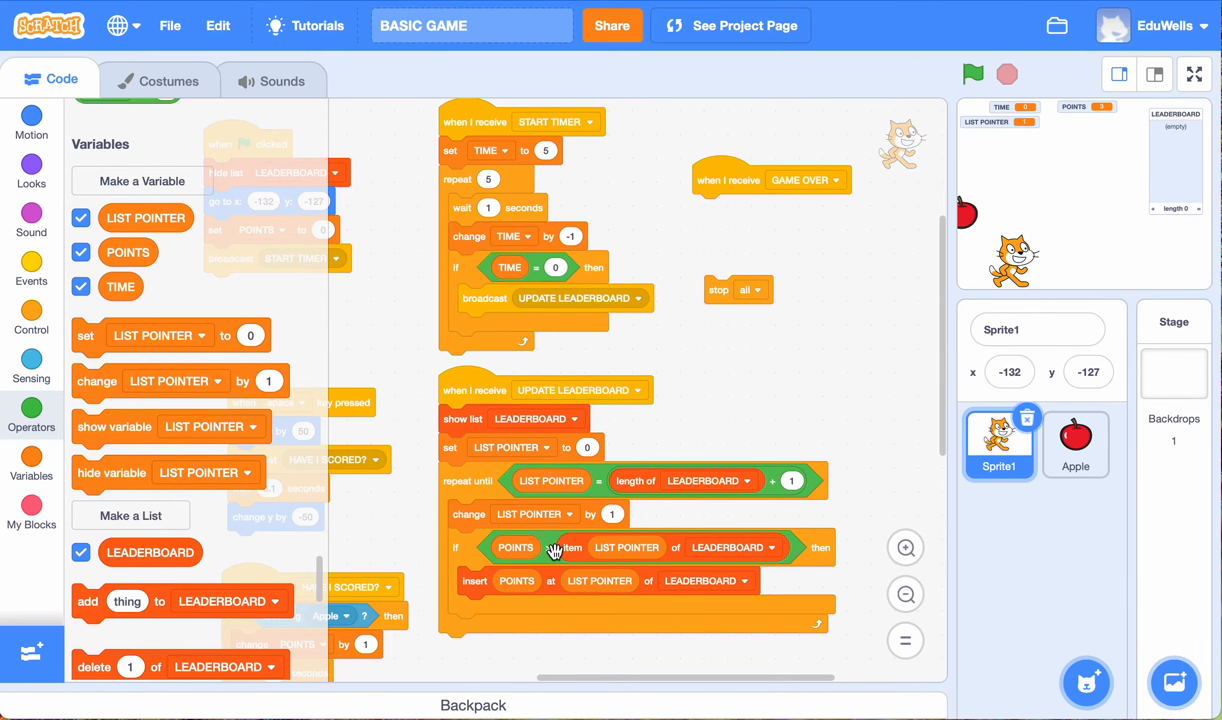
{"action": "mouse_move", "coordinate": [593, 537]}
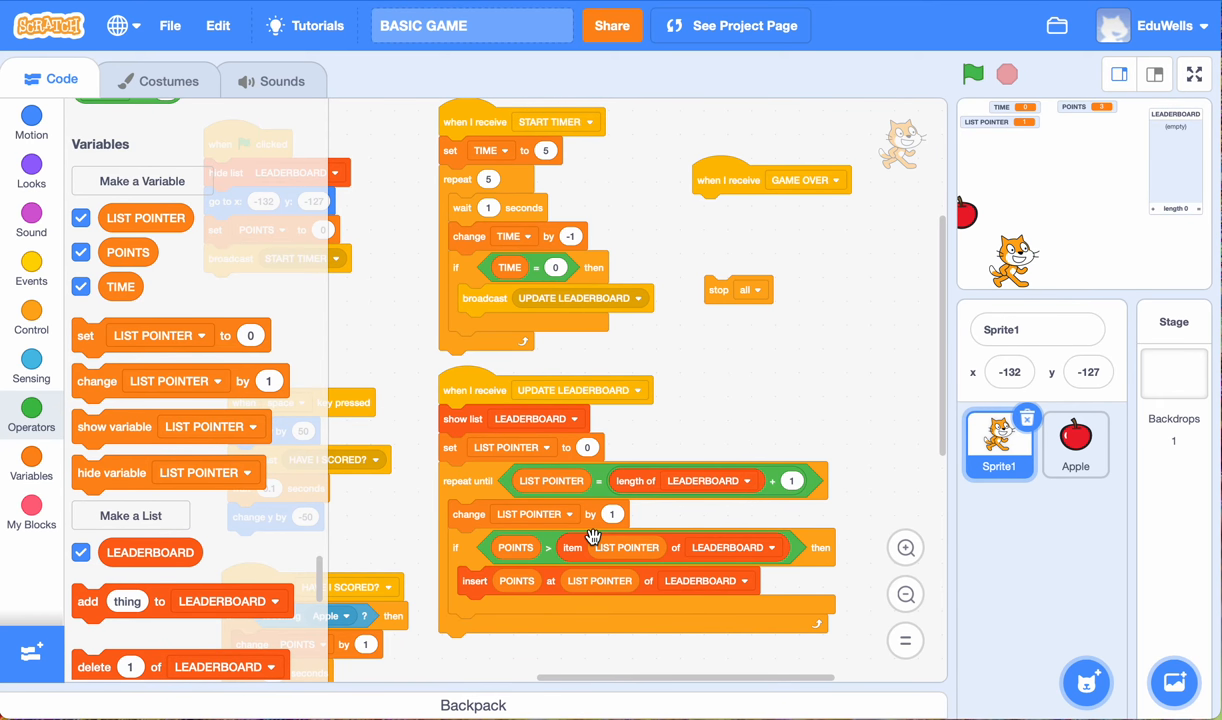
{"action": "mouse_move", "coordinate": [545, 578]}
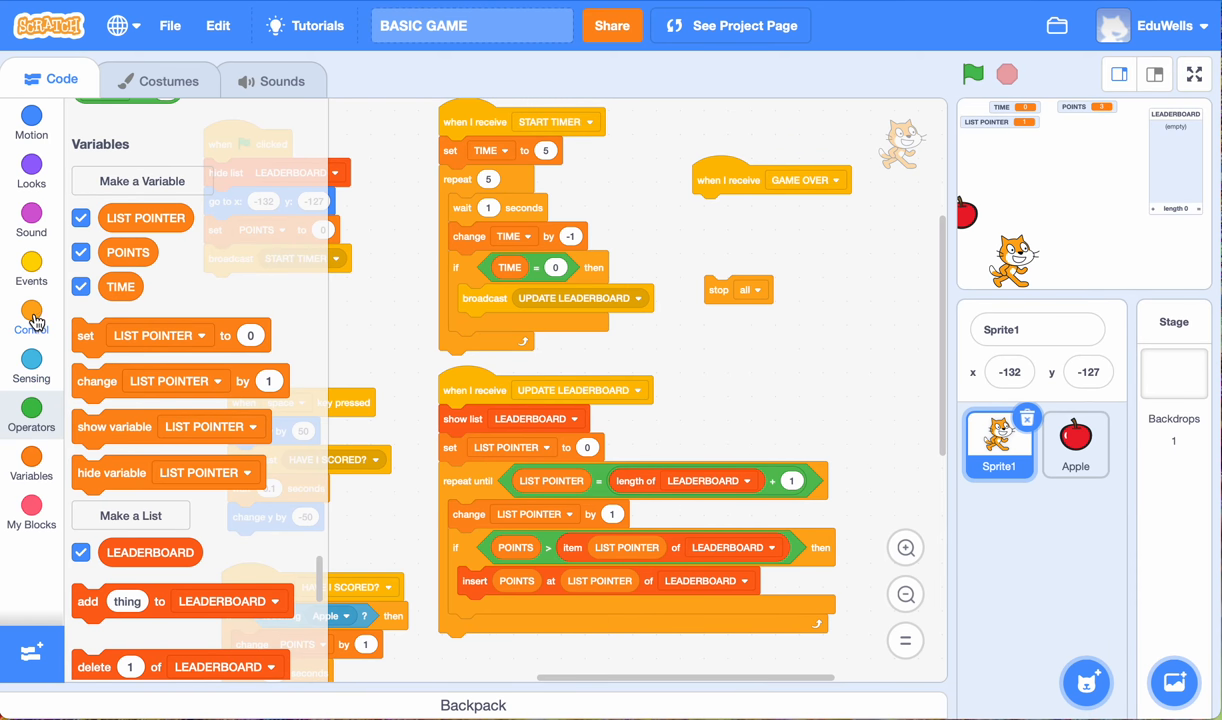
{"action": "mouse_move", "coordinate": [31, 268]}
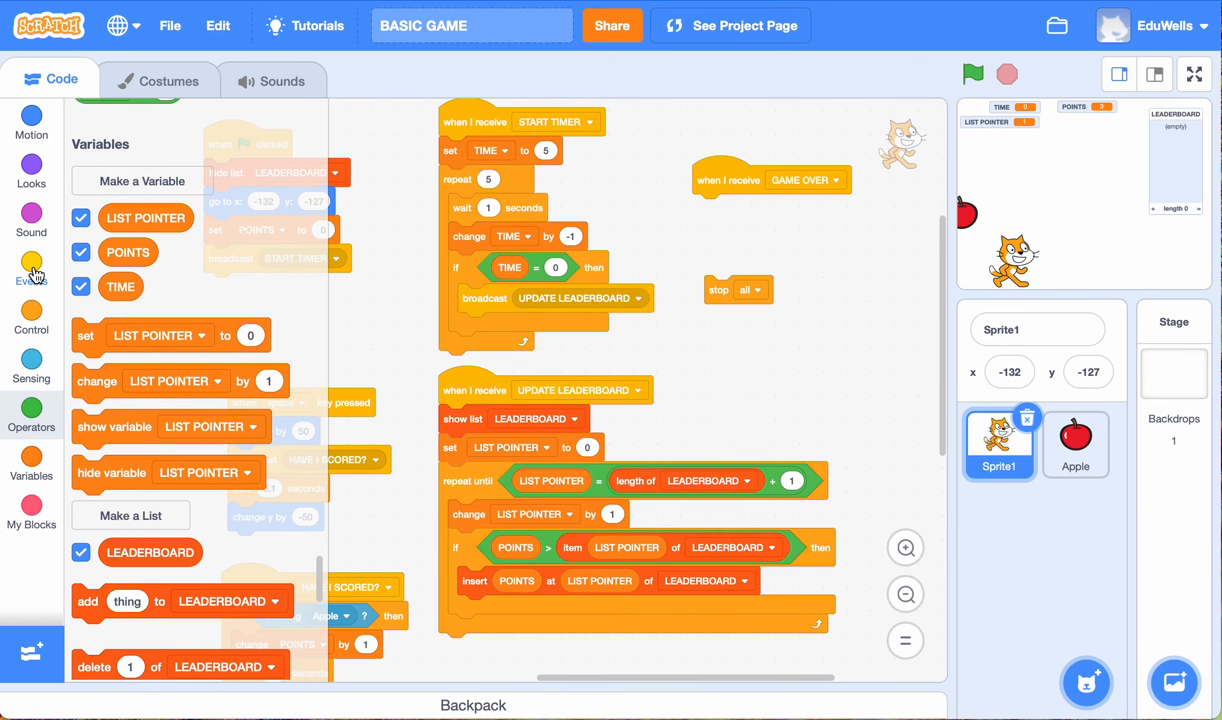
Step: From Events, attach 'stop all' under the 'when I receive GAME OVER' script
{"action": "left_click", "coordinate": [31, 261]}
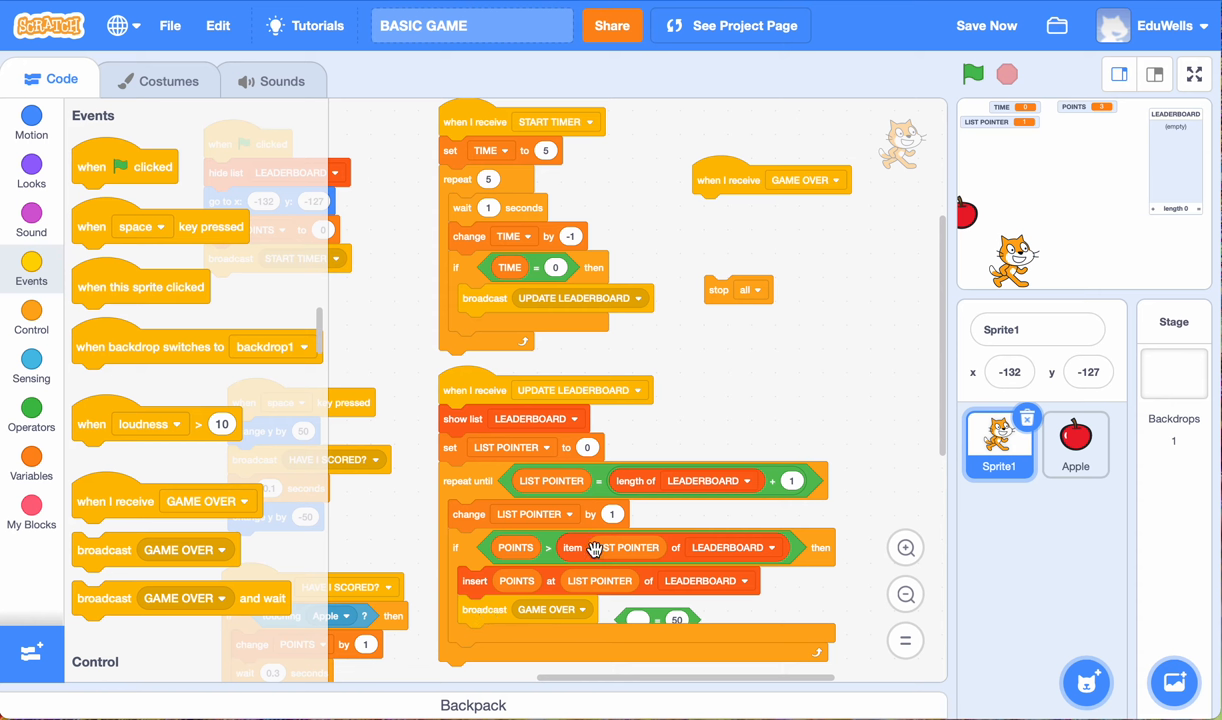
{"action": "mouse_move", "coordinate": [533, 602]}
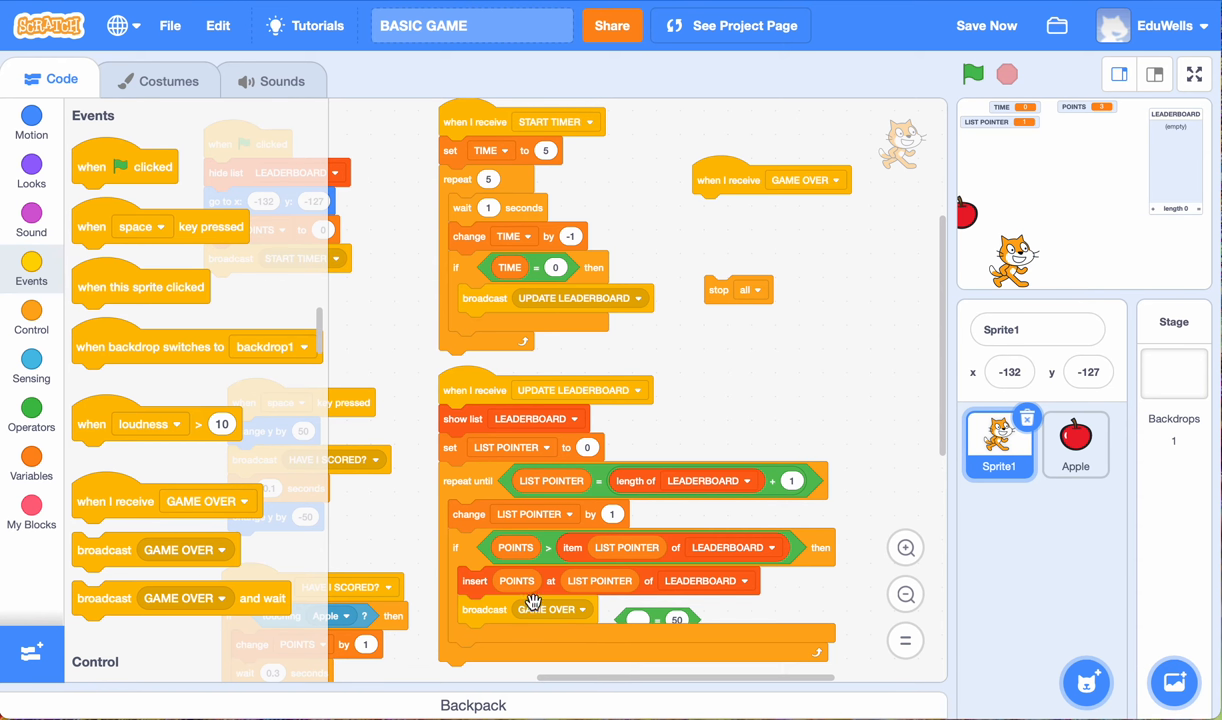
{"action": "mouse_move", "coordinate": [715, 326]}
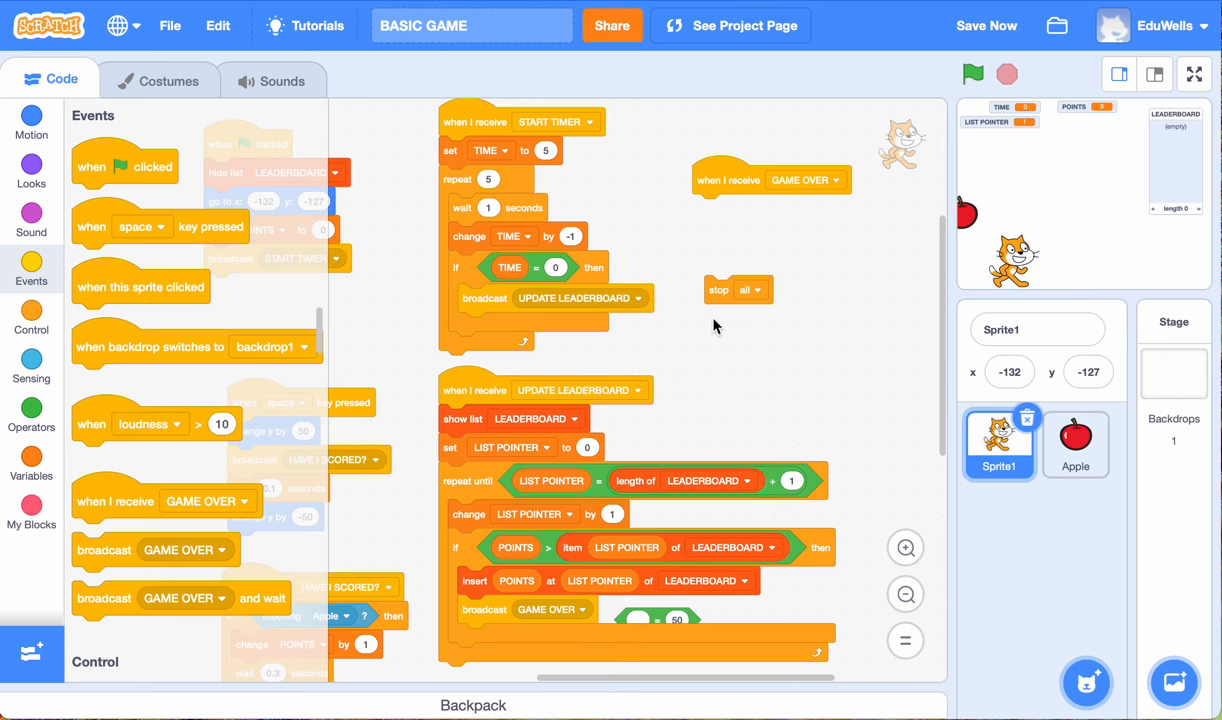
{"action": "left_click_drag", "start_coordinate": [718, 290], "coordinate": [708, 208]}
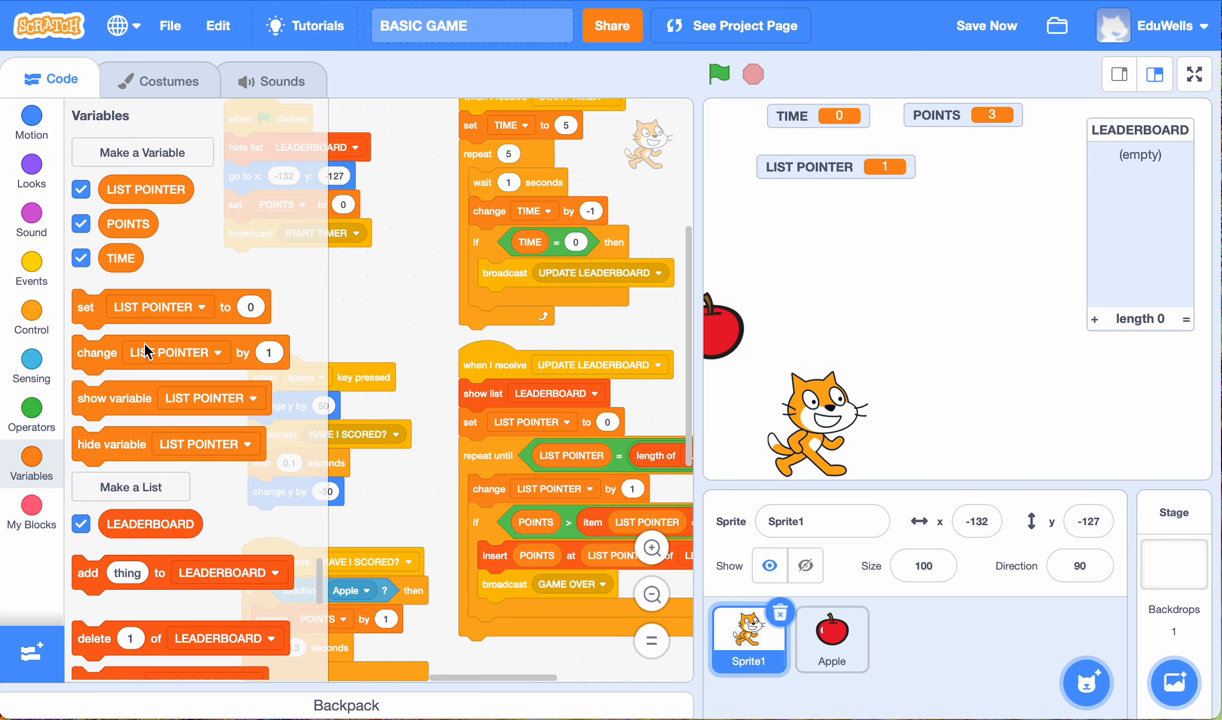
Step: Hide the LIST POINTER stage readout and run the game via green flag to test LEADERBOARD
{"action": "left_click", "coordinate": [81, 189]}
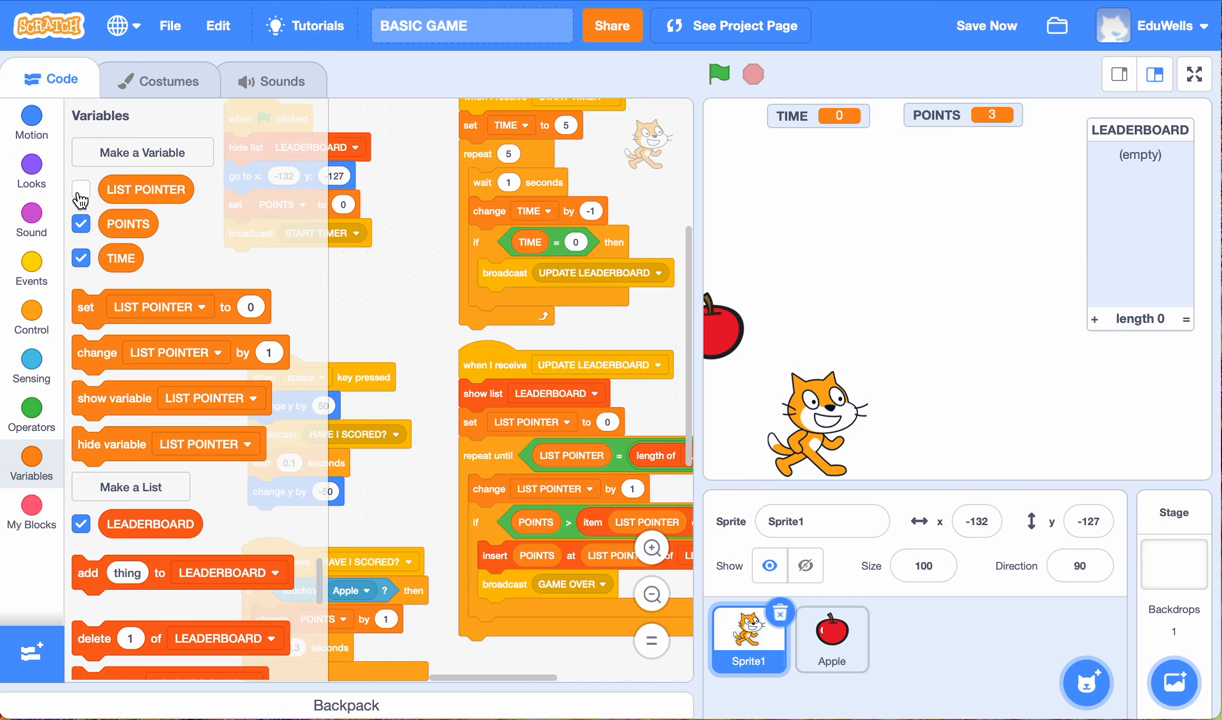
{"action": "left_click", "coordinate": [81, 189]}
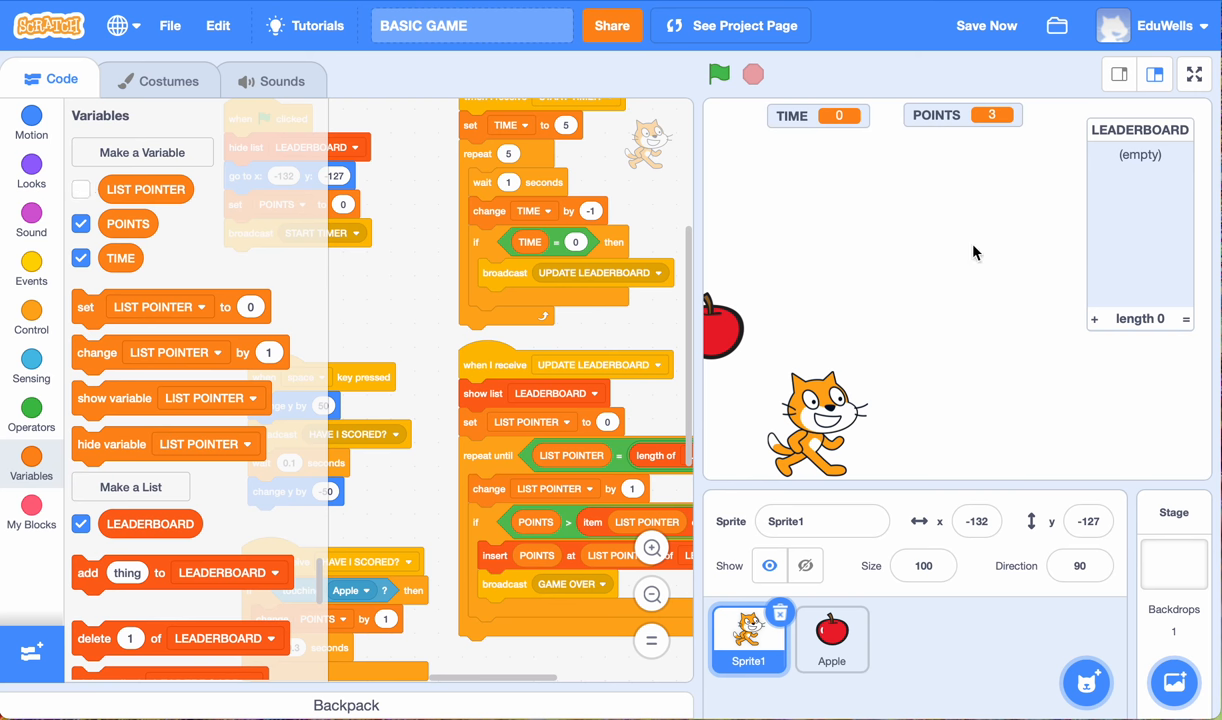
{"action": "mouse_move", "coordinate": [954, 388]}
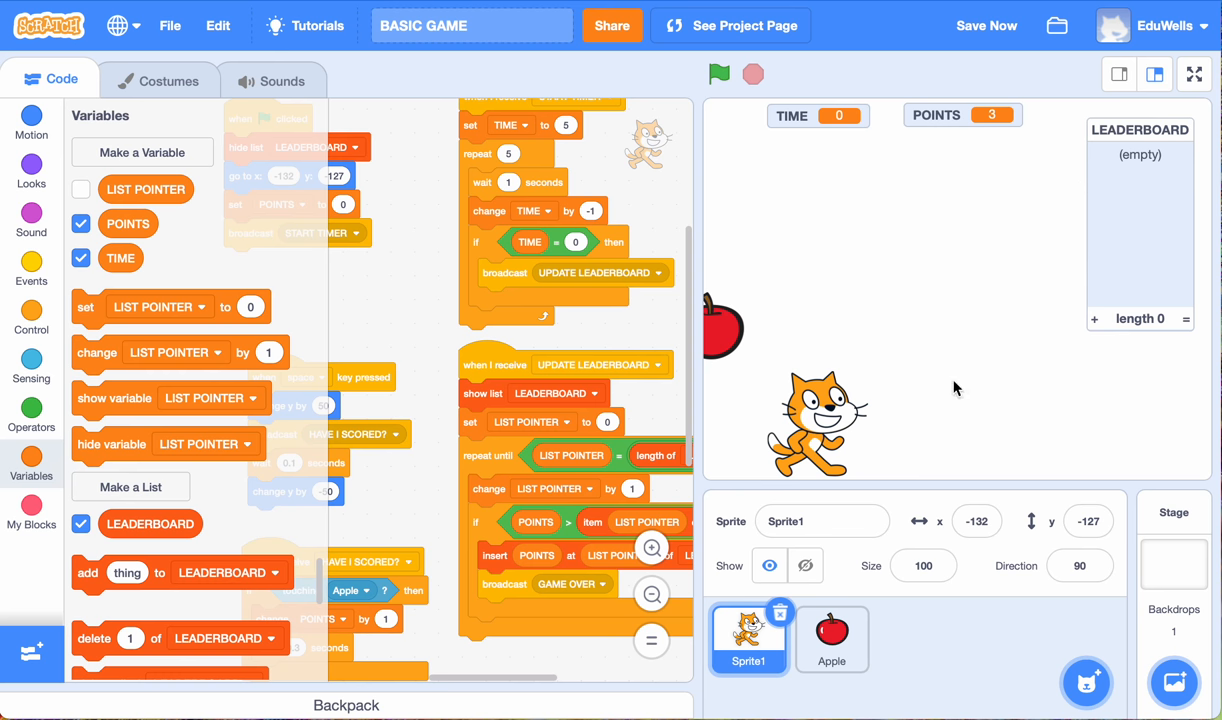
{"action": "left_click", "coordinate": [719, 74]}
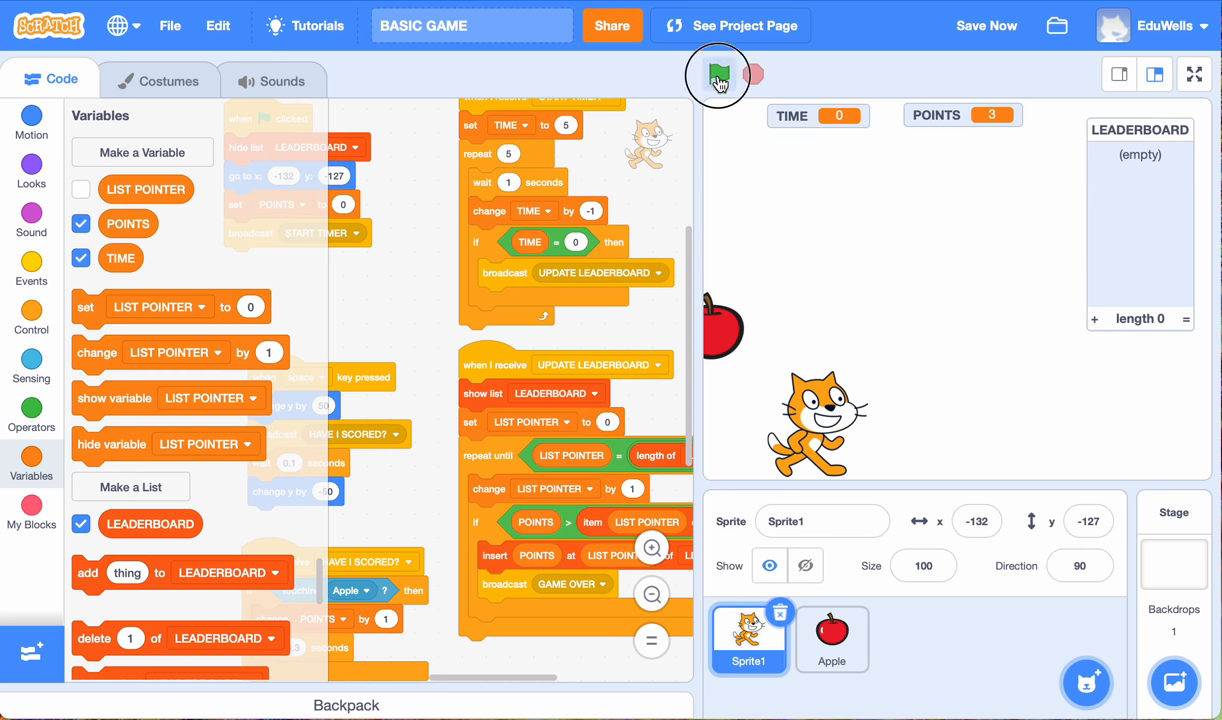
{"action": "left_click", "coordinate": [718, 74]}
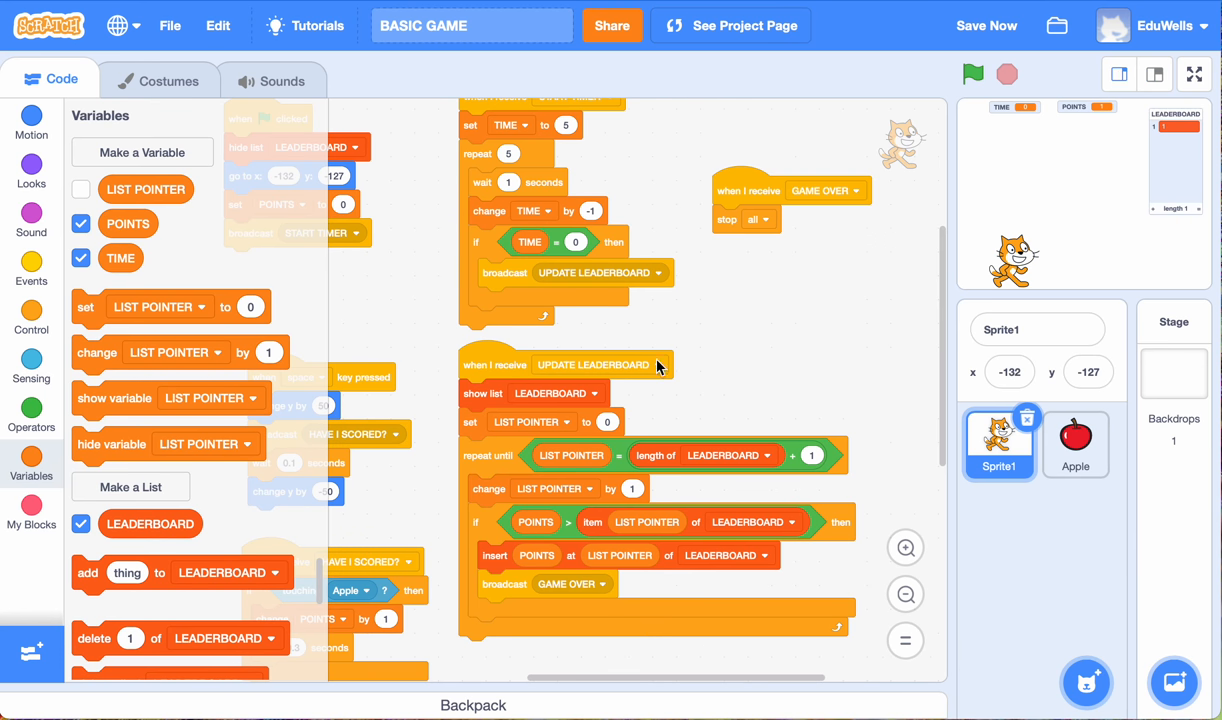
{"action": "mouse_move", "coordinate": [733, 374]}
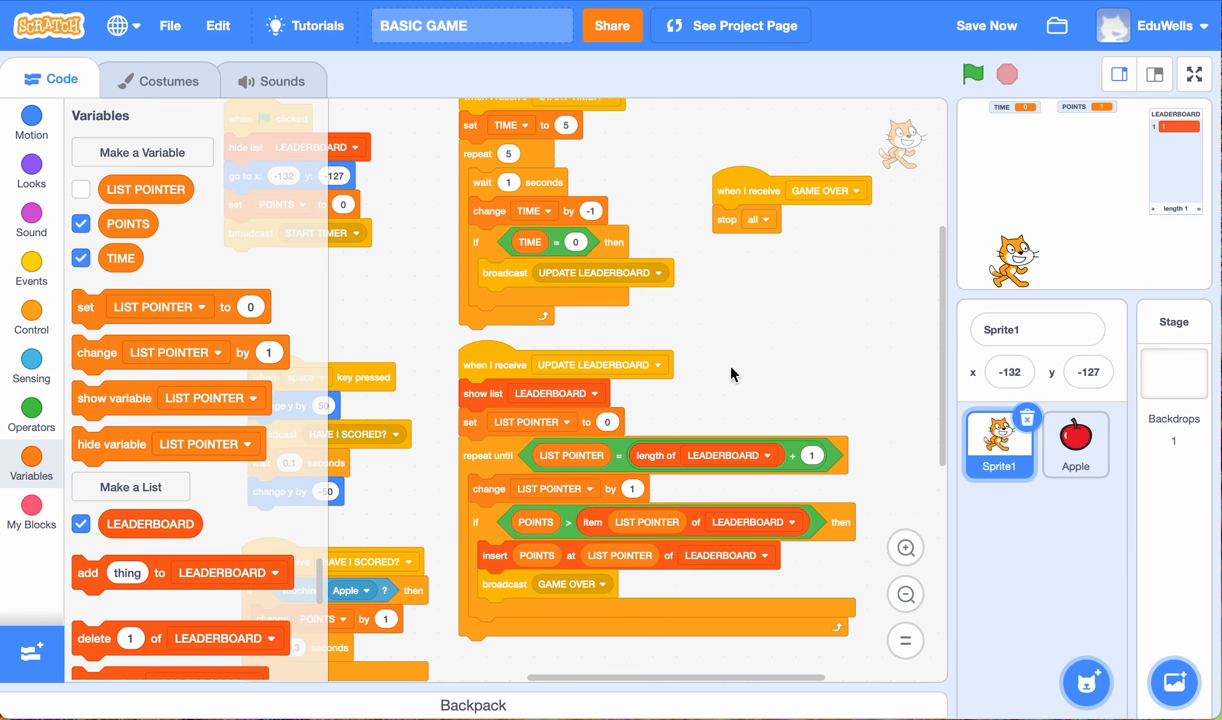